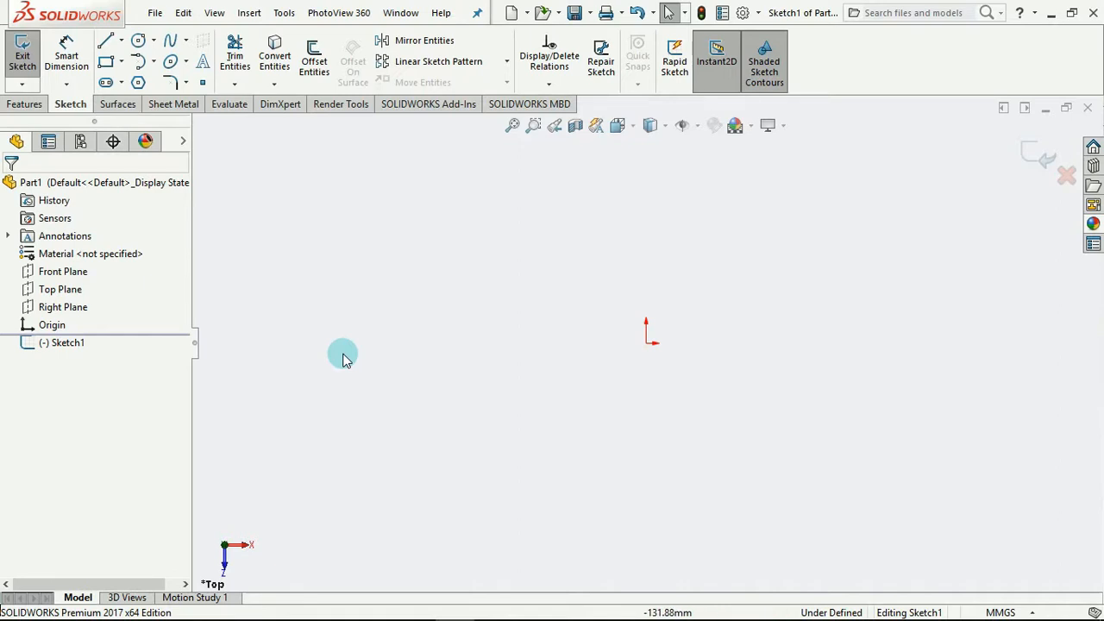
mouse_move(262, 311)
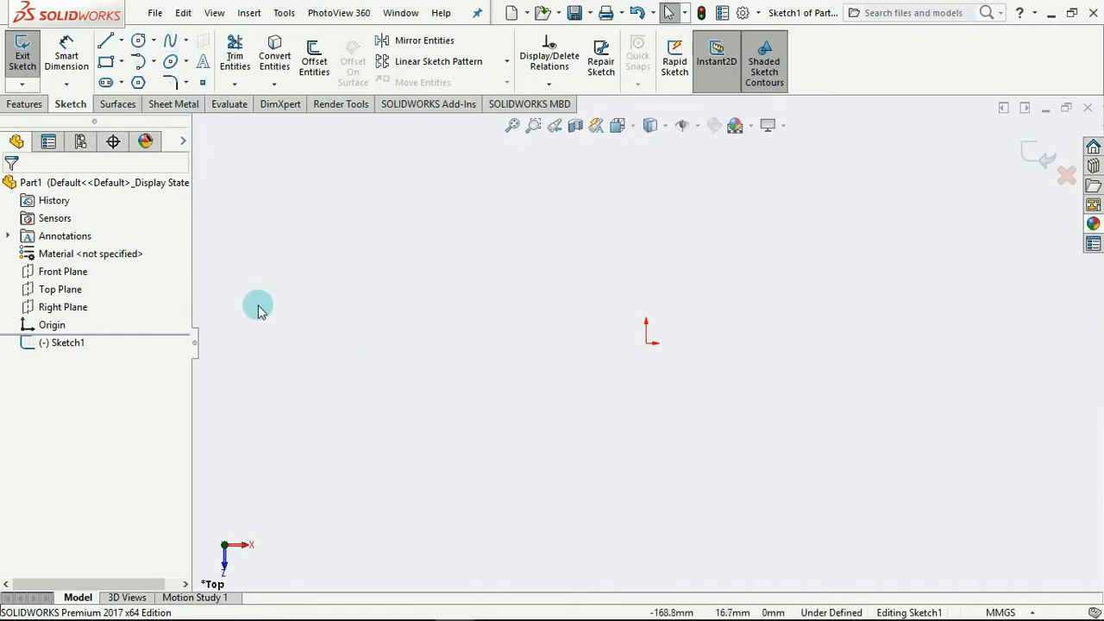
mouse_move(176, 452)
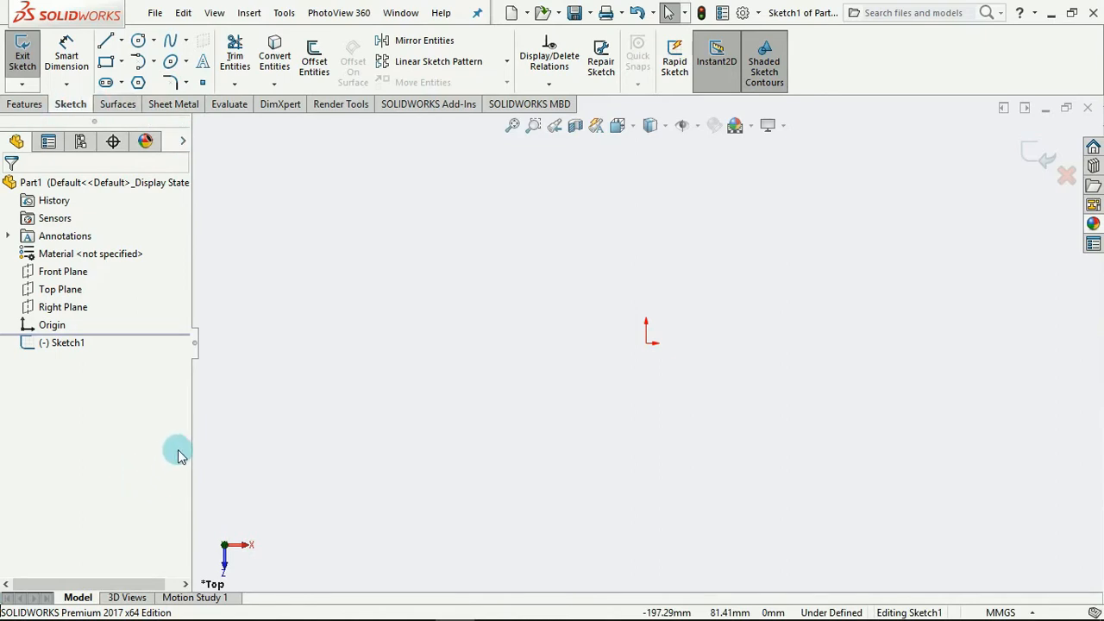
mouse_move(214, 521)
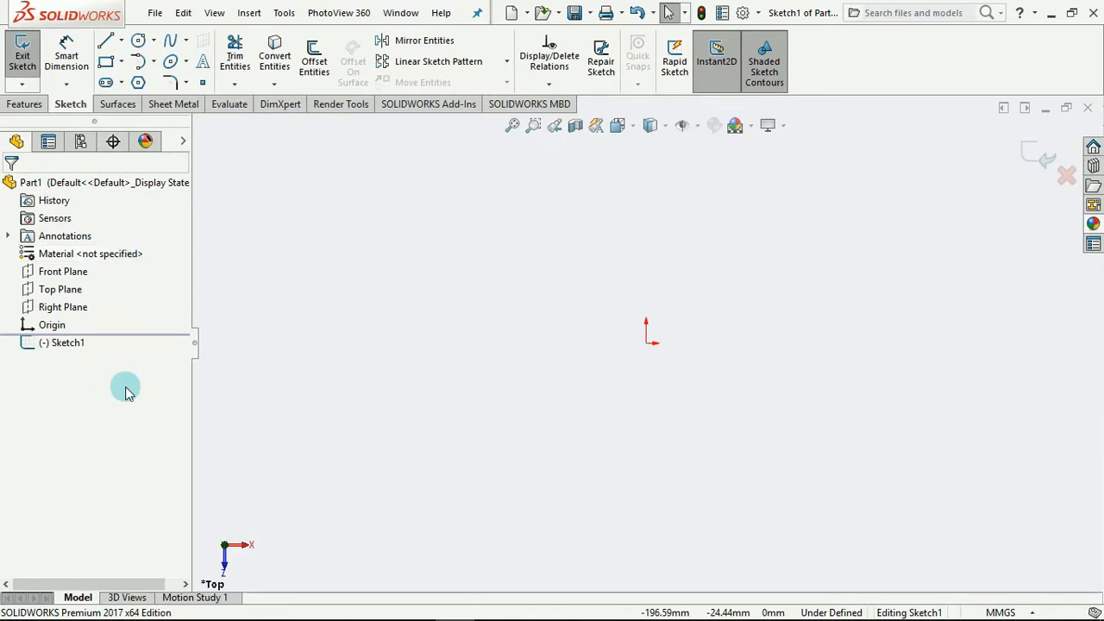
mouse_move(289, 388)
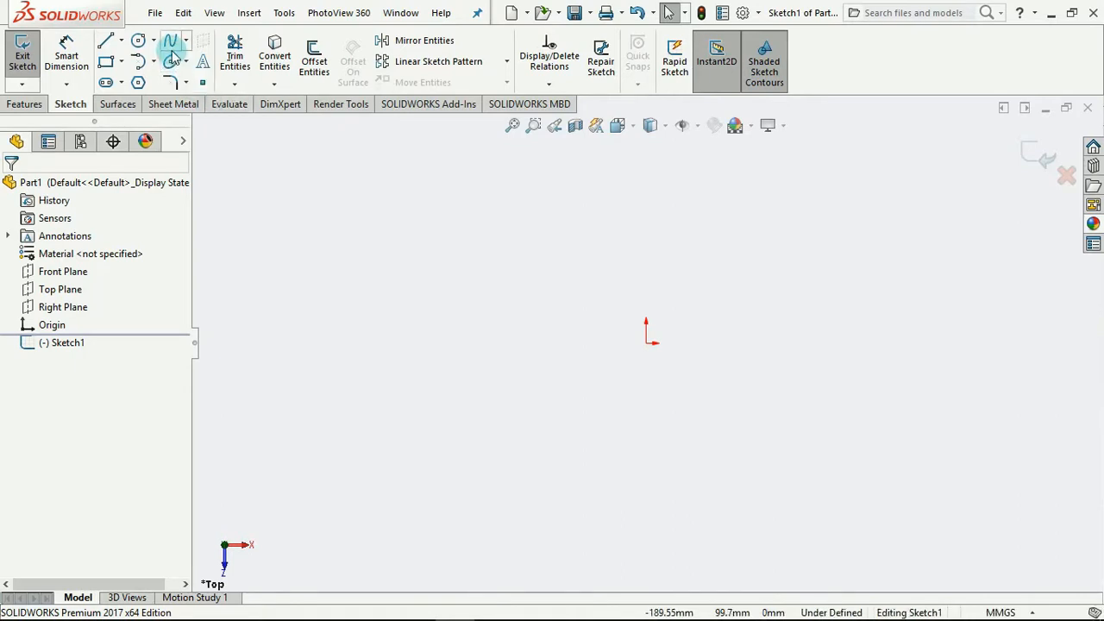
mouse_move(173, 41)
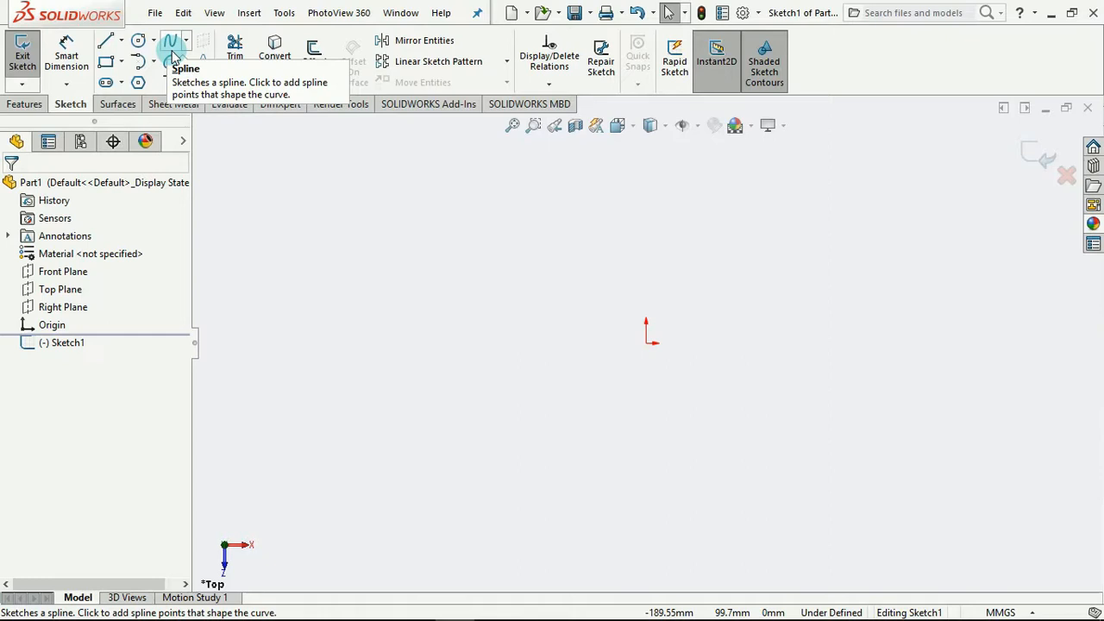
Review the Spline flyout listing Spline, Style Spline and Equation Driven Curve
left_click(169, 41)
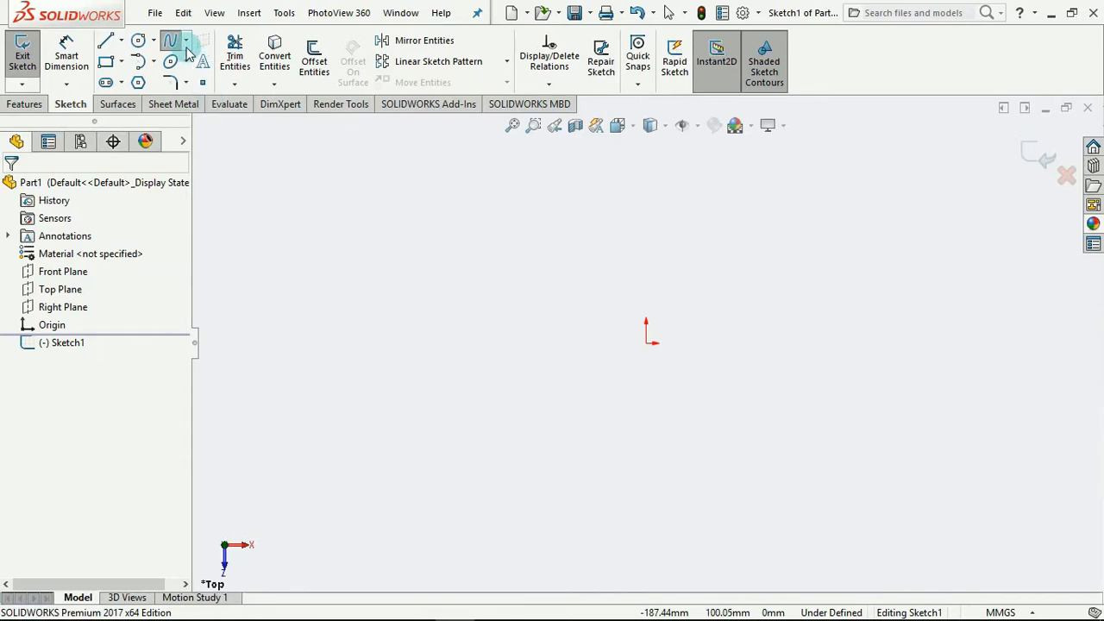
mouse_move(173, 41)
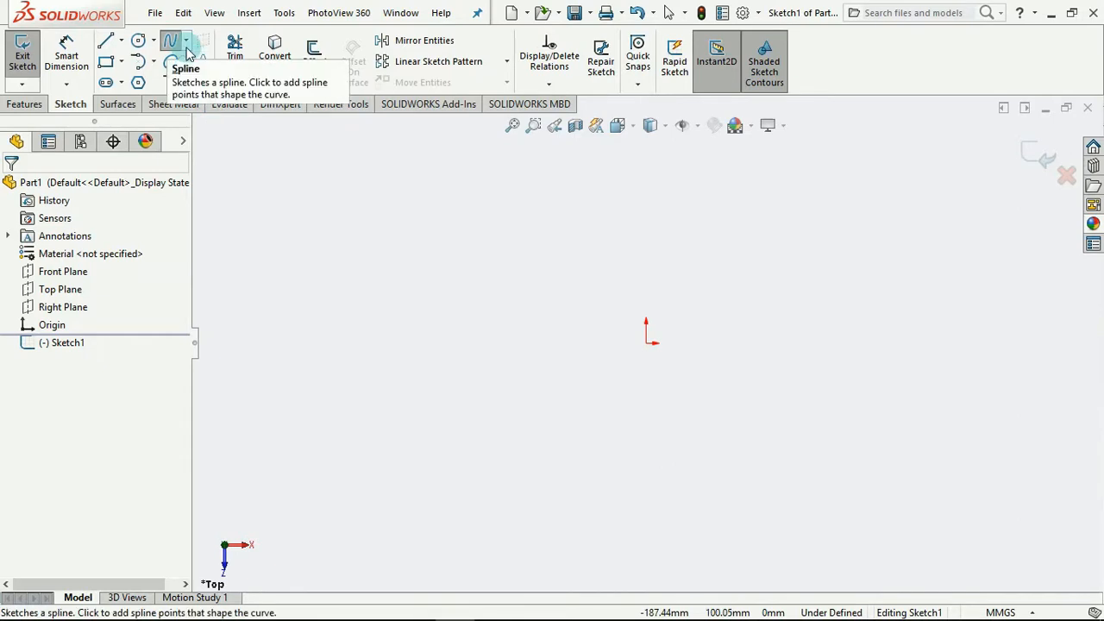
left_click(184, 41)
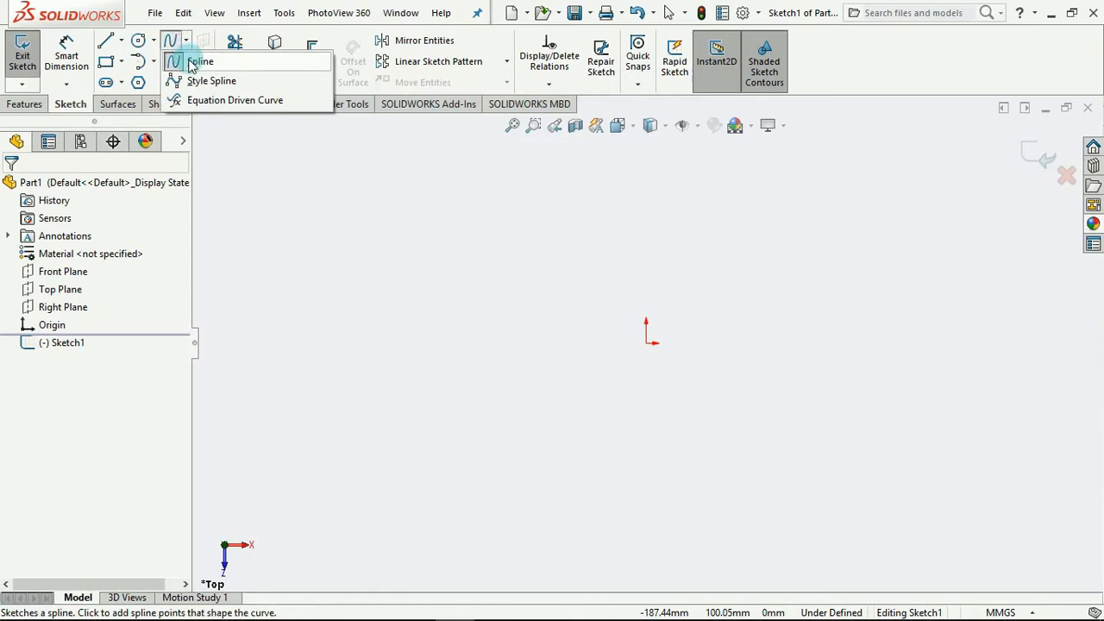
mouse_move(211, 81)
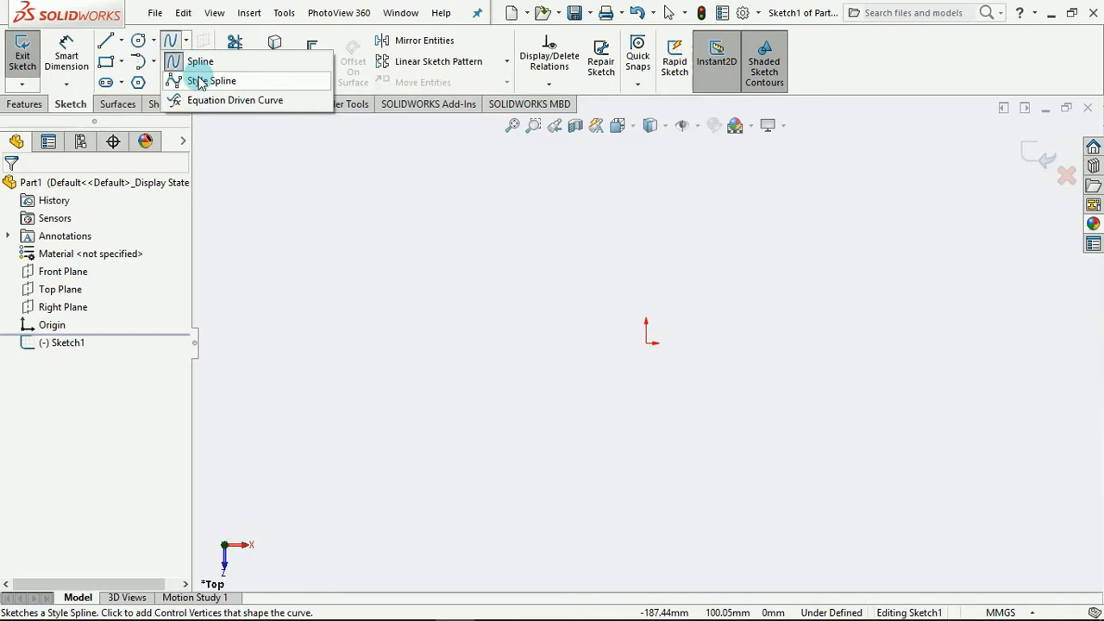
mouse_move(221, 86)
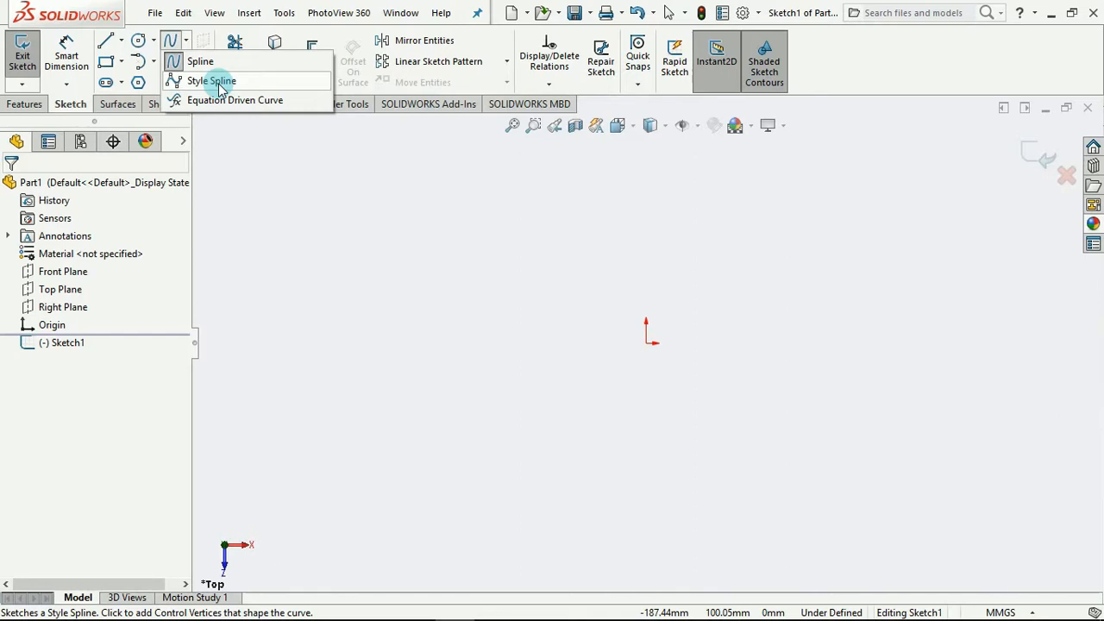
mouse_move(235, 100)
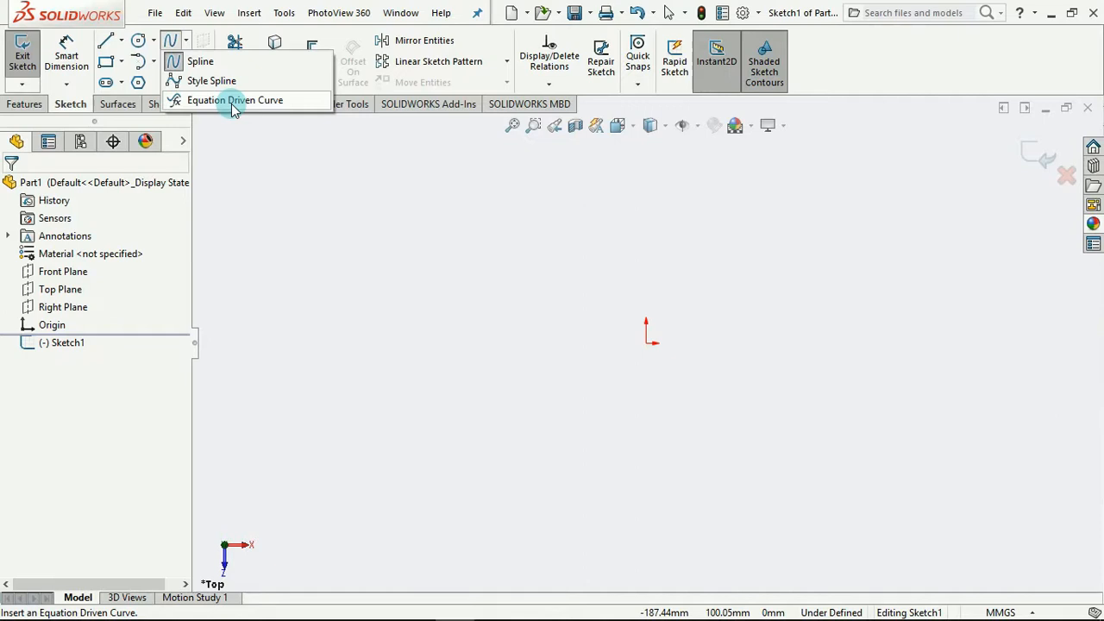
left_click(235, 100)
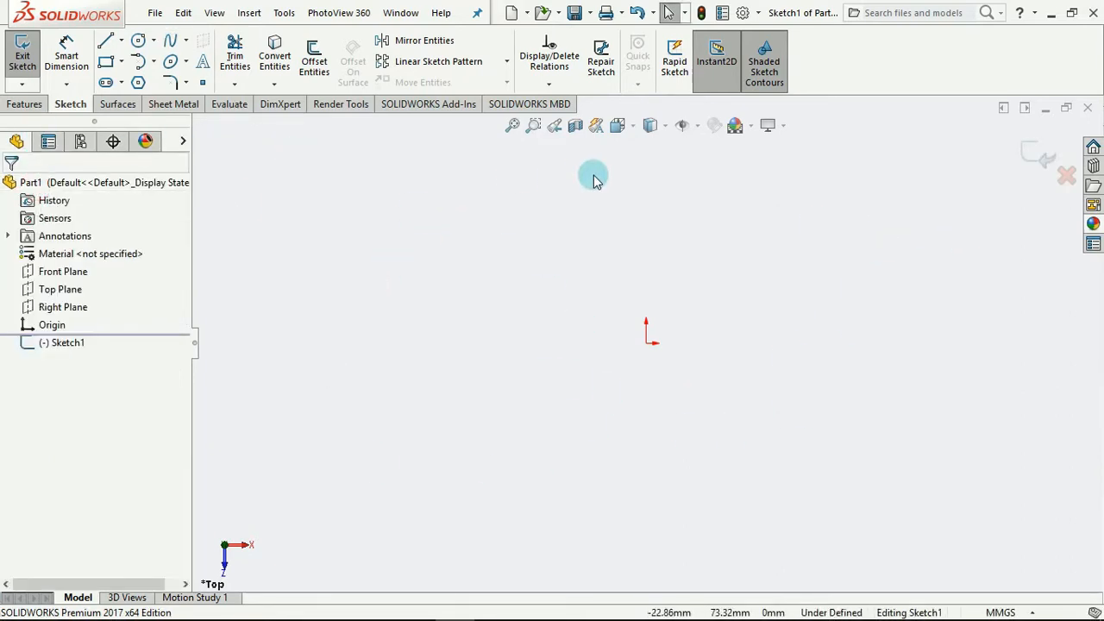
left_click(185, 41)
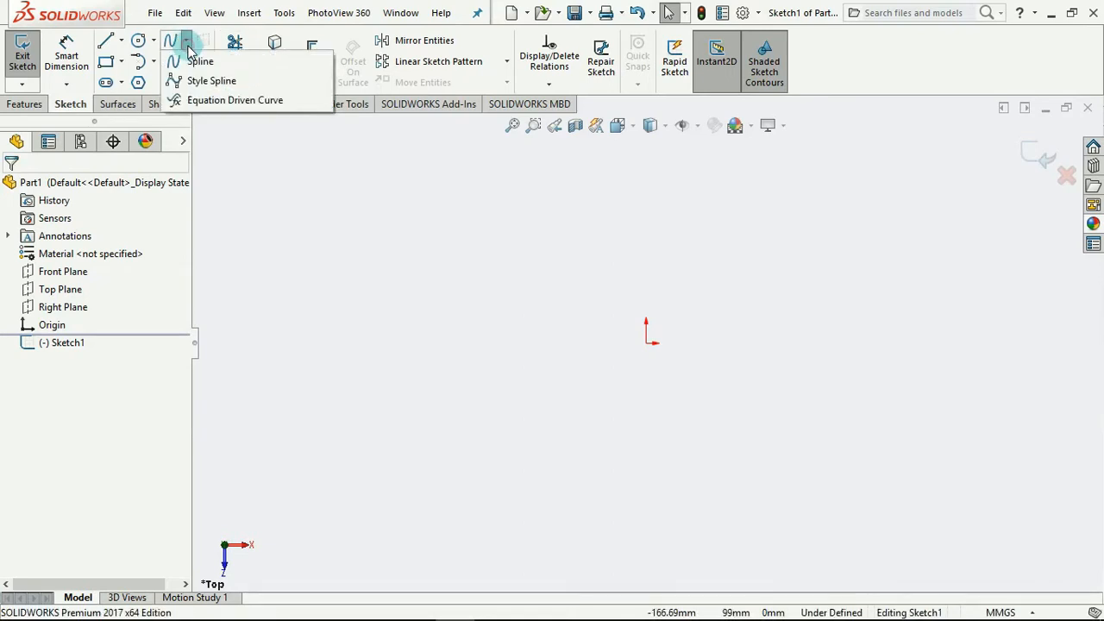
mouse_move(233, 302)
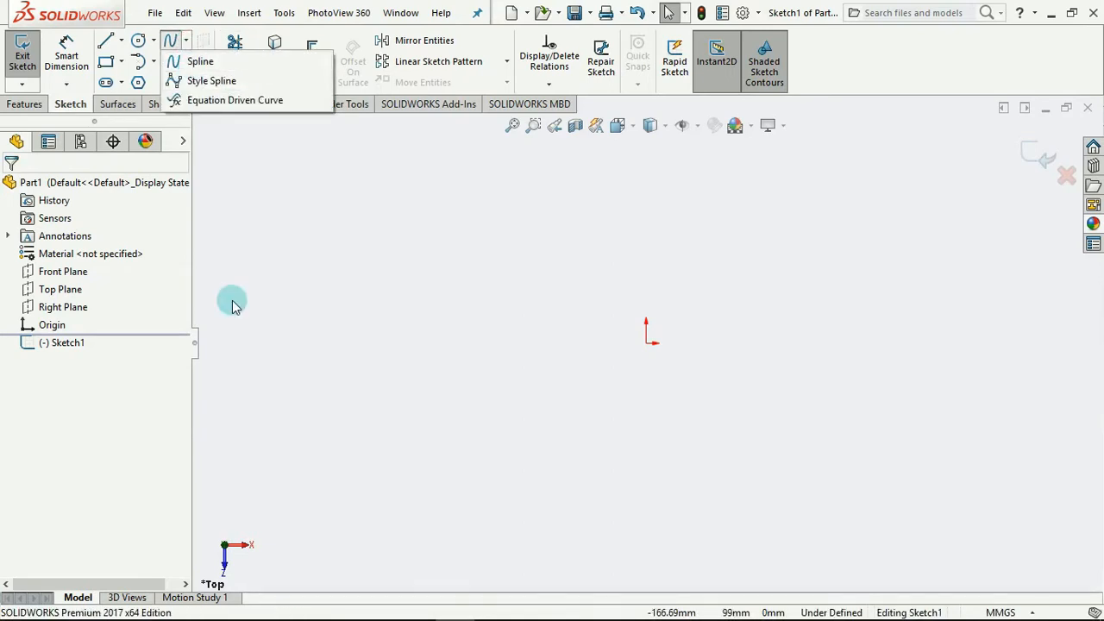
left_click(200, 62)
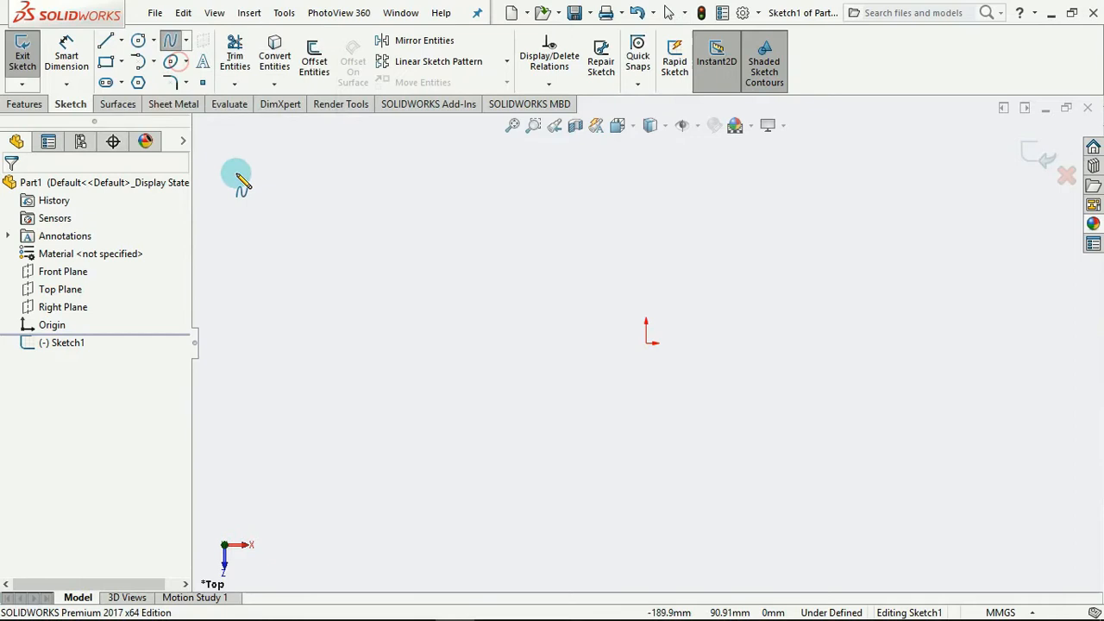
mouse_move(349, 431)
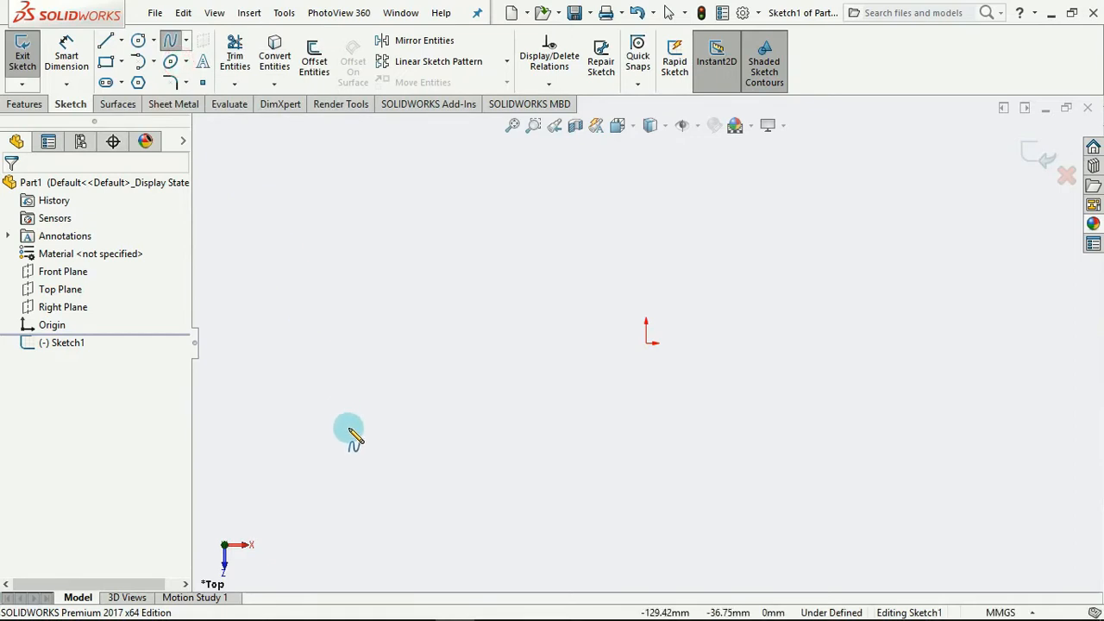
mouse_move(307, 452)
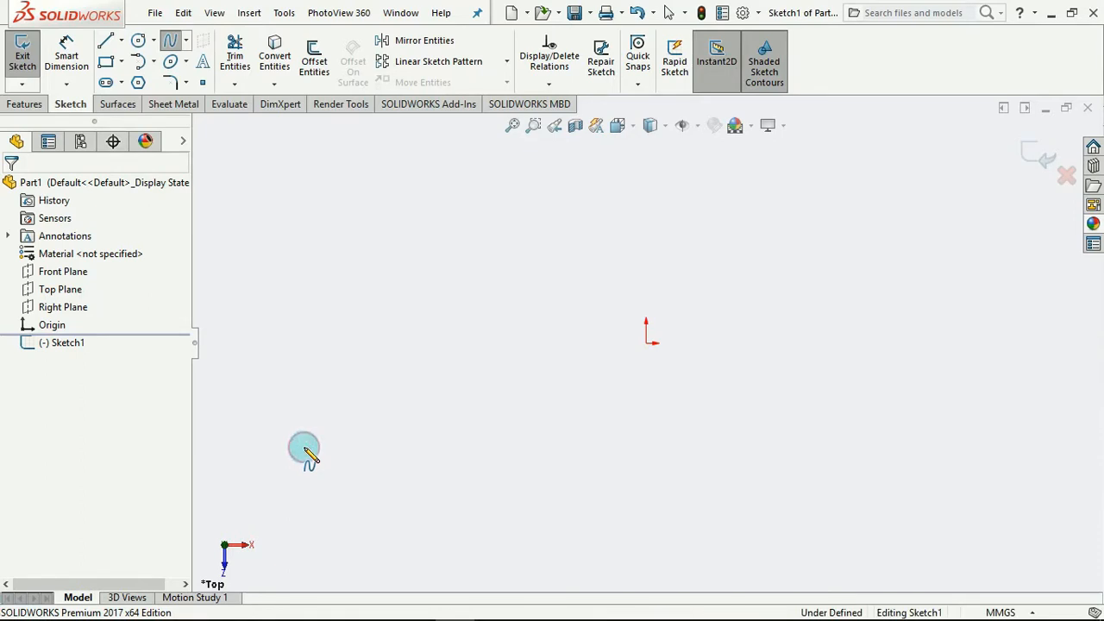
left_click(394, 255)
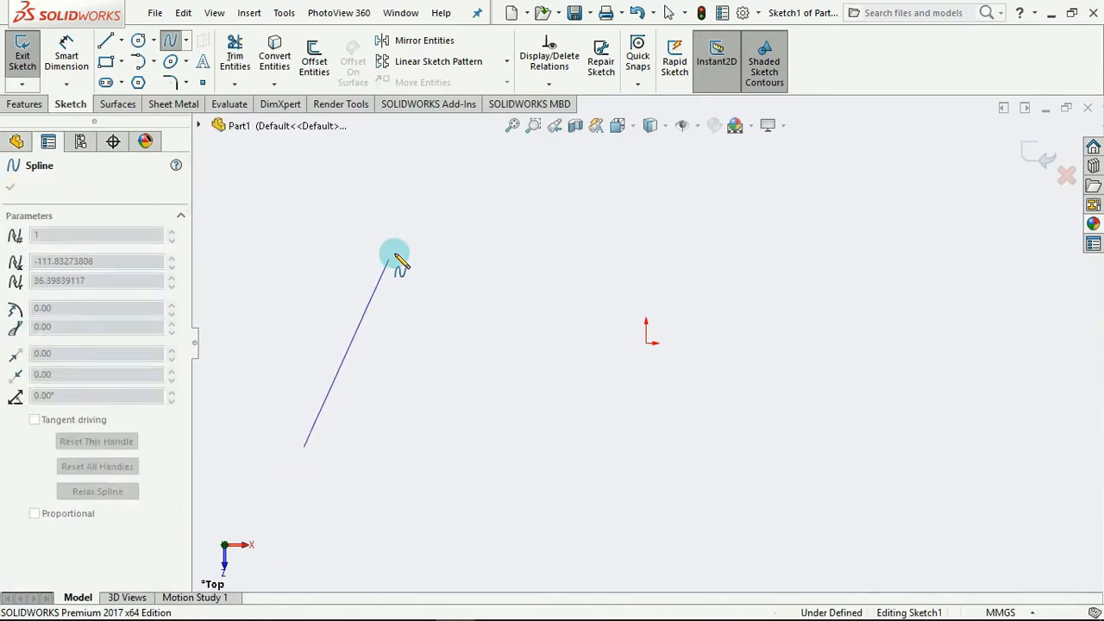
left_click_drag(393, 255, 401, 250)
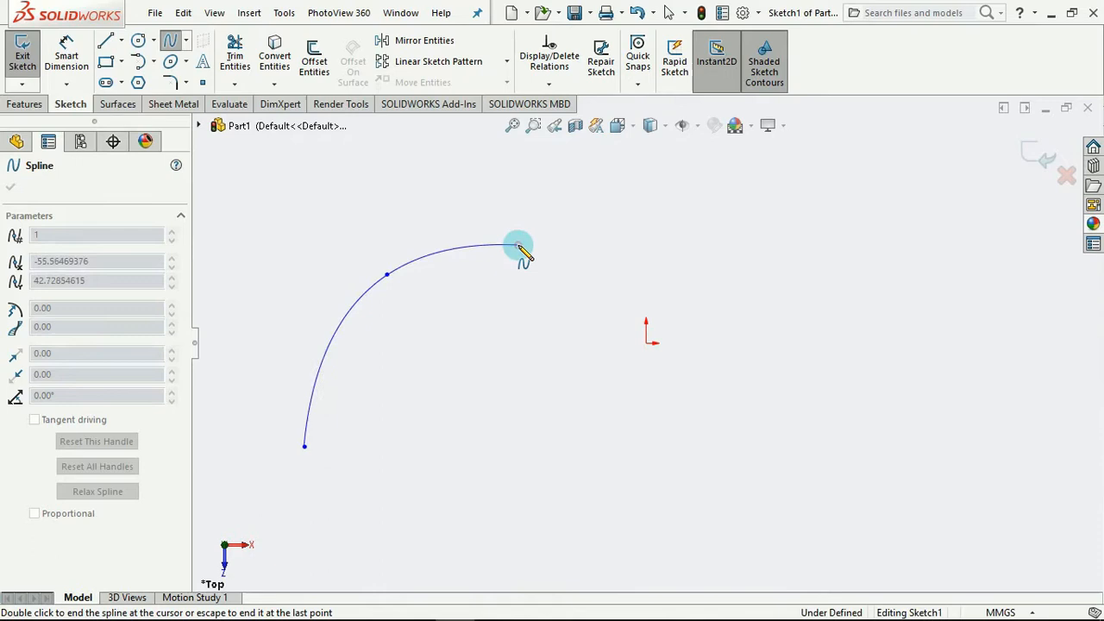
left_click(792, 457)
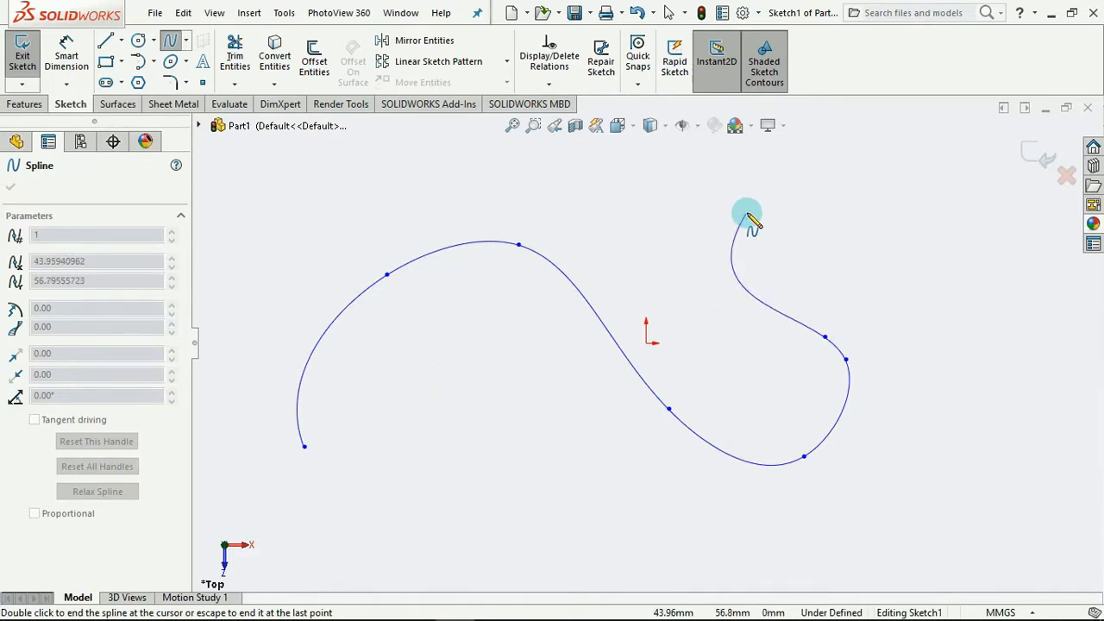
double_click(747, 215)
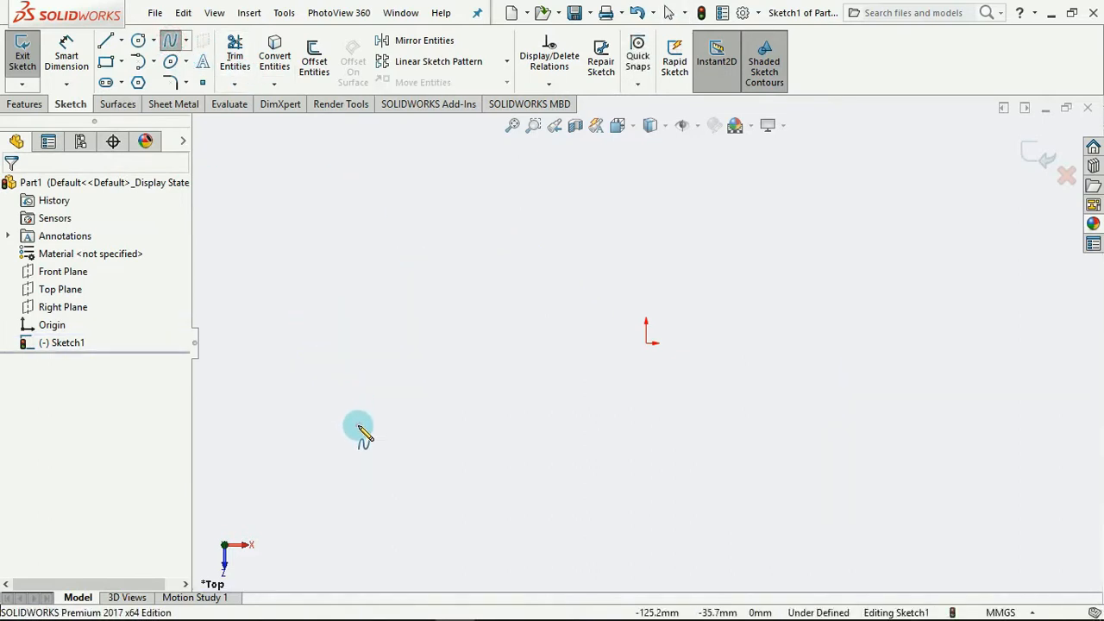
Sketch a multi-point spline from lower left over a sharp peak sweeping down and up to the right
left_click(462, 231)
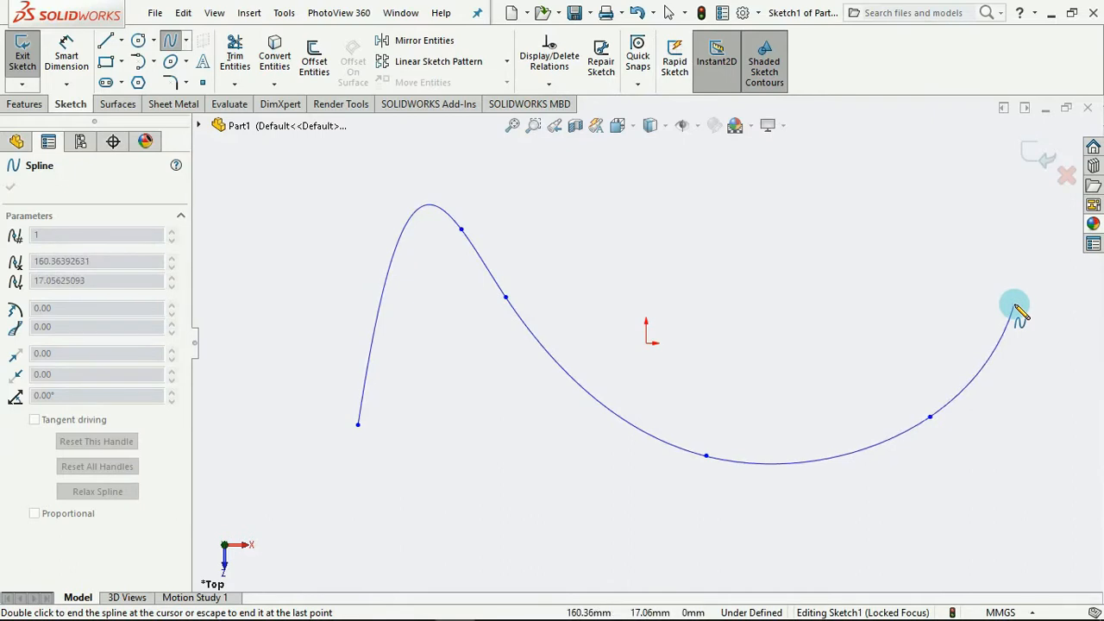
double_click(1014, 309)
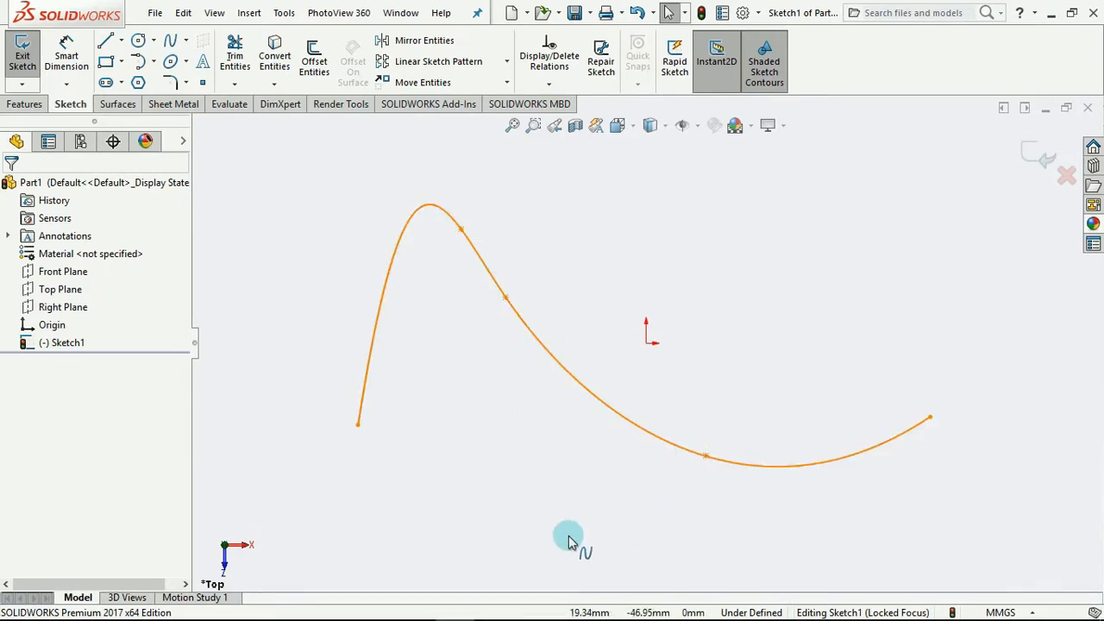
left_click(538, 497)
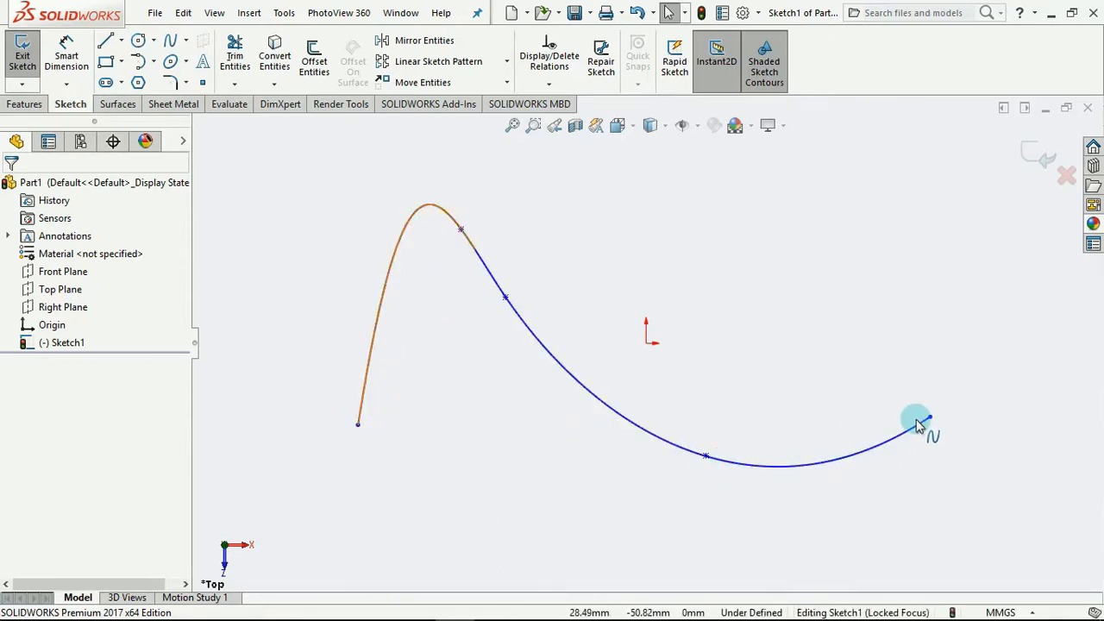
mouse_move(535, 310)
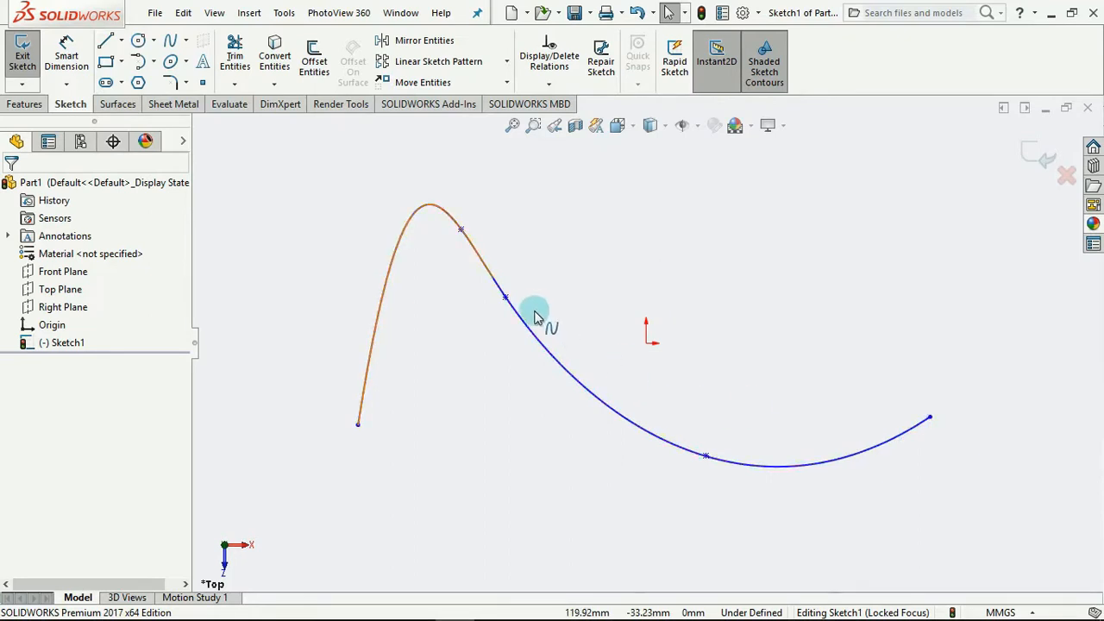
Drag the middle spline point to reshape the curve and pull the right end up and outward
left_click(507, 298)
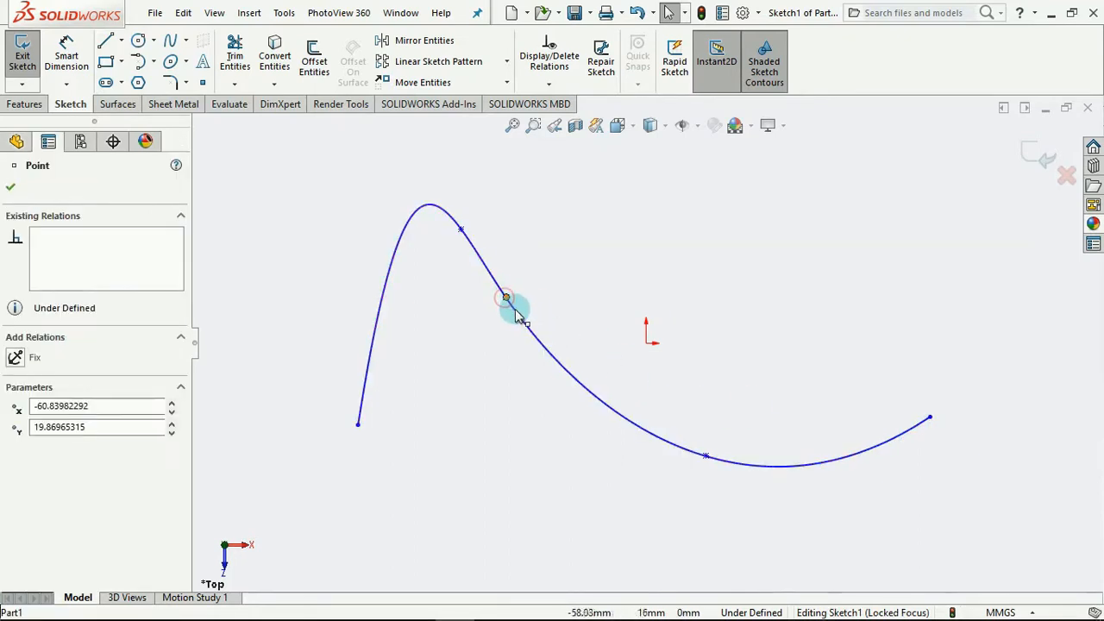
left_click_drag(507, 296, 635, 273)
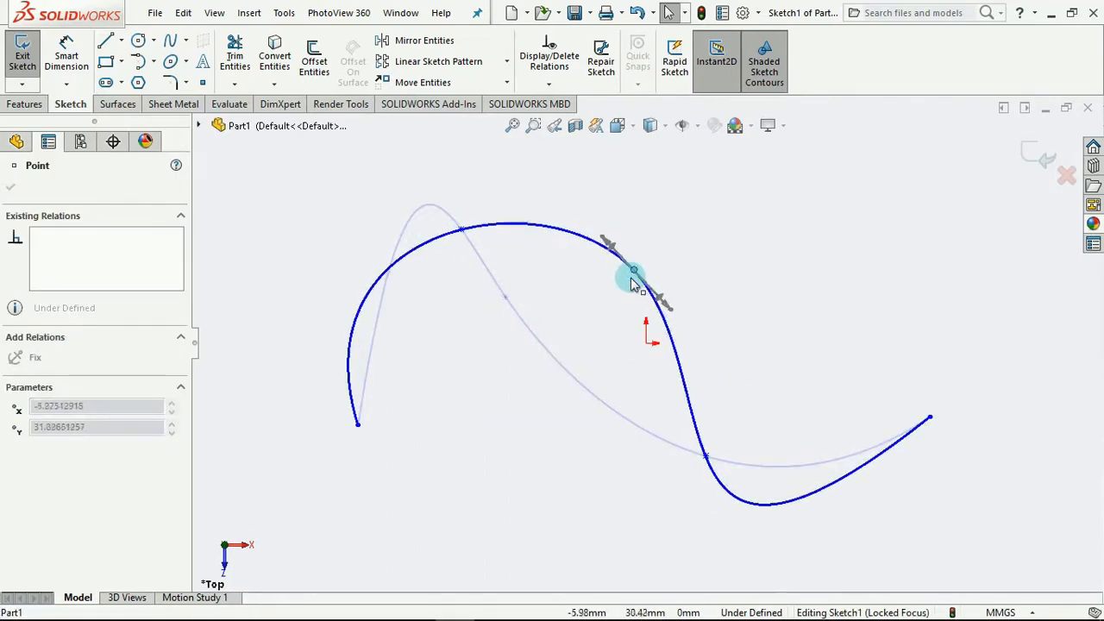
left_click_drag(635, 272, 509, 361)
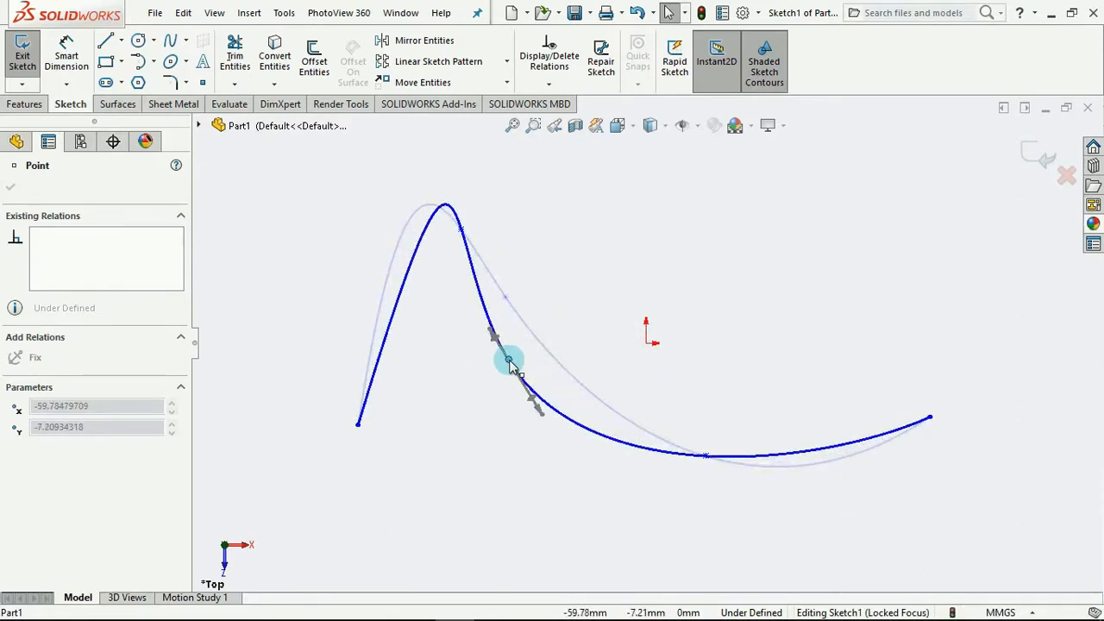
left_click_drag(508, 360, 552, 344)
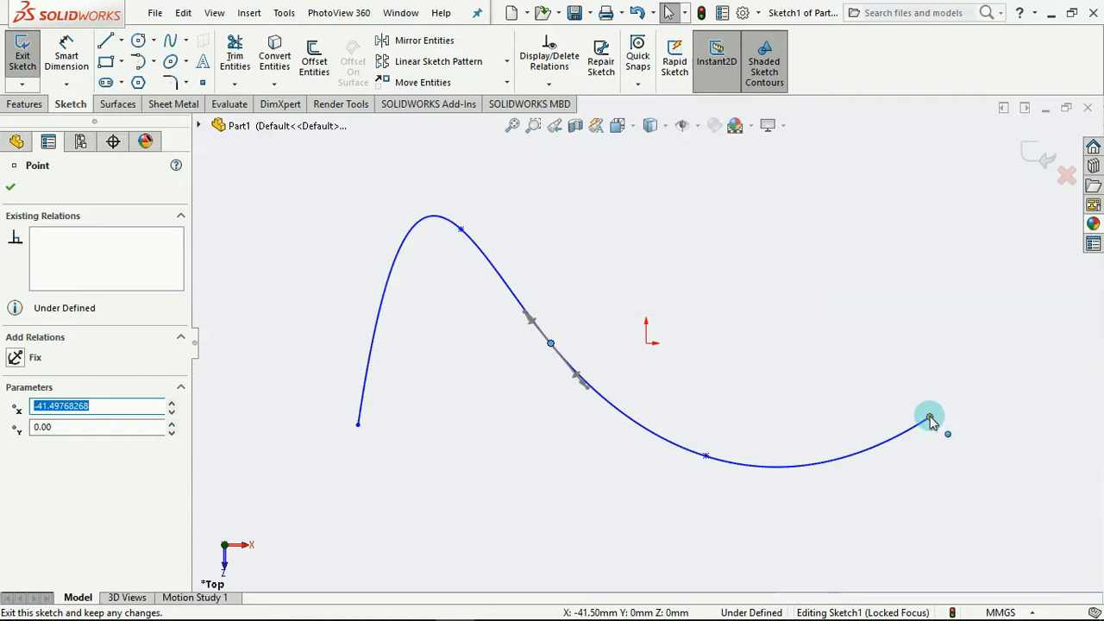
left_click_drag(930, 419, 1008, 431)
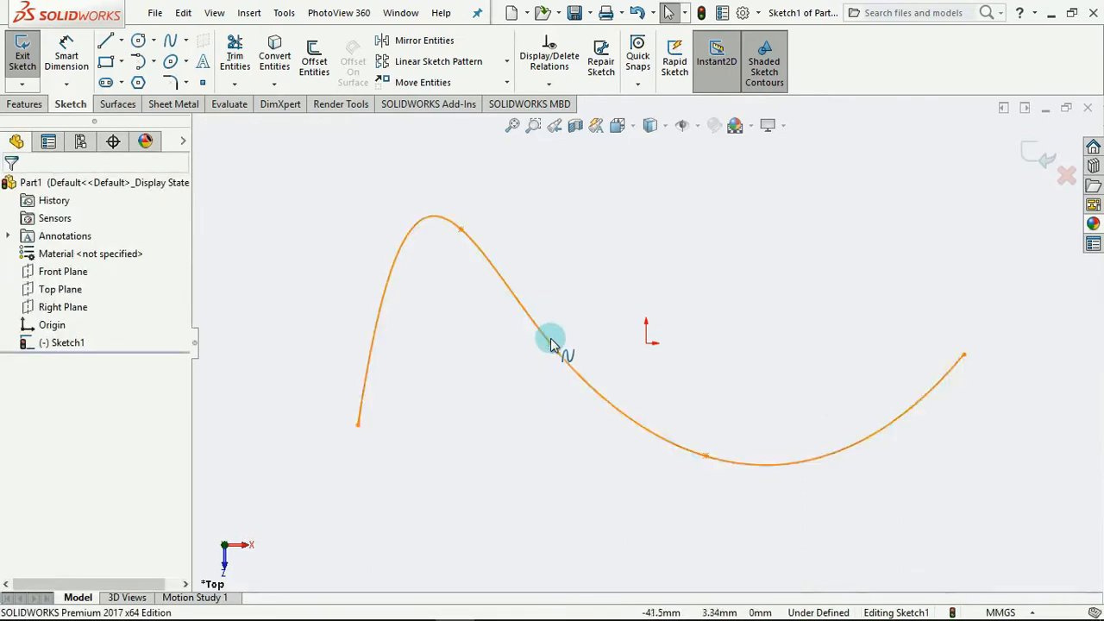
Adjust the middle point's tangent length and direction for a rounder peak and gentler sweep
left_click(552, 336)
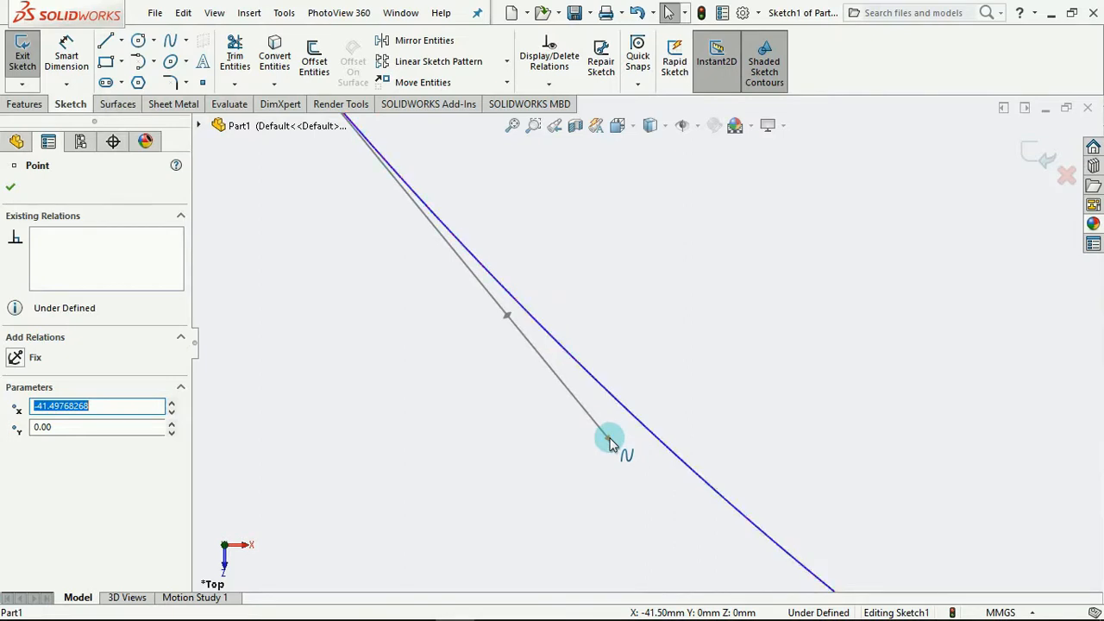
mouse_move(709, 528)
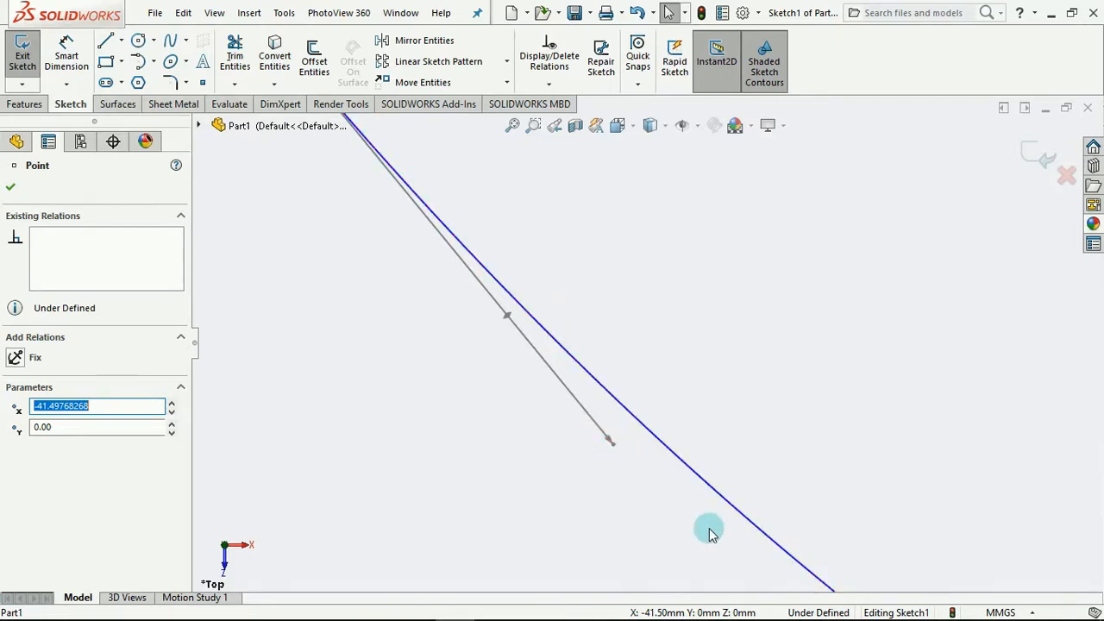
mouse_move(521, 314)
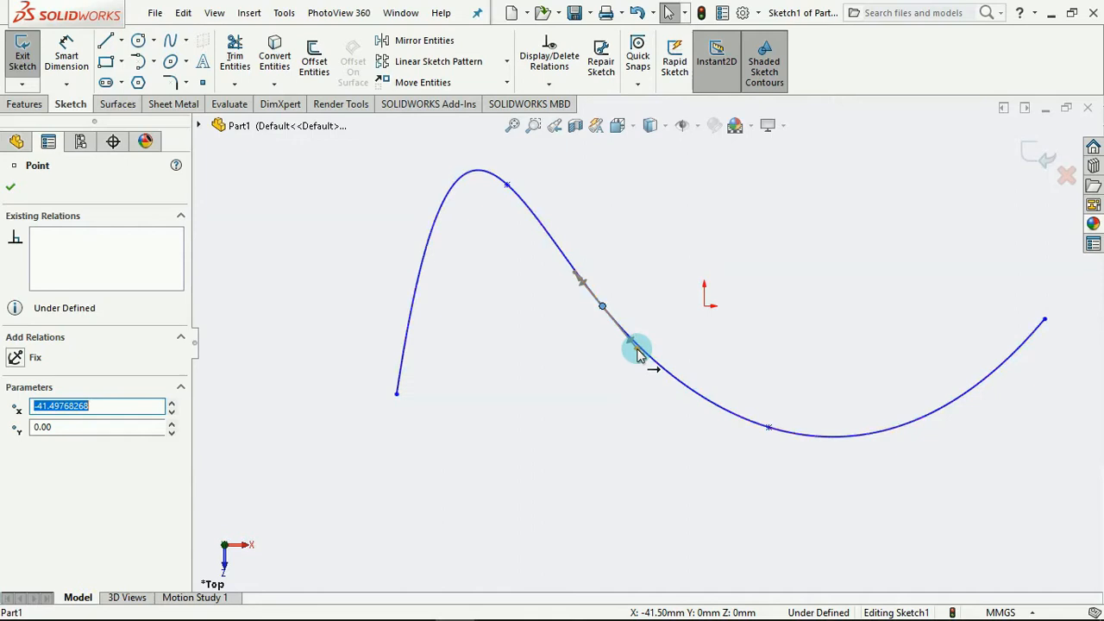
left_click_drag(639, 348, 664, 400)
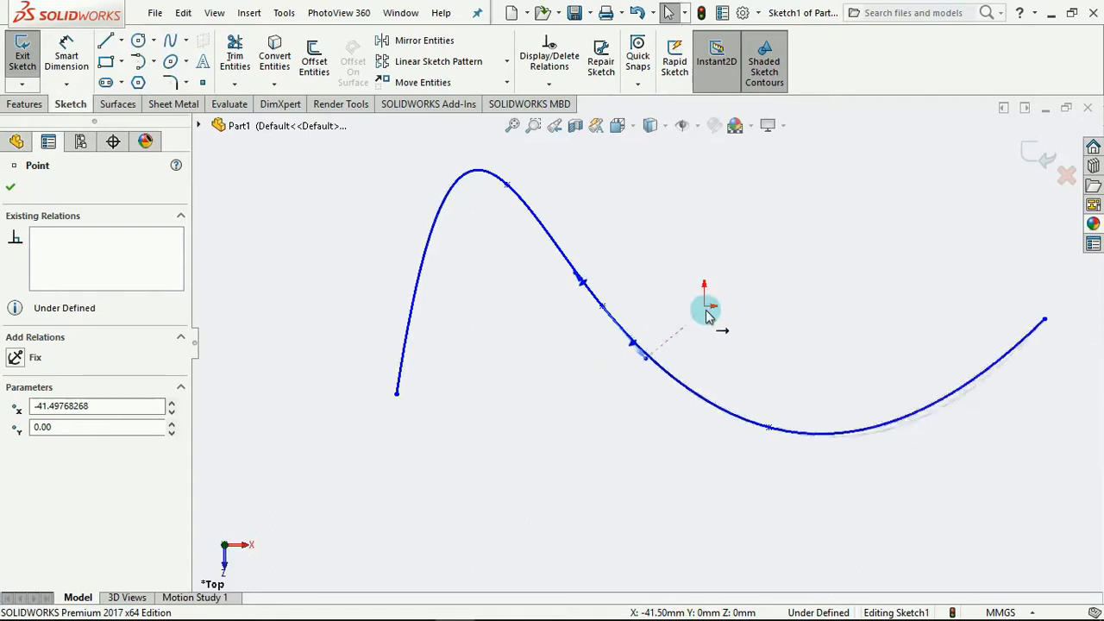
left_click_drag(707, 314, 635, 307)
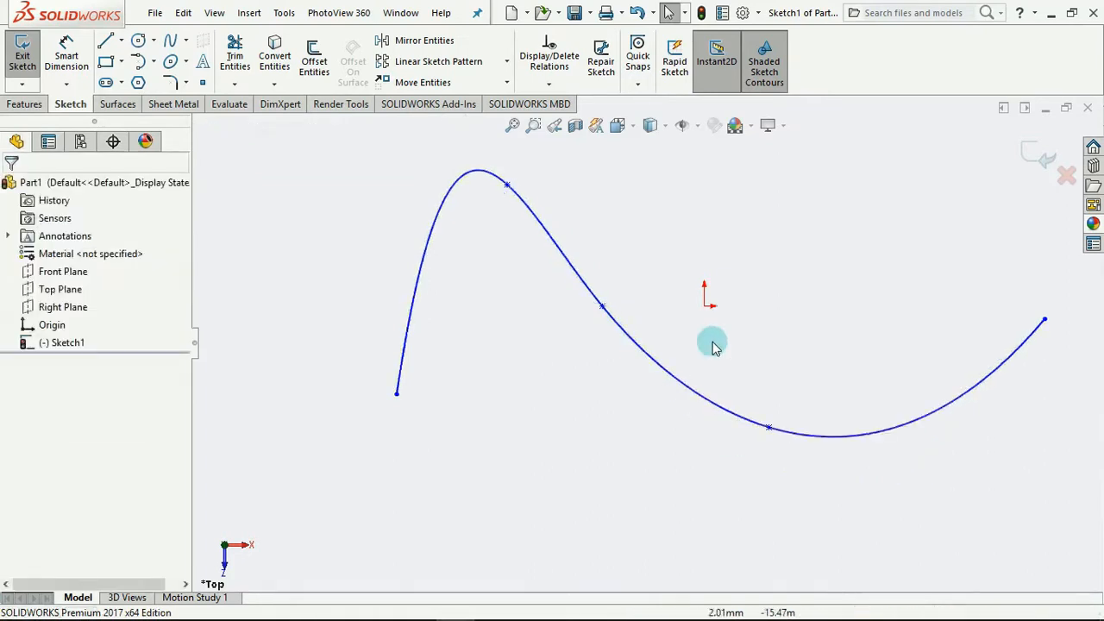
Rotate the middle point's tangent about 16° for a steeper descent
left_click_drag(713, 342, 600, 289)
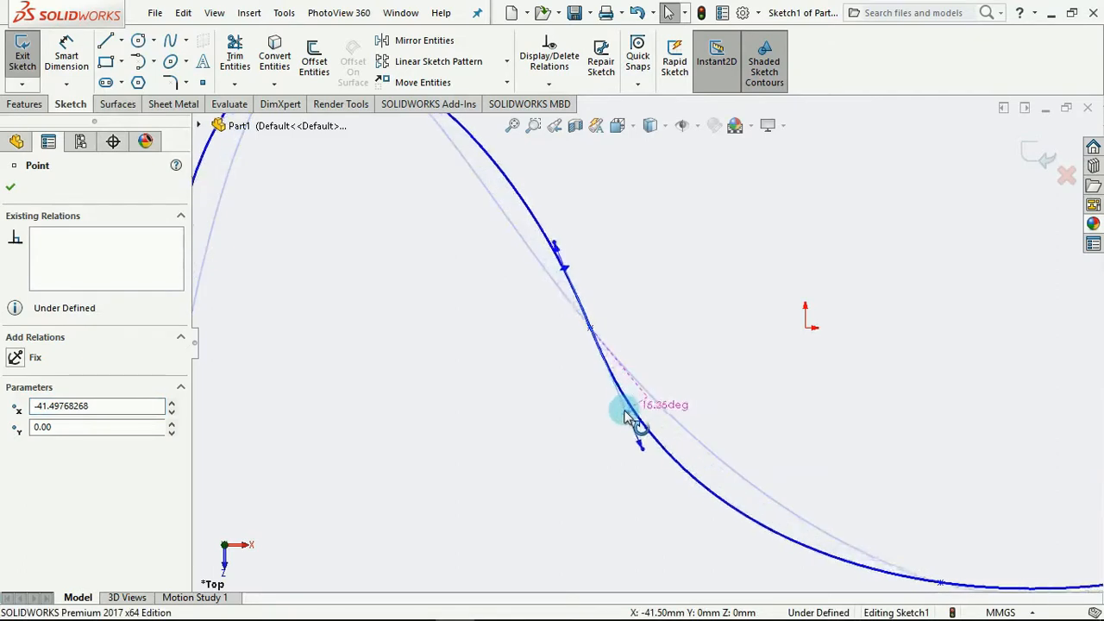
left_click_drag(630, 414, 669, 388)
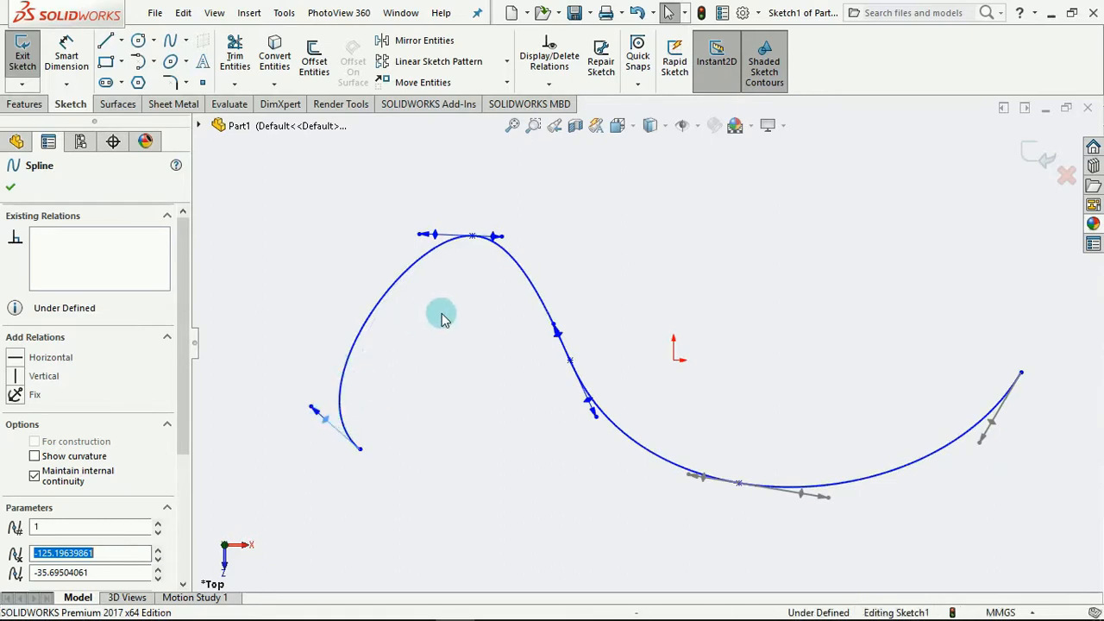
mouse_move(376, 309)
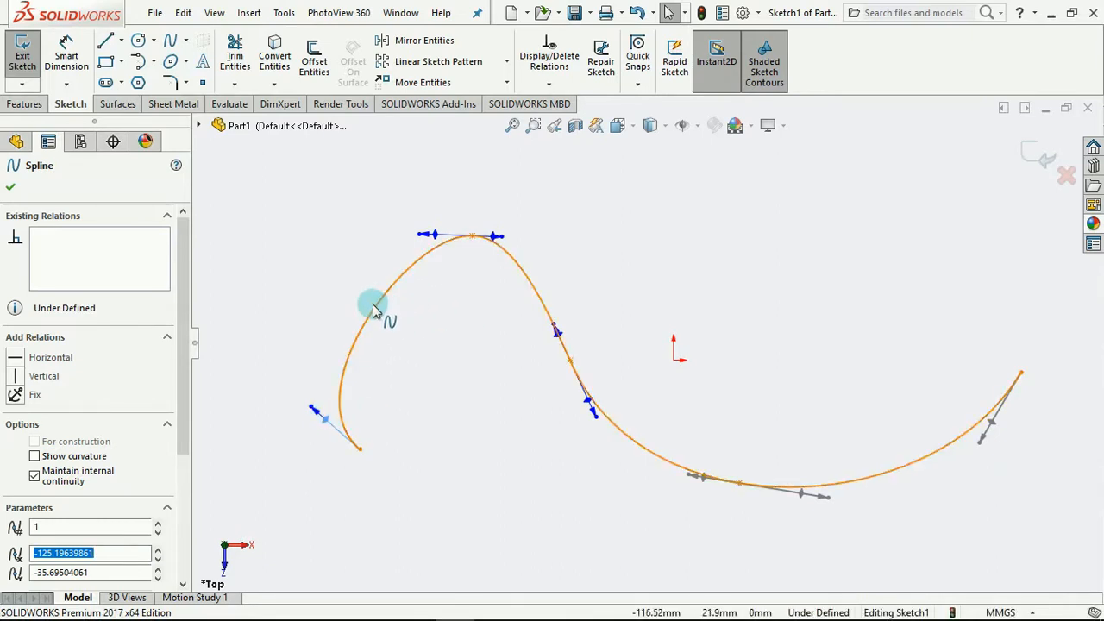
mouse_move(376, 318)
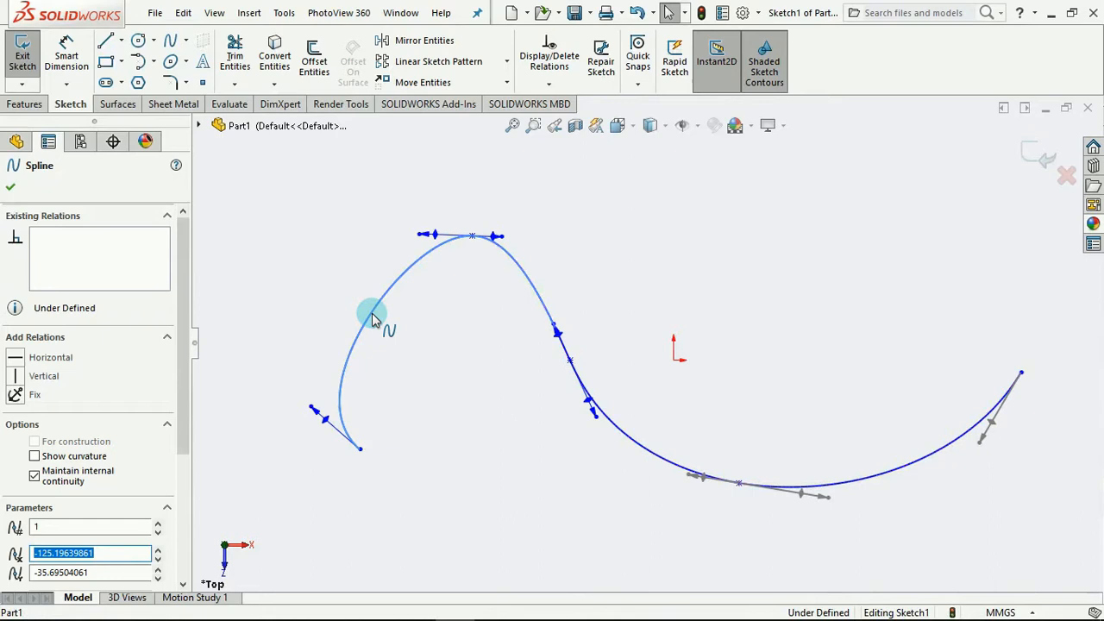
Bring up the spline's right-click editing commands such as Insert Spline Point
right_click(371, 314)
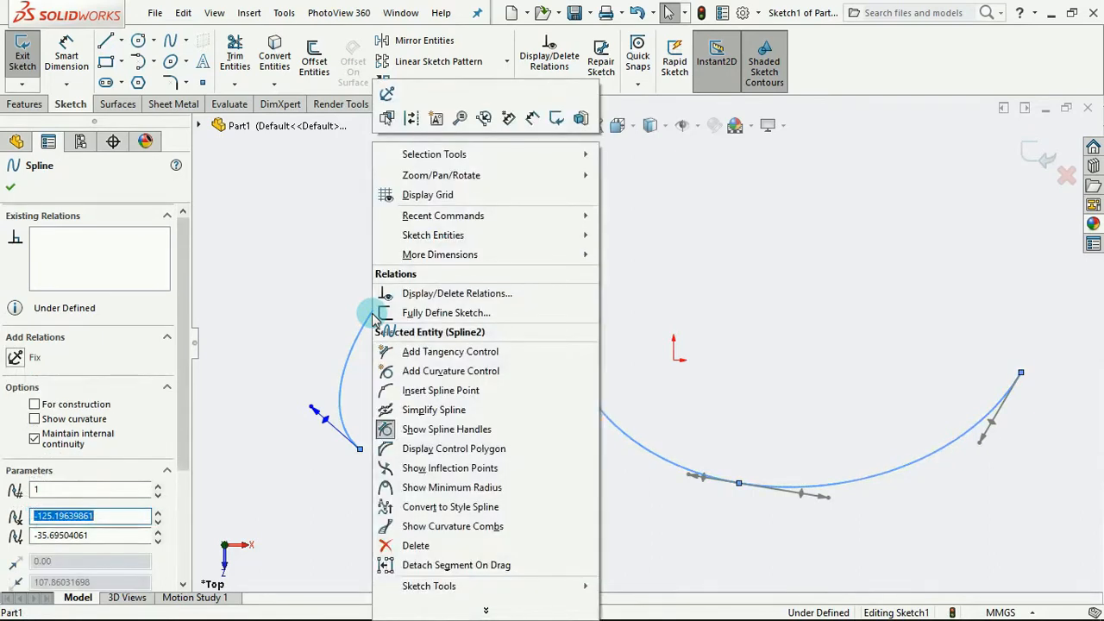
mouse_move(449, 352)
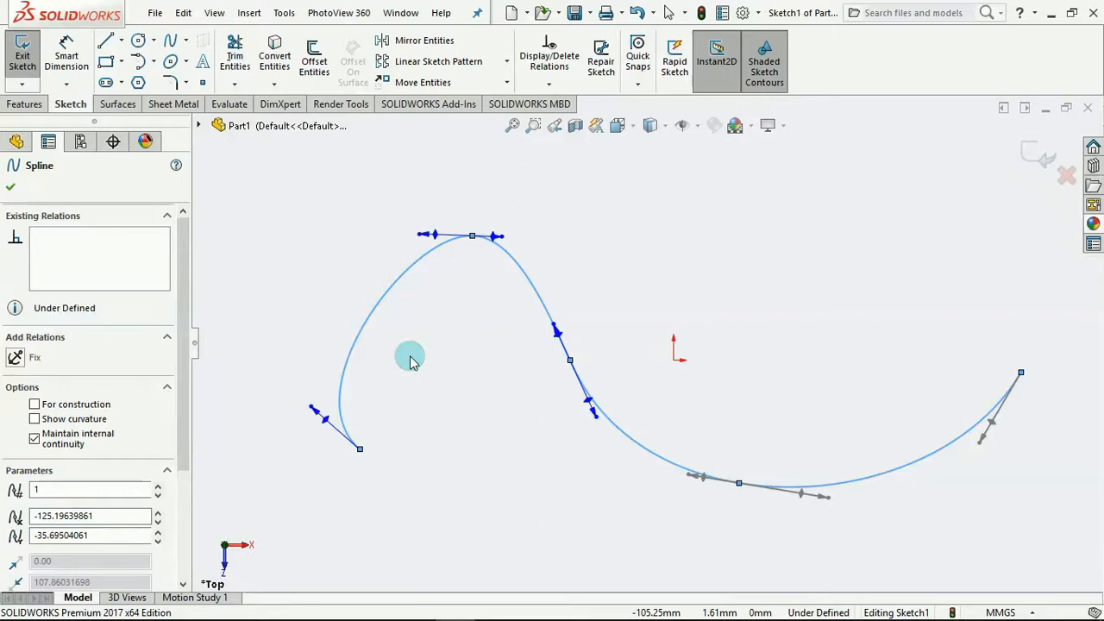
mouse_move(498, 207)
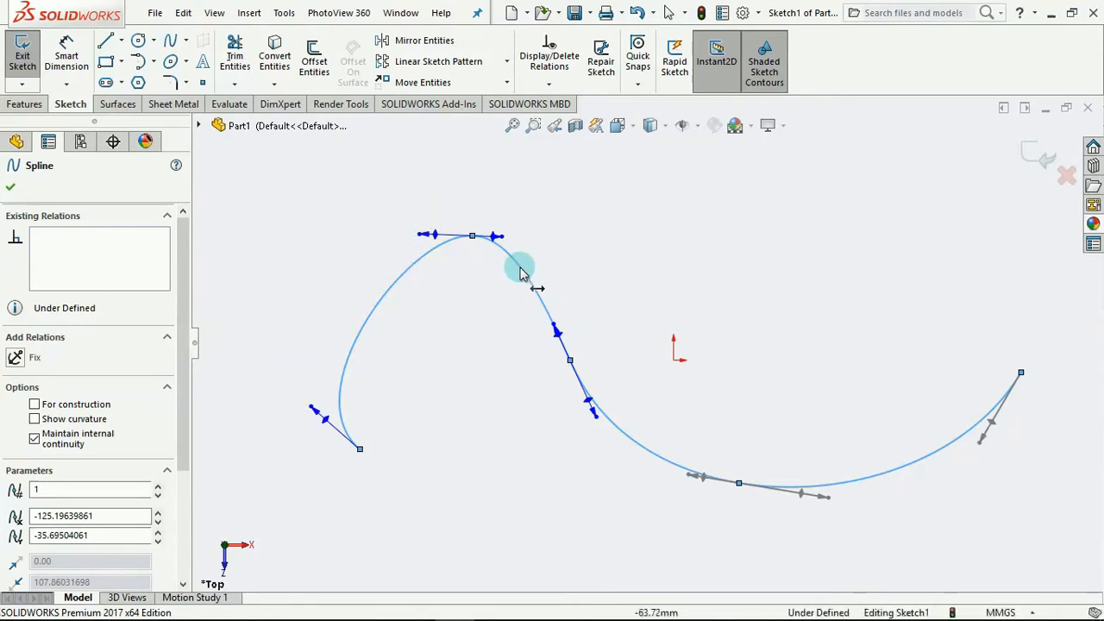
mouse_move(462, 258)
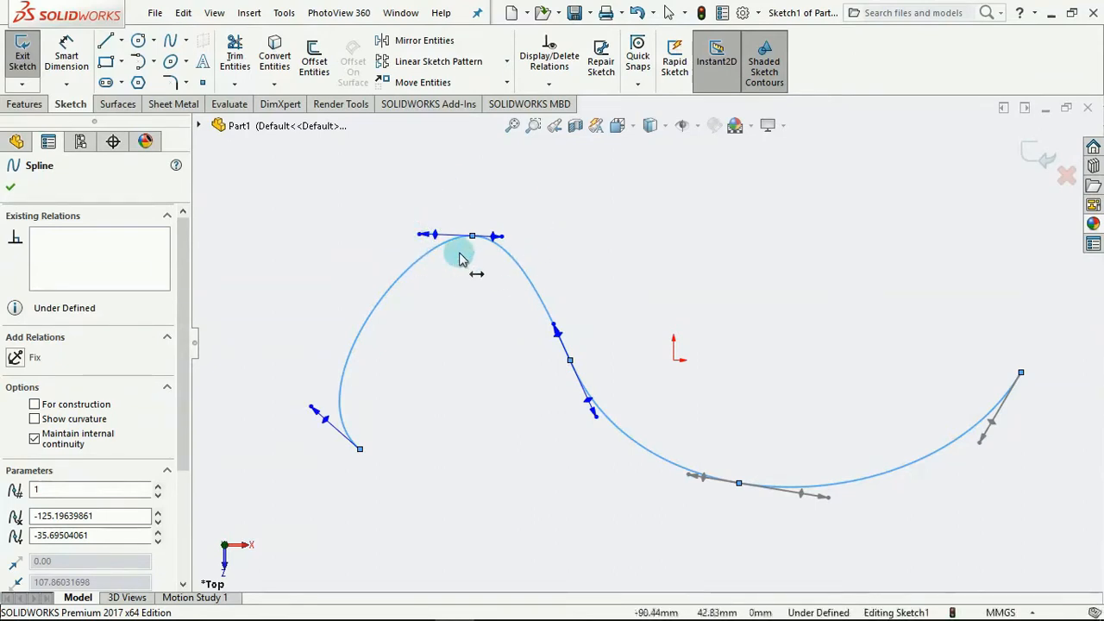
mouse_move(514, 259)
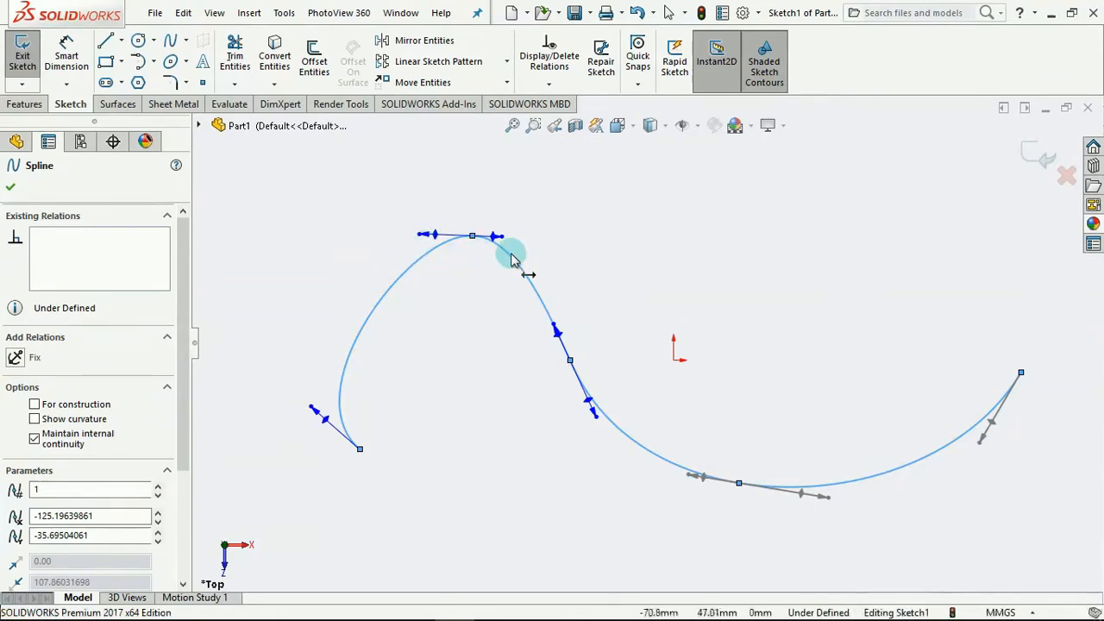
mouse_move(490, 347)
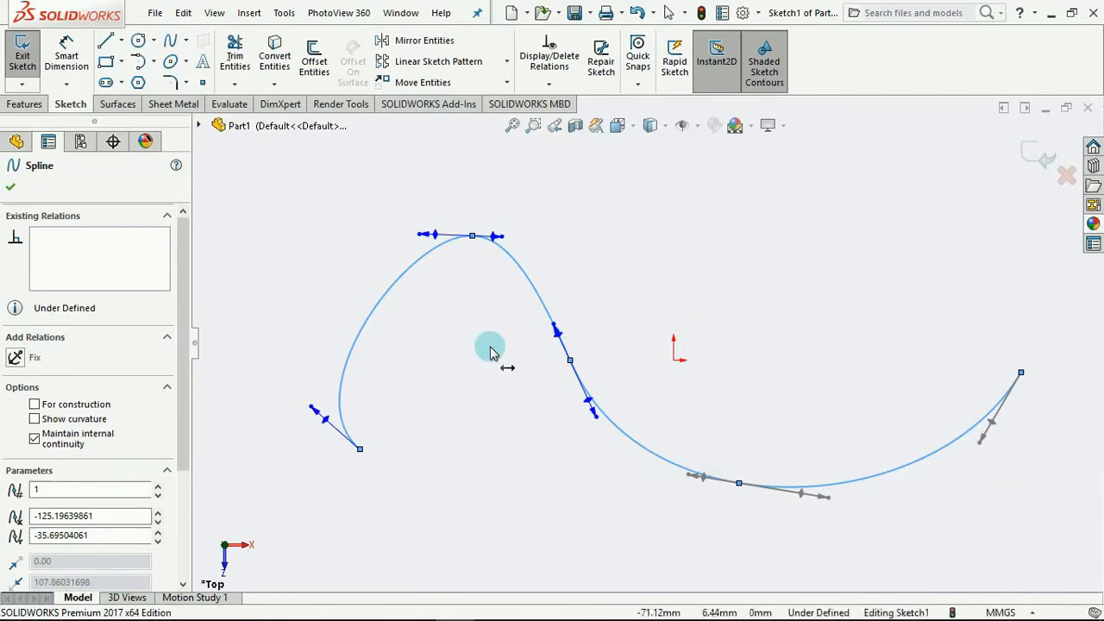
mouse_move(432, 317)
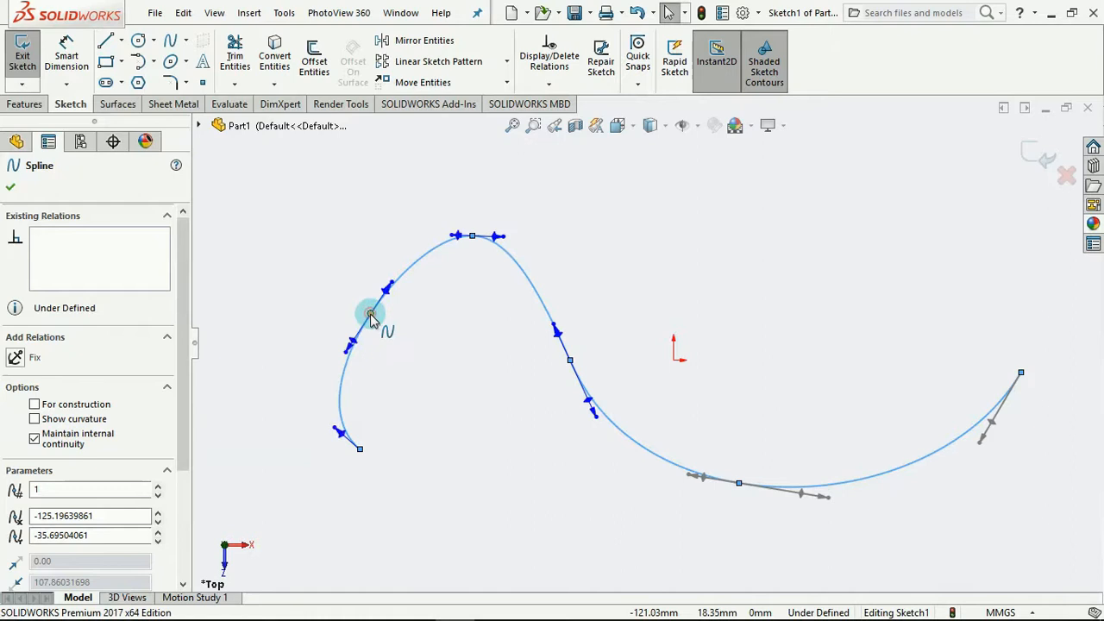
mouse_move(503, 260)
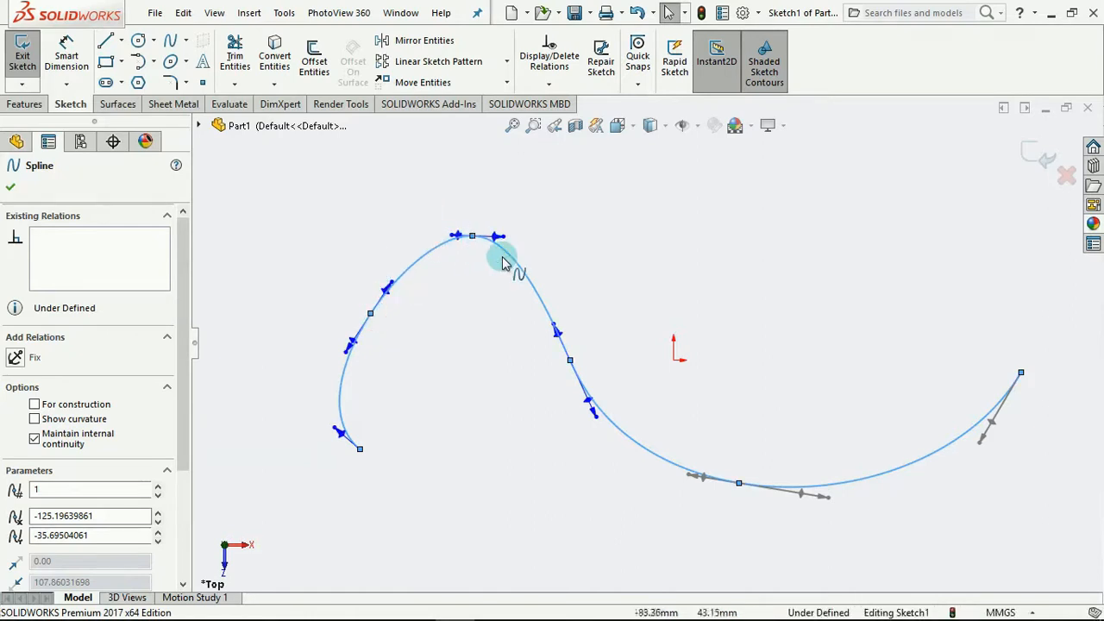
mouse_move(418, 304)
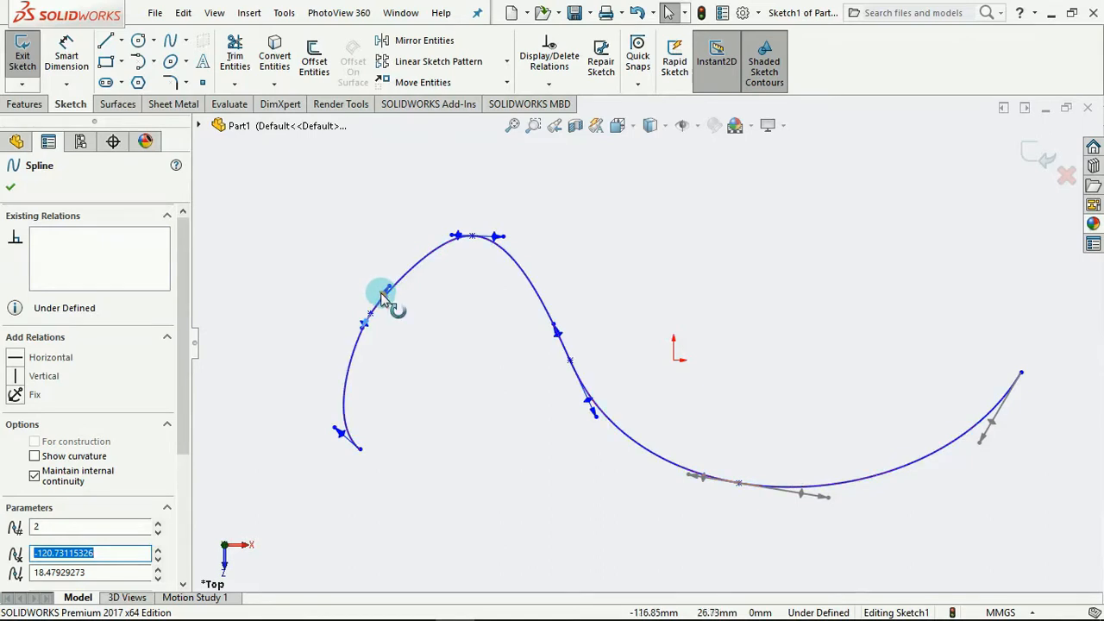
Swing tangents and control vertices along the left arc and top to reshape the peaked curve
left_click_drag(379, 293, 410, 290)
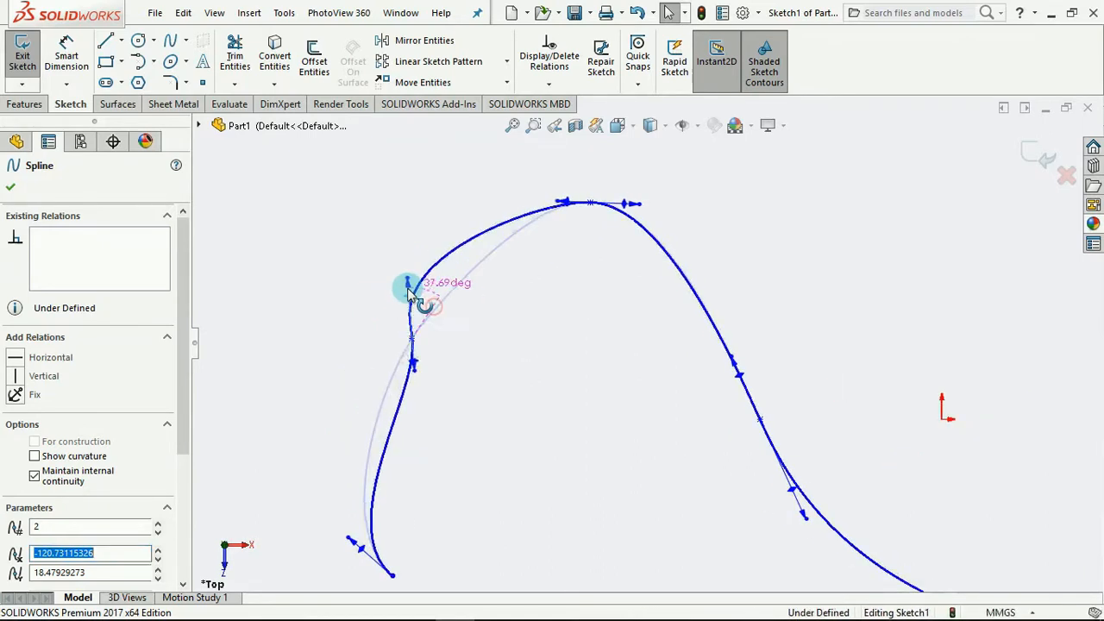
left_click_drag(411, 290, 440, 291)
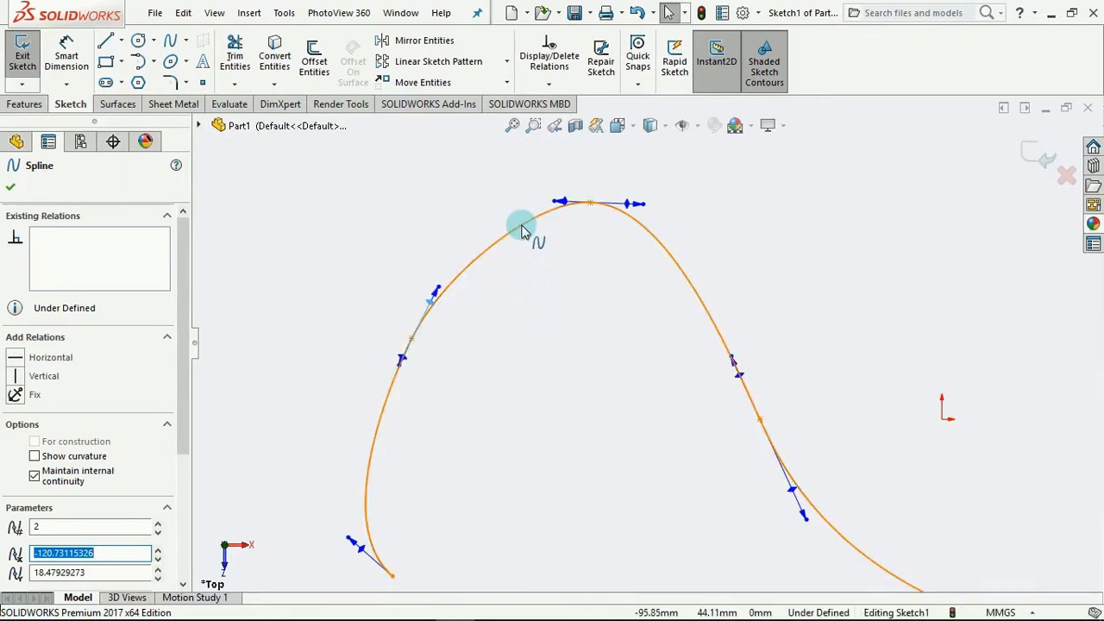
right_click(521, 228)
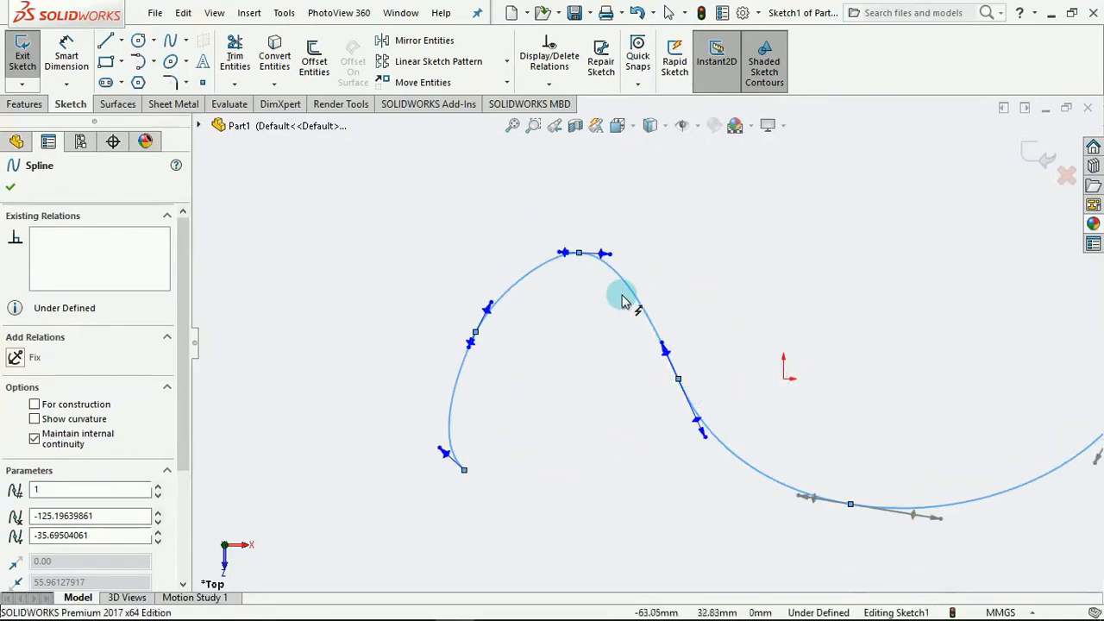
mouse_move(619, 279)
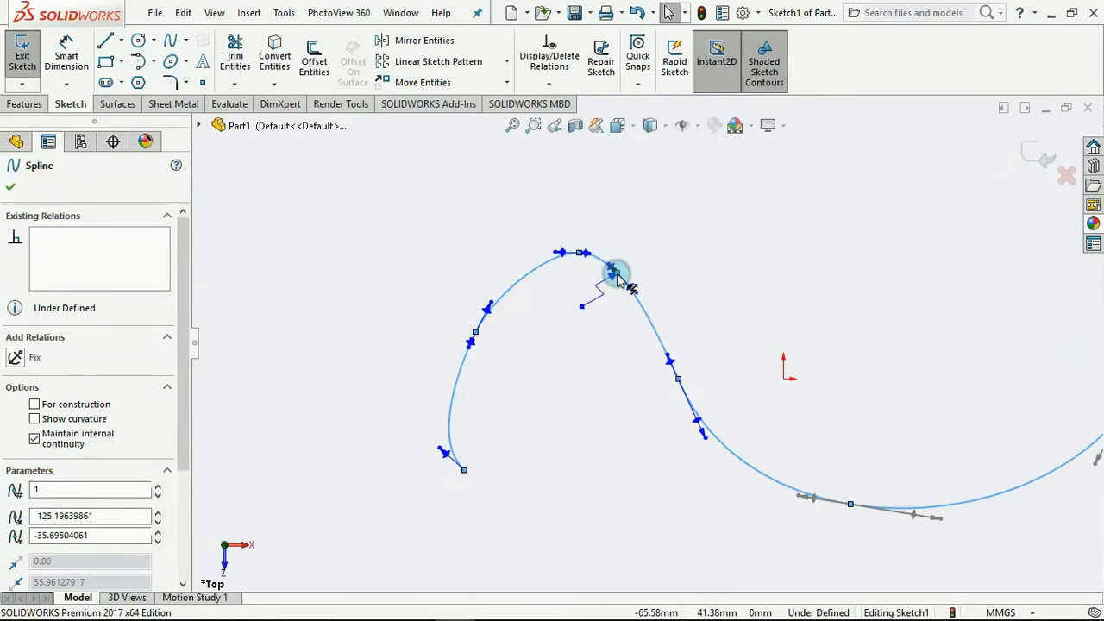
left_click_drag(617, 276, 635, 314)
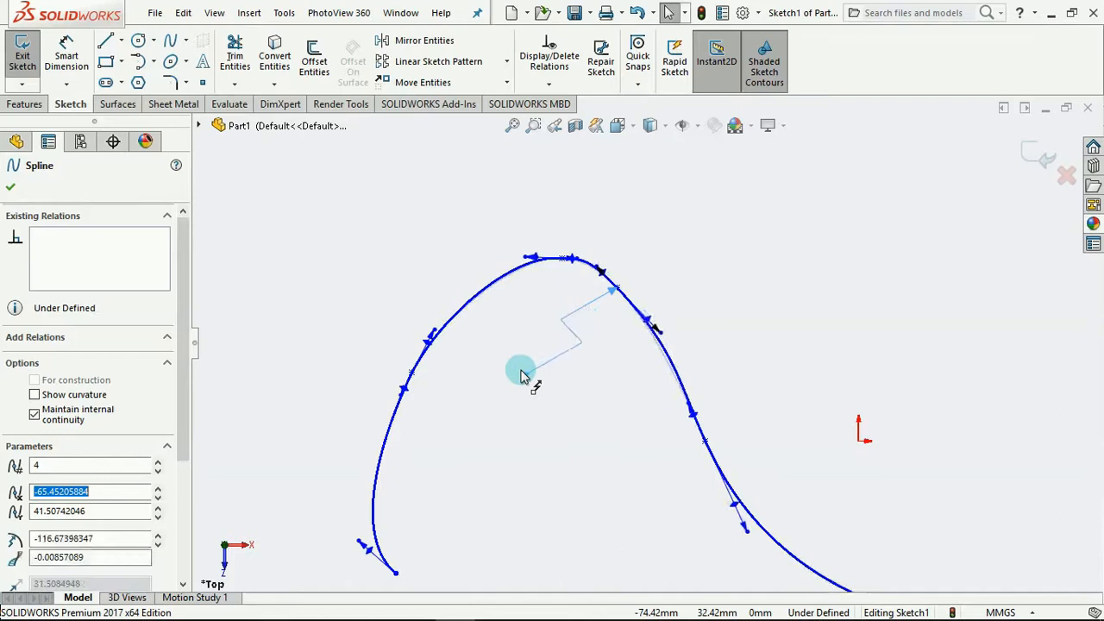
left_click_drag(521, 370, 407, 397)
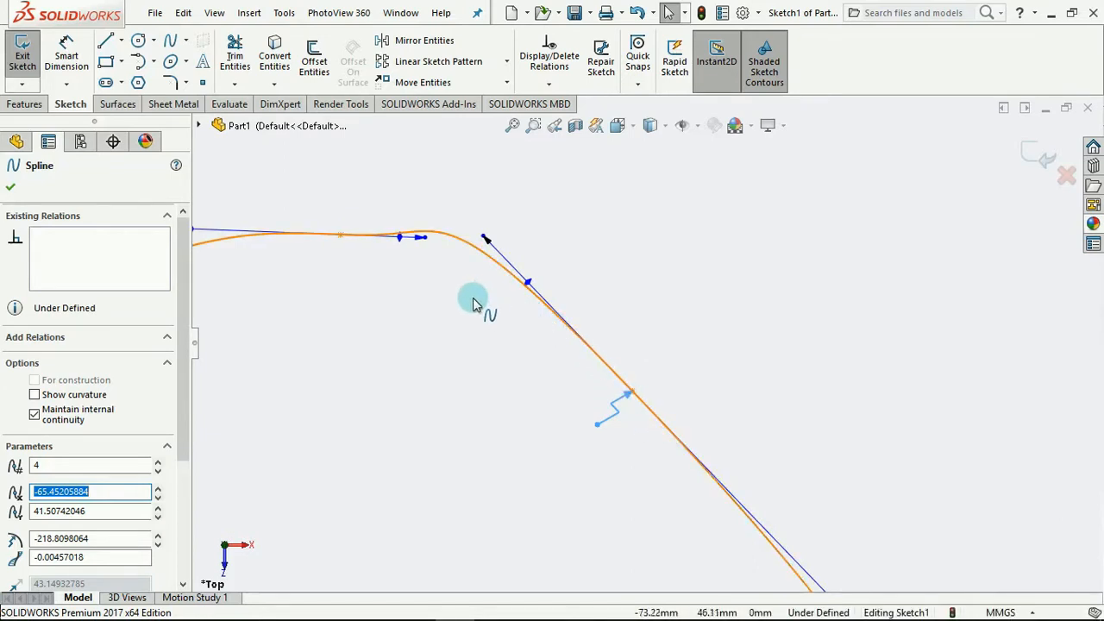
mouse_move(543, 296)
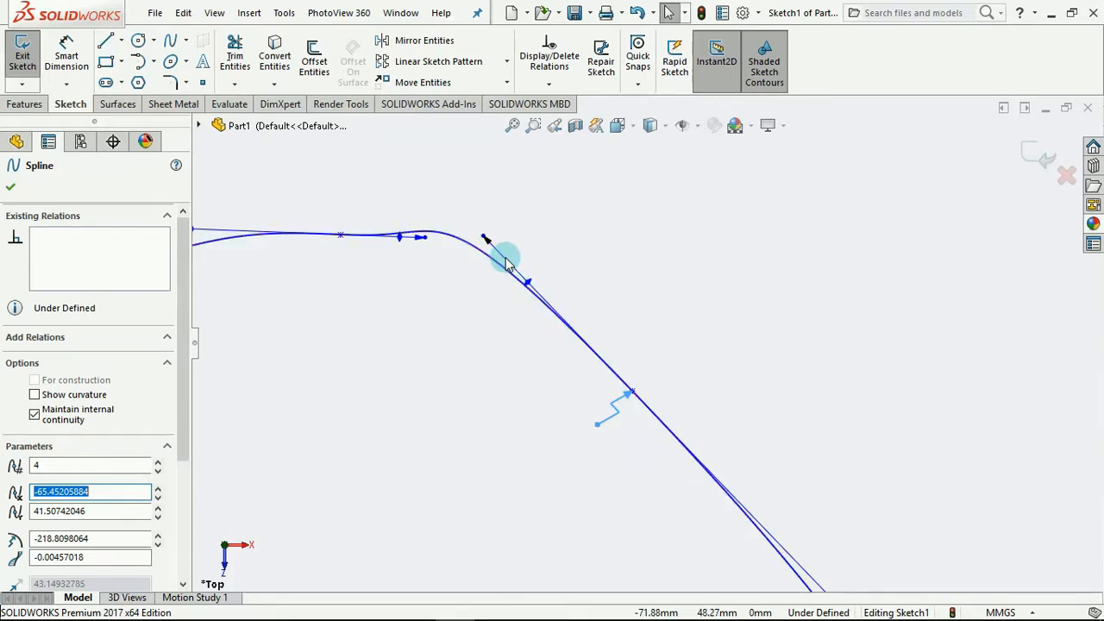
Select the spline and pull its handles into a wavy S-shaped curve
left_click(10, 186)
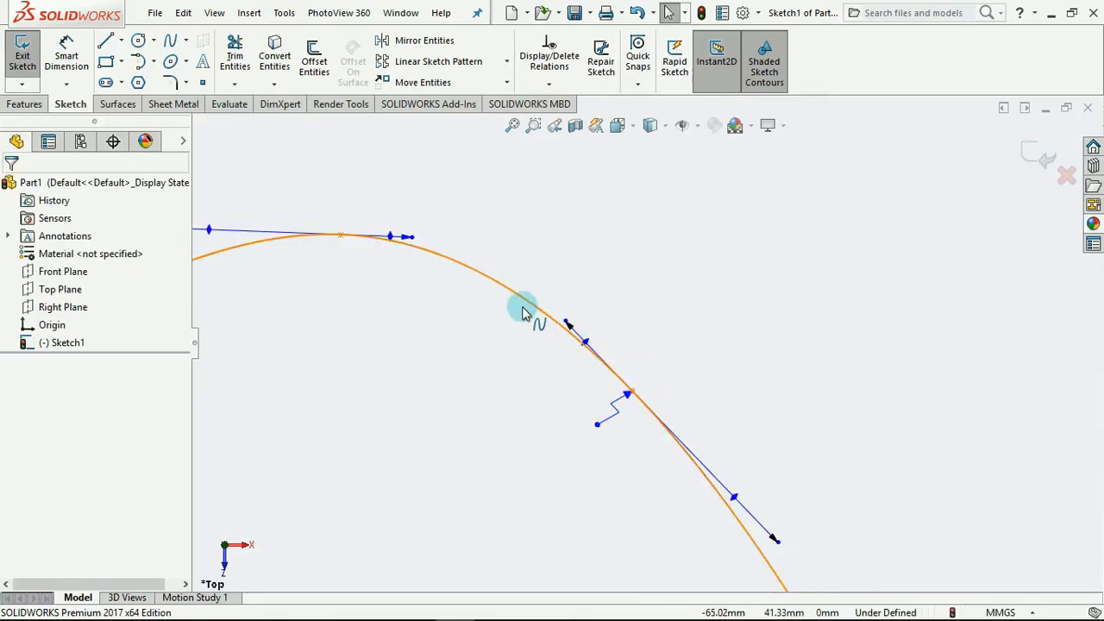
mouse_move(479, 297)
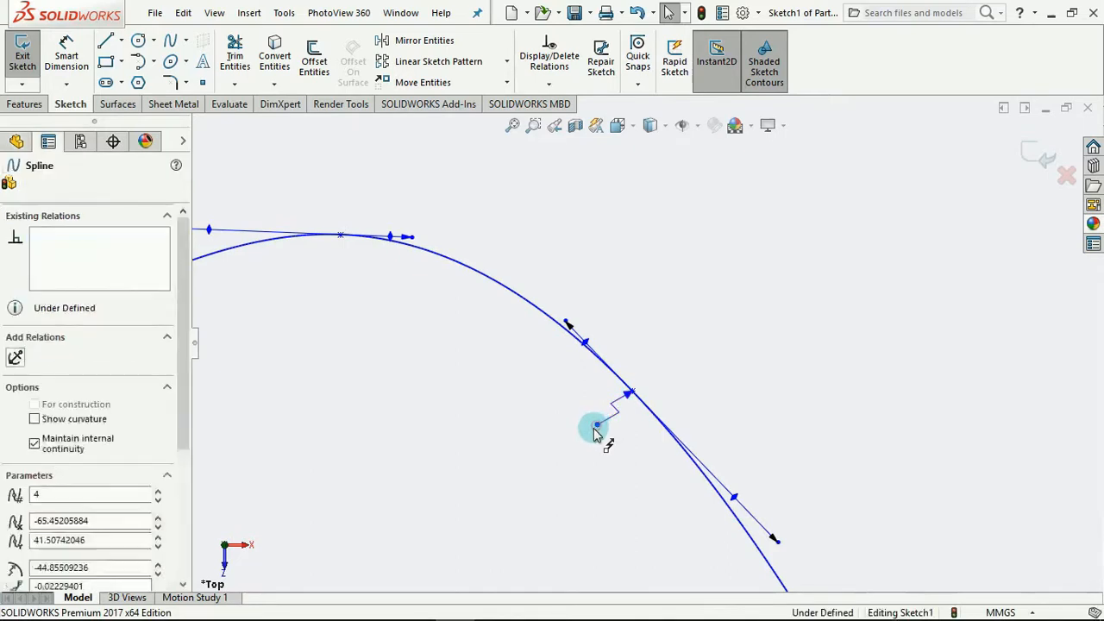
left_click_drag(595, 428, 538, 457)
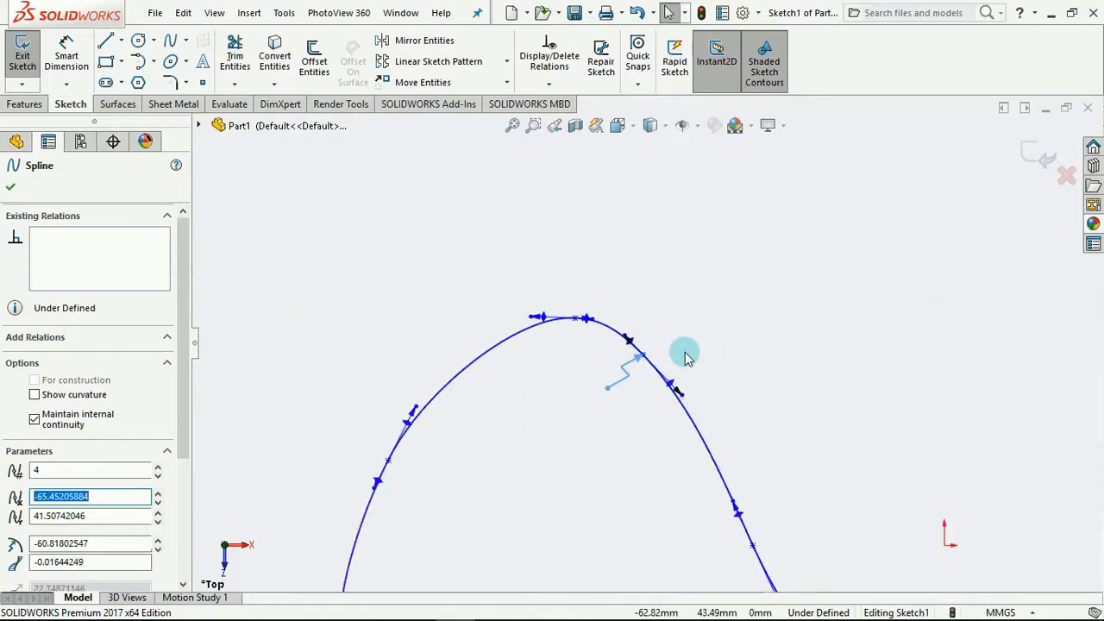
left_click_drag(686, 353, 738, 419)
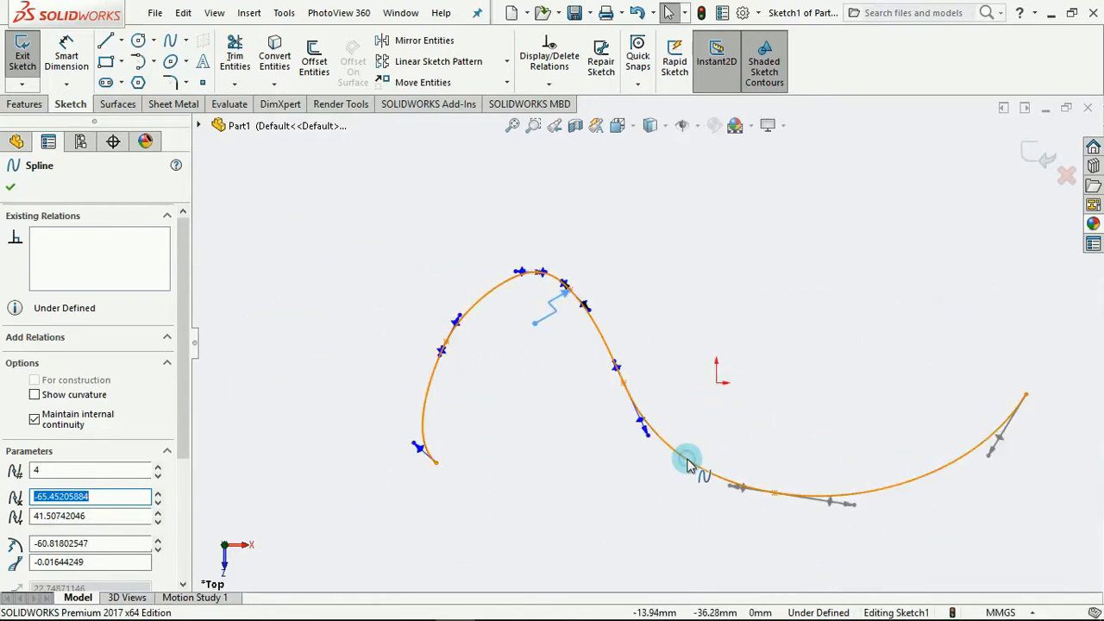
Insert a new spline point and drag it to reshape the lower part of the curve
right_click(689, 462)
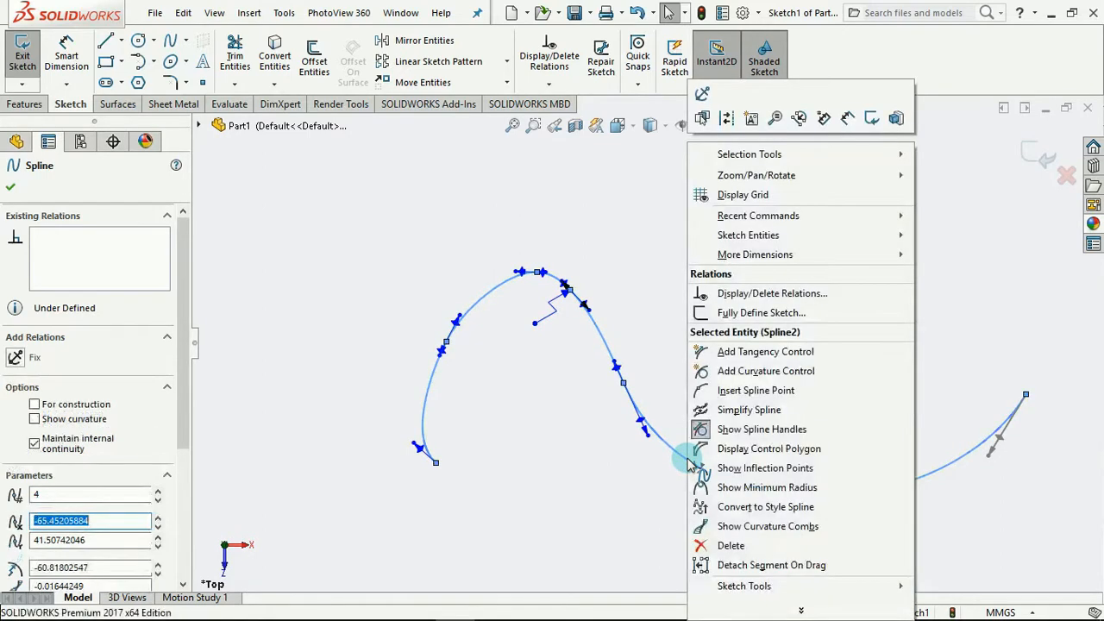
mouse_move(755, 389)
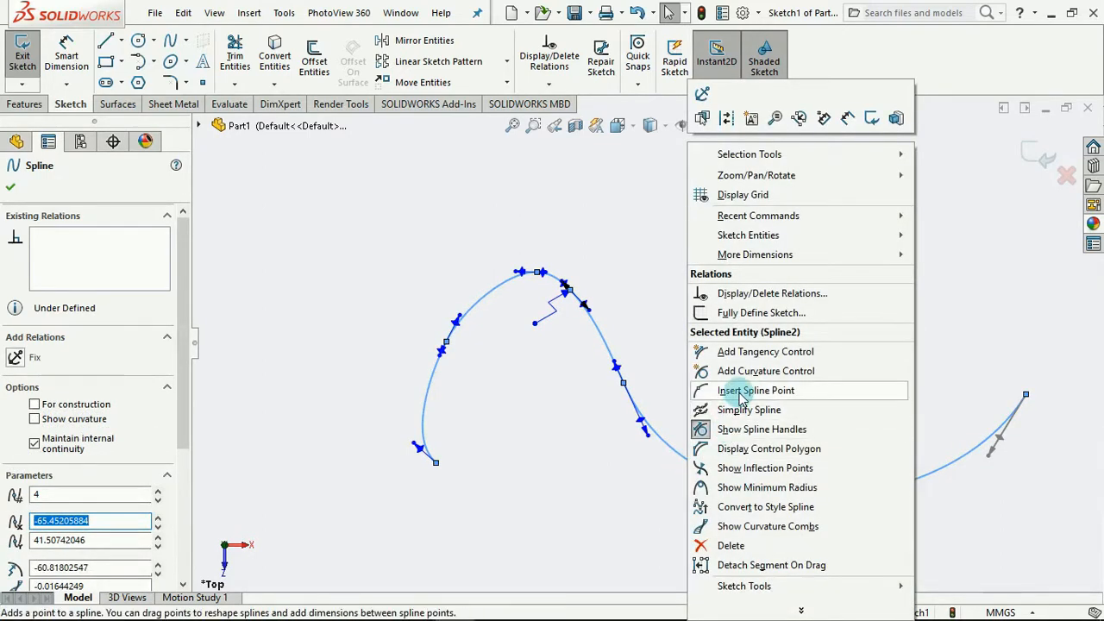
left_click(756, 390)
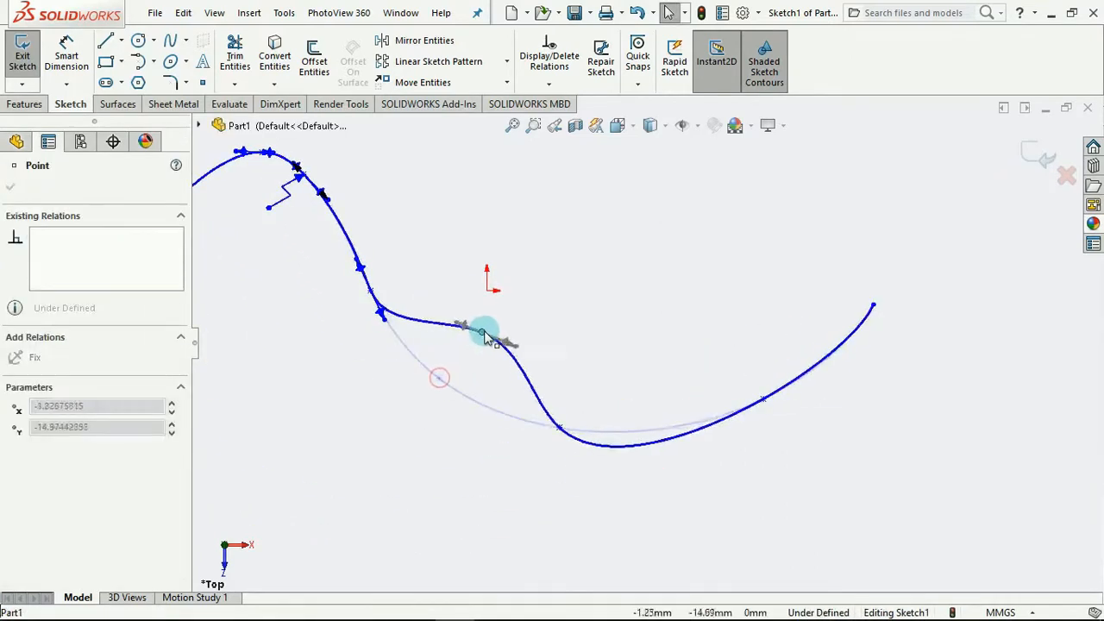
left_click_drag(483, 331, 435, 397)
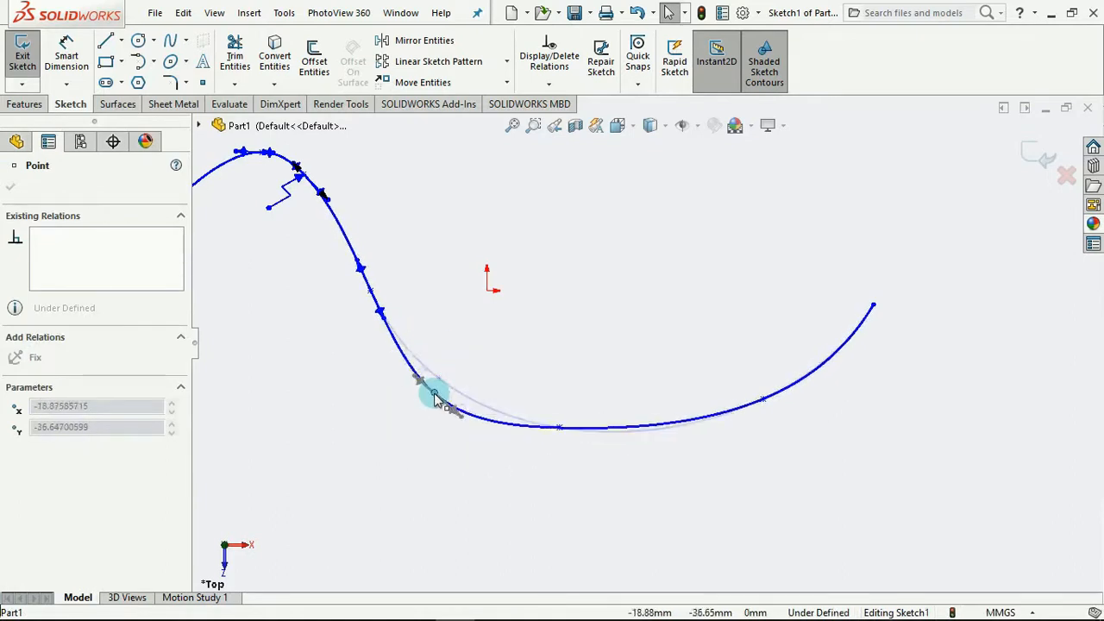
left_click(457, 387)
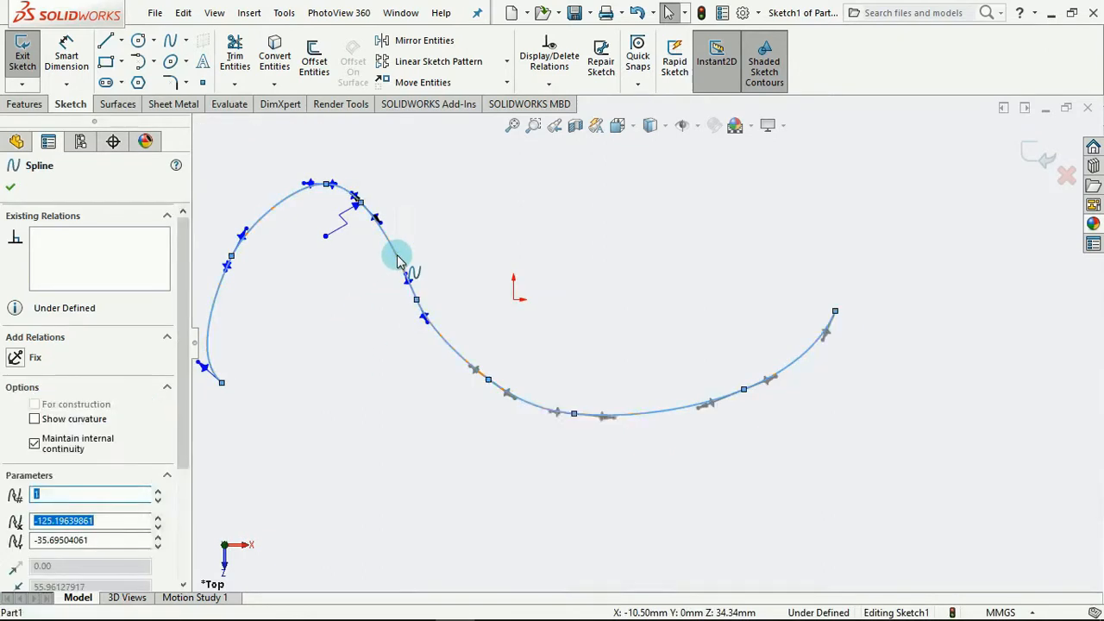
Simplify the spline, accepting removal of its handles and equal curvature relations
right_click(400, 256)
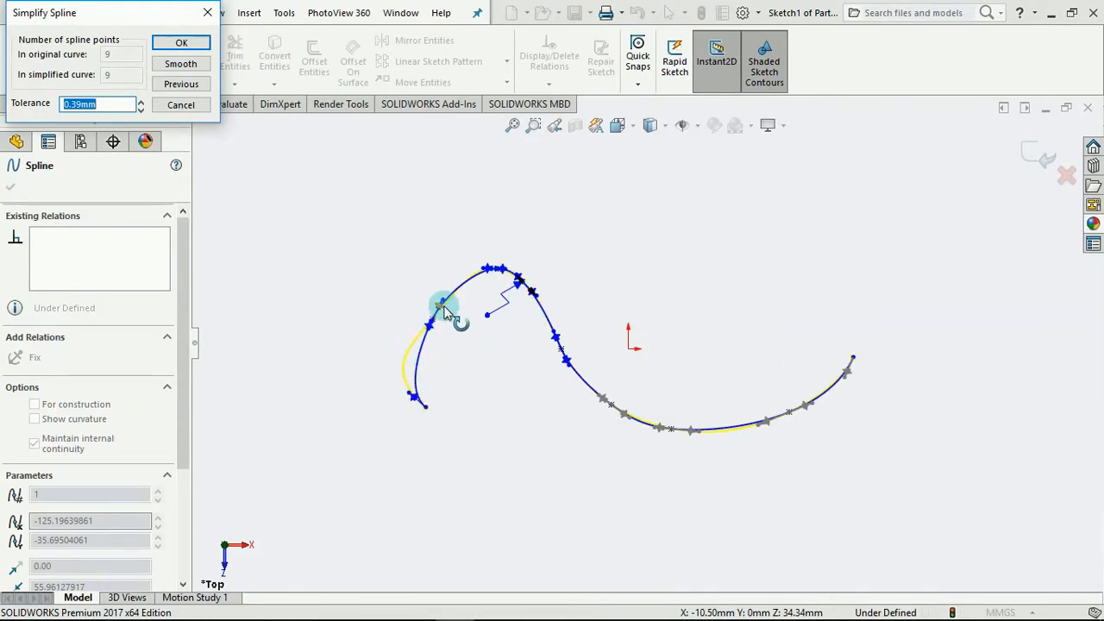
mouse_move(710, 455)
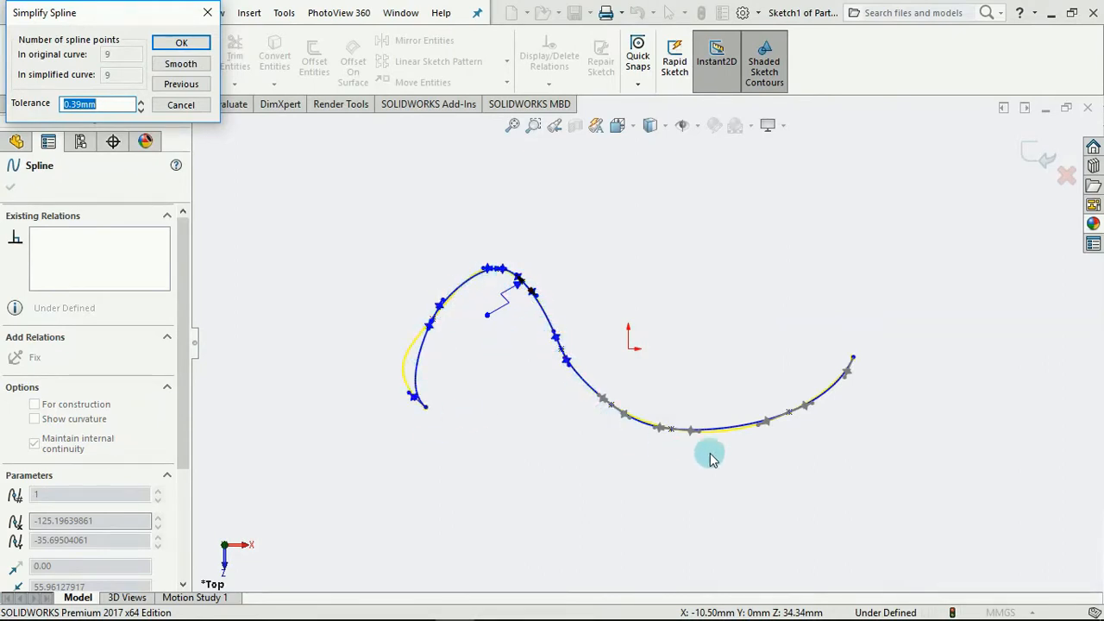
mouse_move(417, 223)
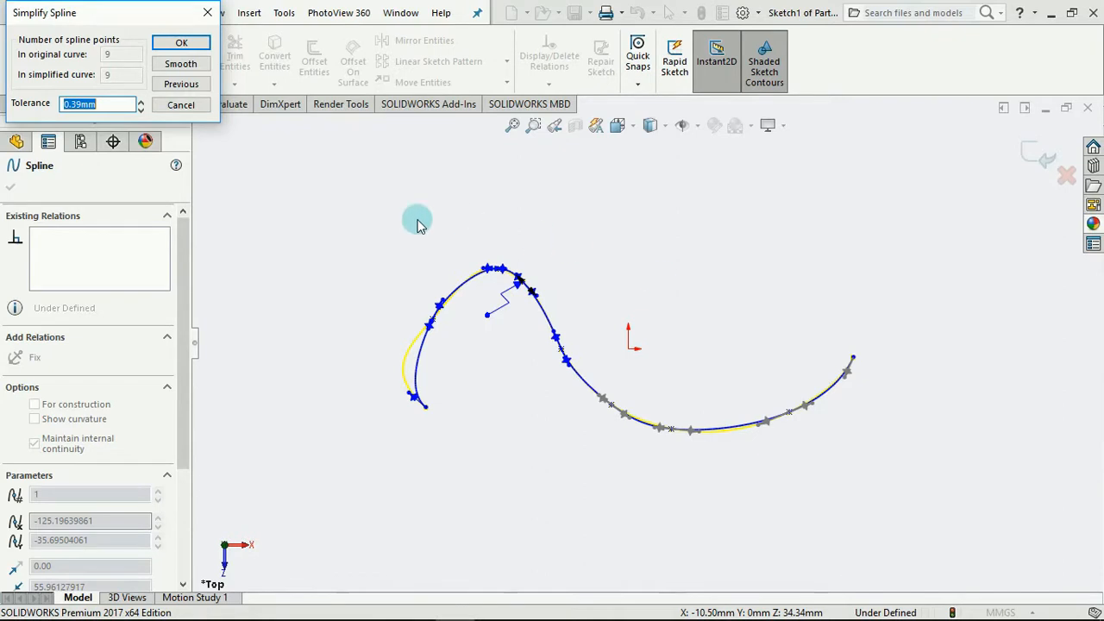
mouse_move(845, 258)
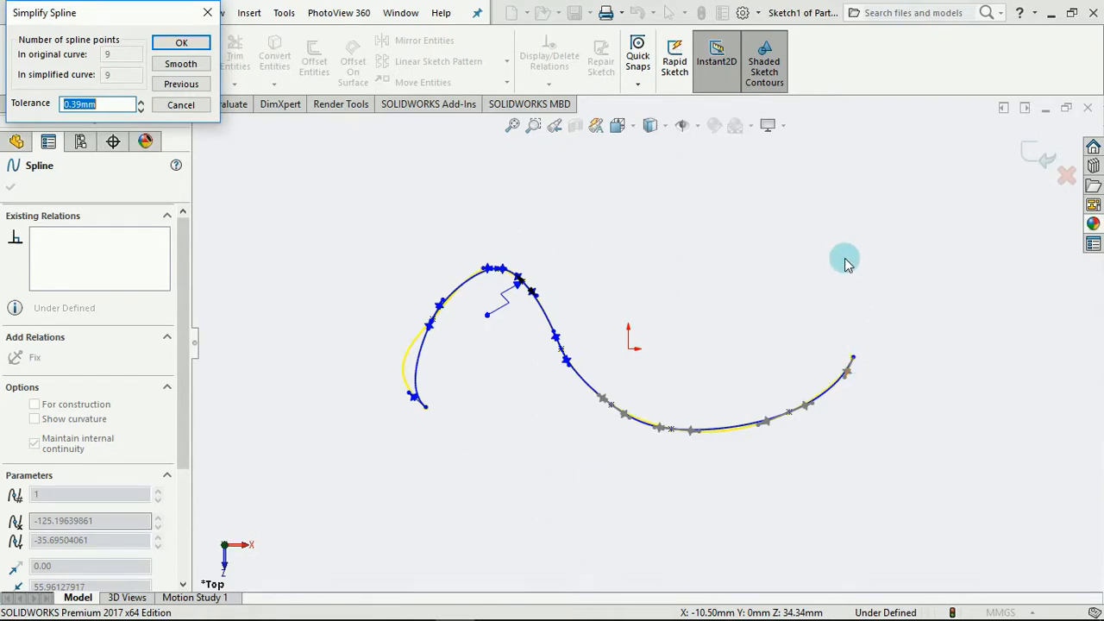
mouse_move(517, 345)
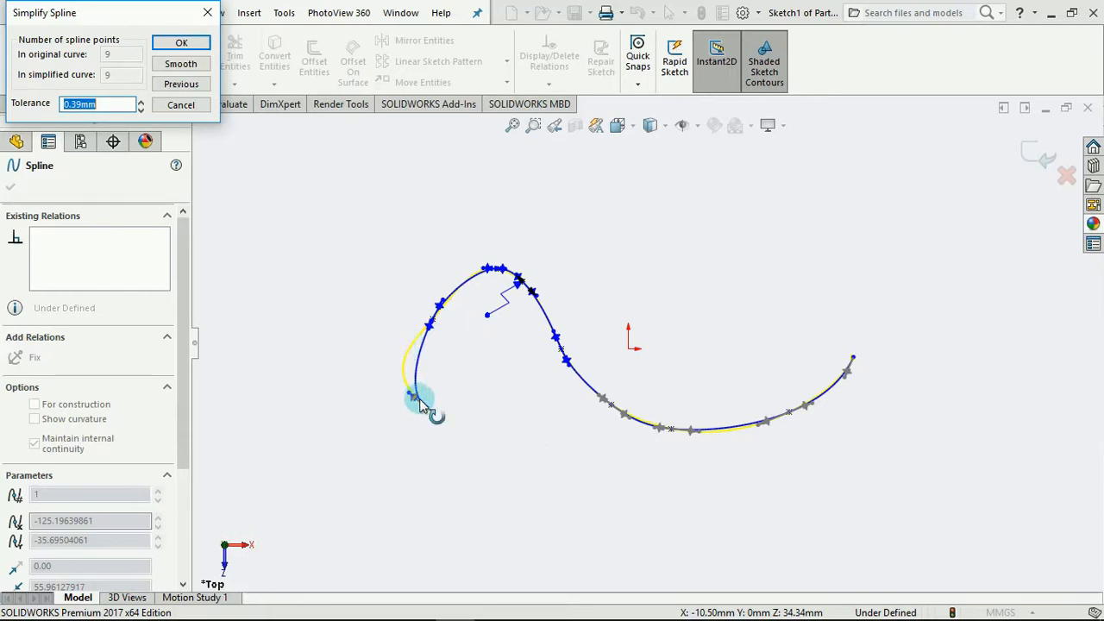
left_click(181, 41)
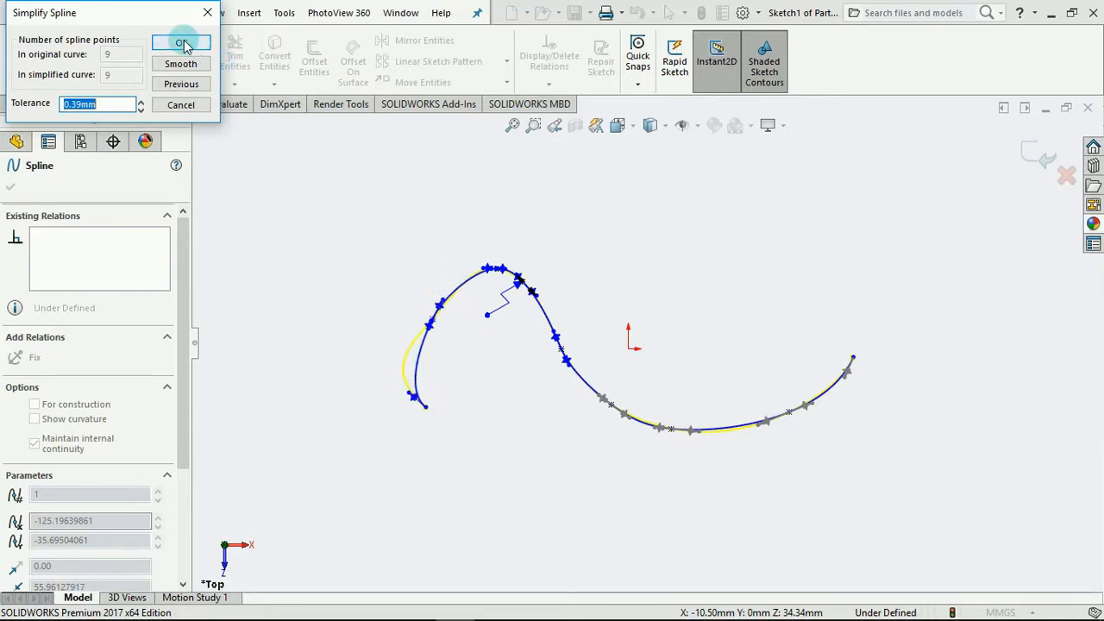
left_click(181, 43)
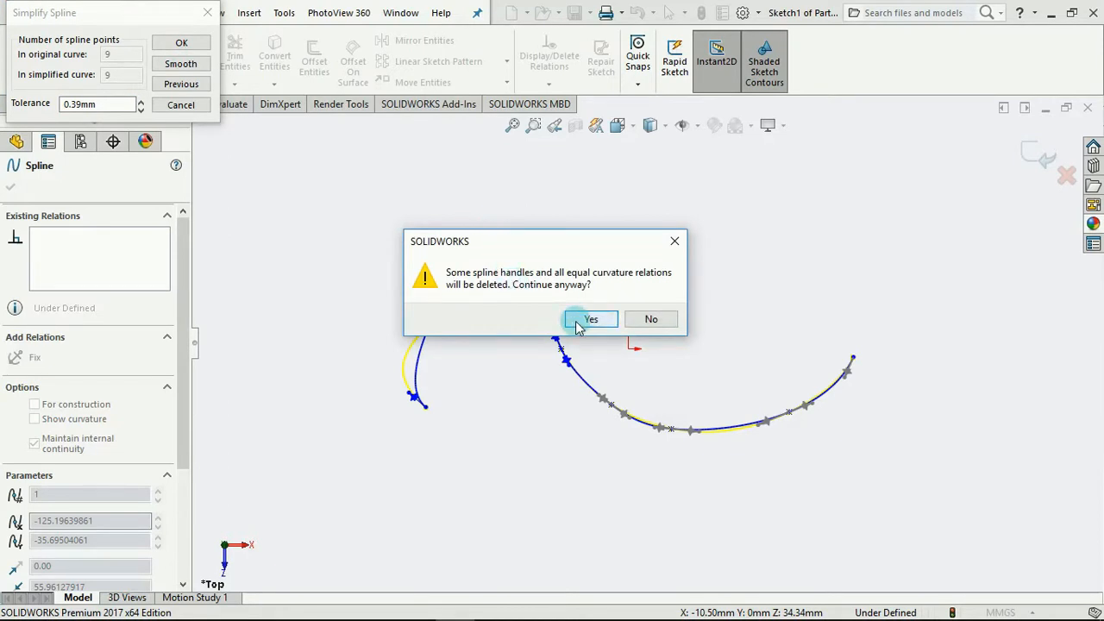
left_click(590, 319)
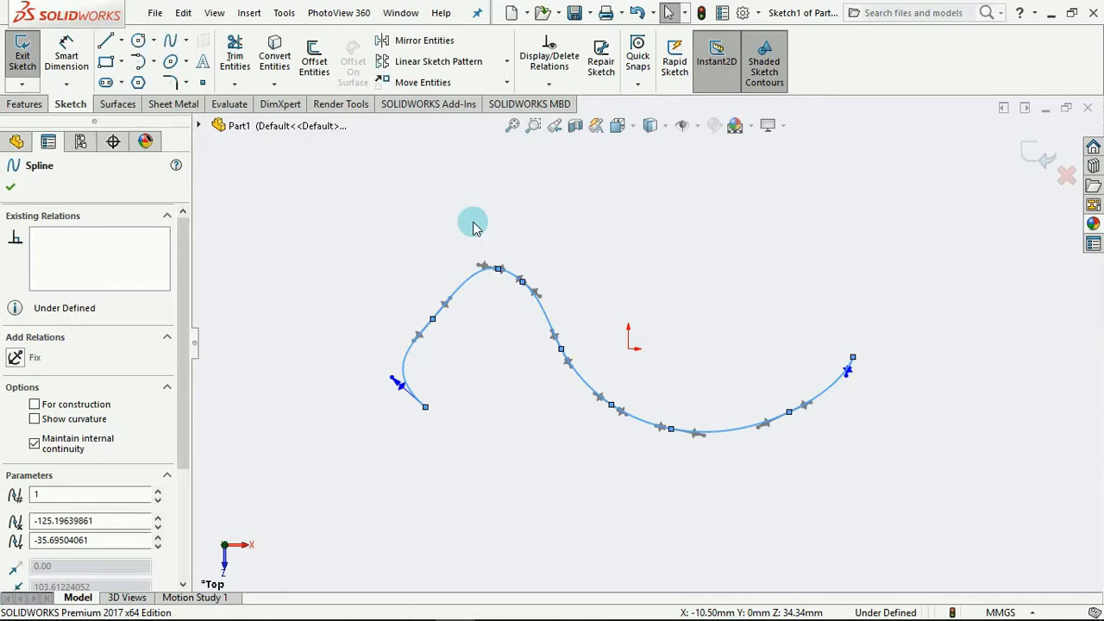
mouse_move(543, 310)
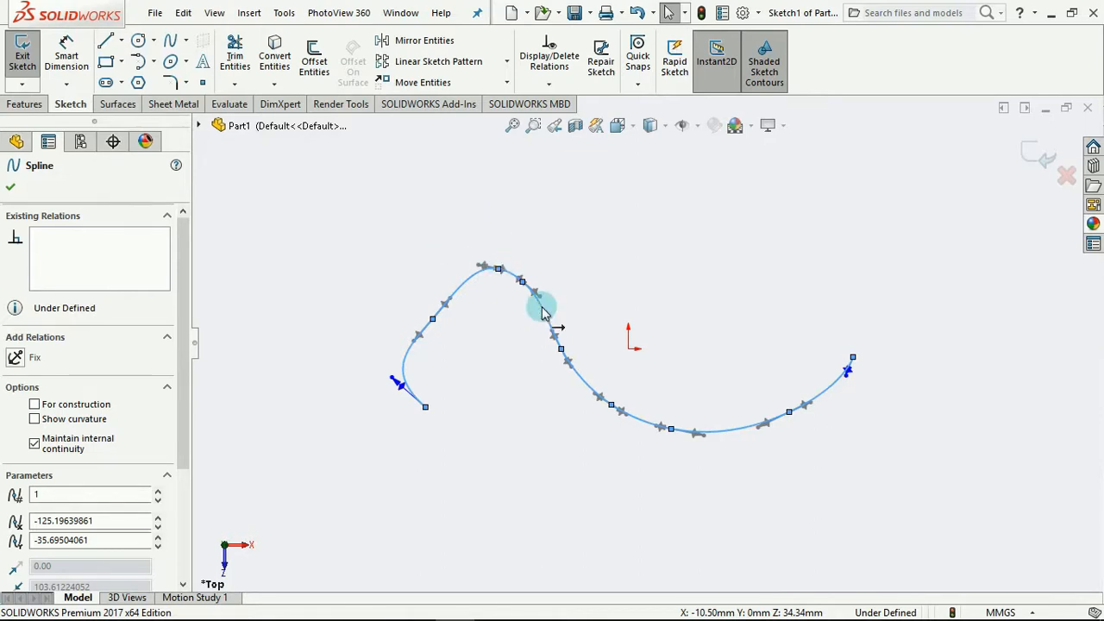
Bring up the editing commands for the simplified S-curve spline
right_click(544, 310)
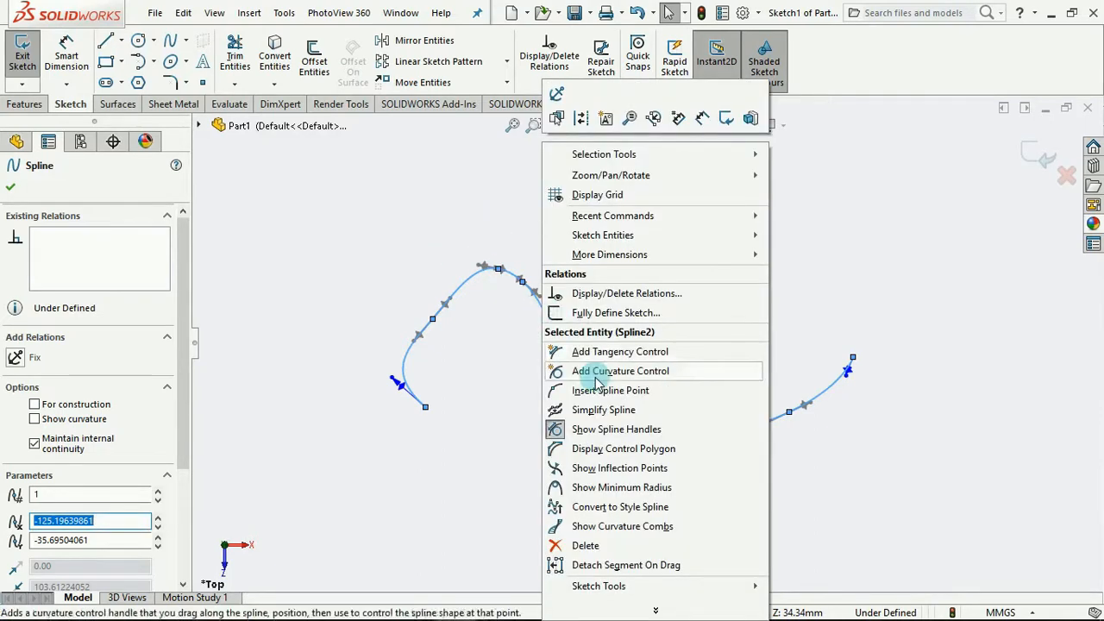
mouse_move(615, 428)
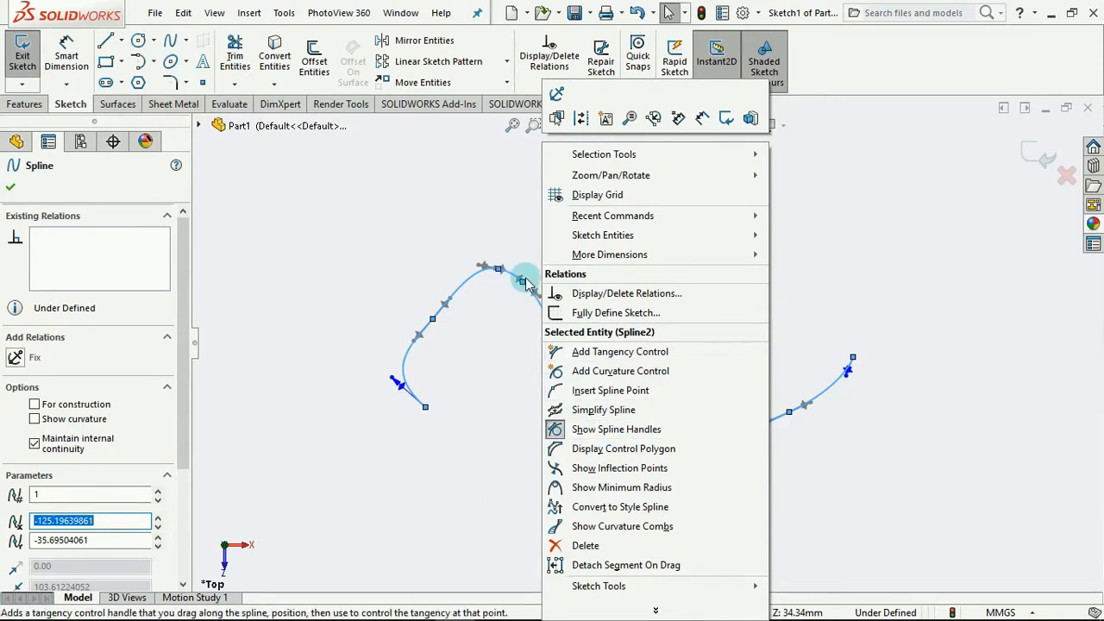
mouse_move(604, 410)
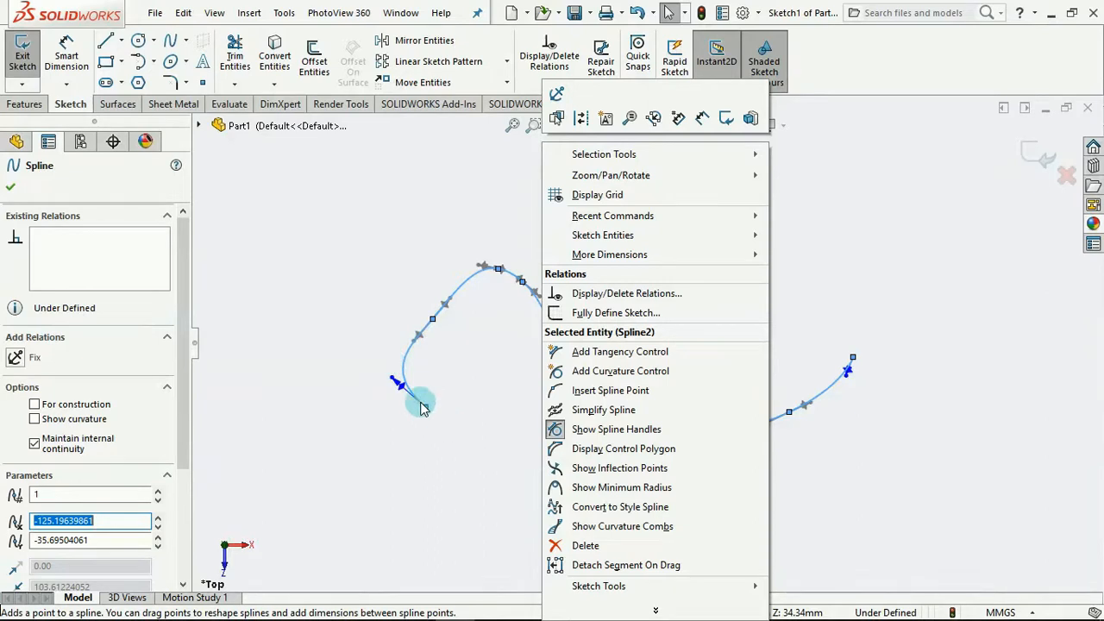
mouse_move(620, 468)
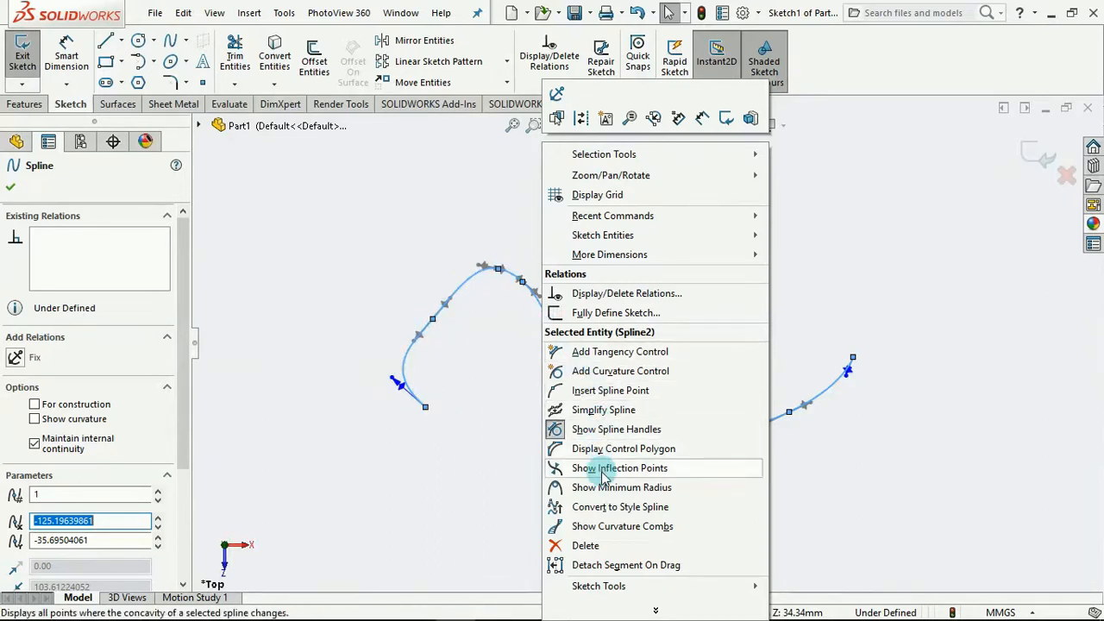
mouse_move(607, 486)
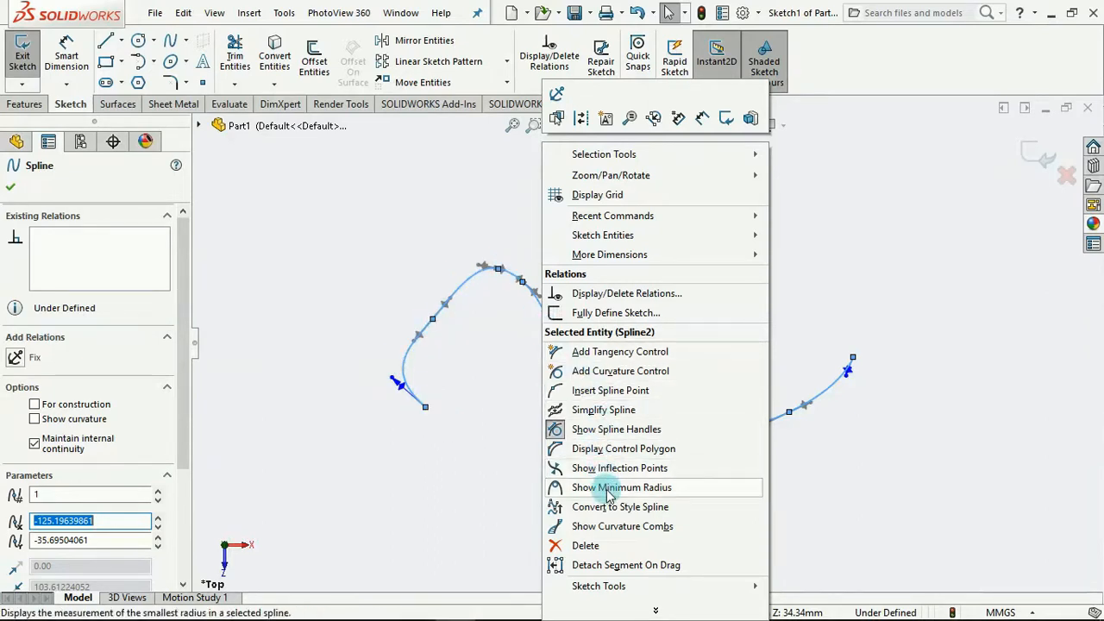
mouse_move(619, 507)
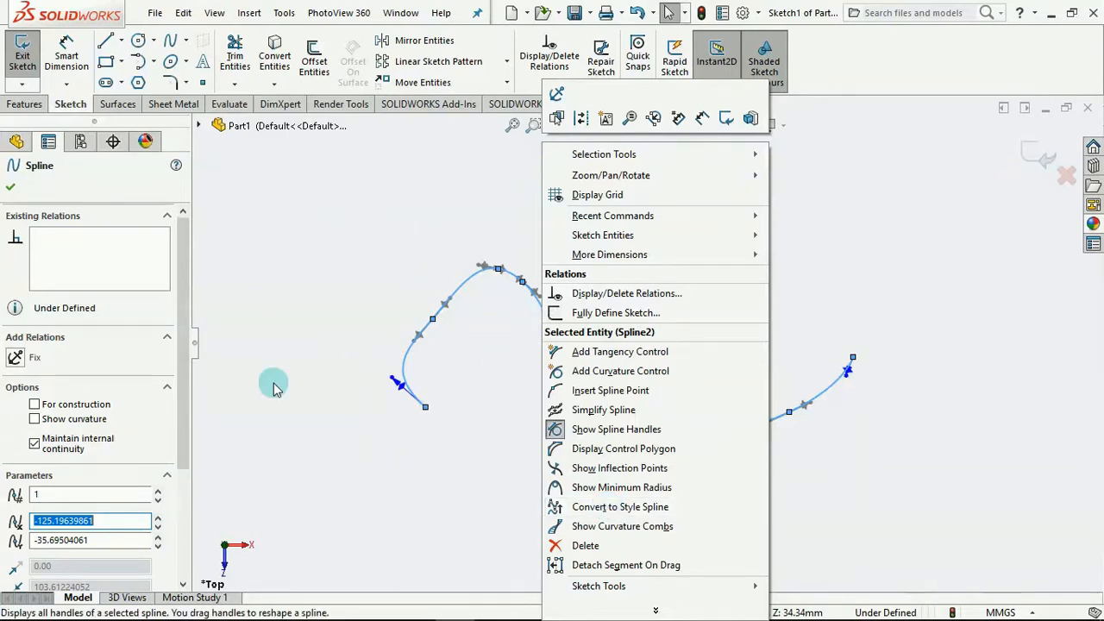
mouse_move(181, 44)
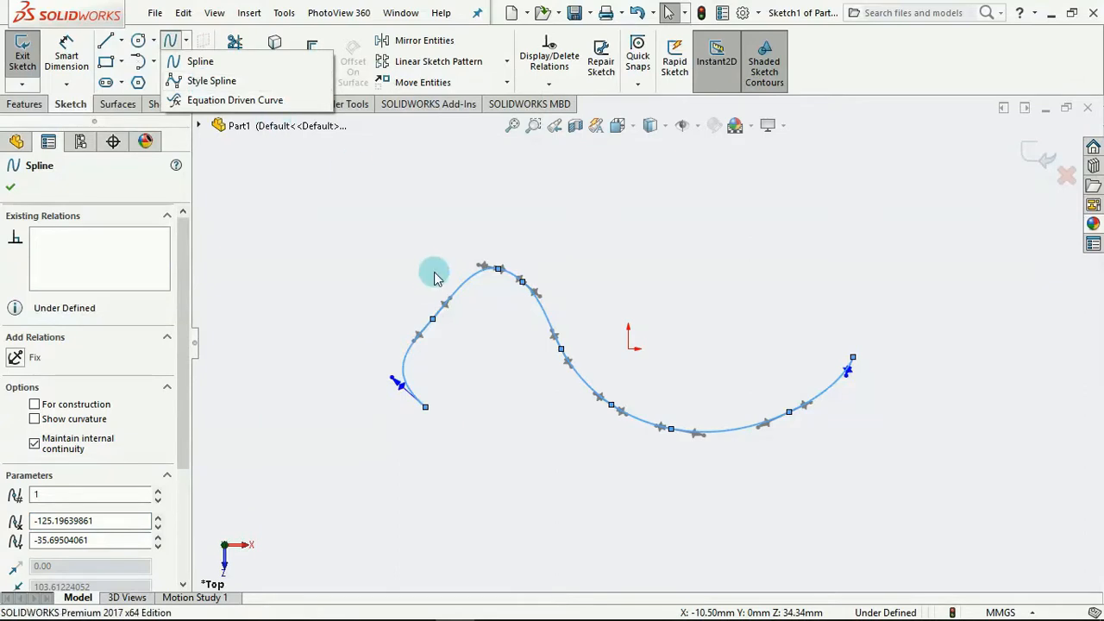
Convert the wave spline to a style spline, then undo the conversion to restore the original spline
right_click(435, 273)
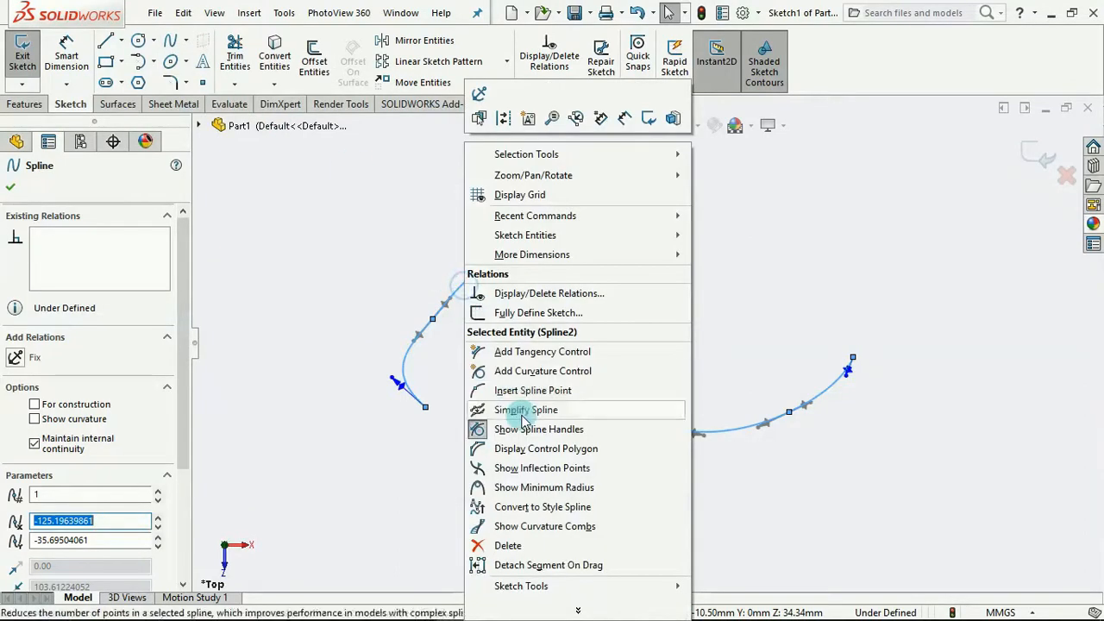
mouse_move(531, 507)
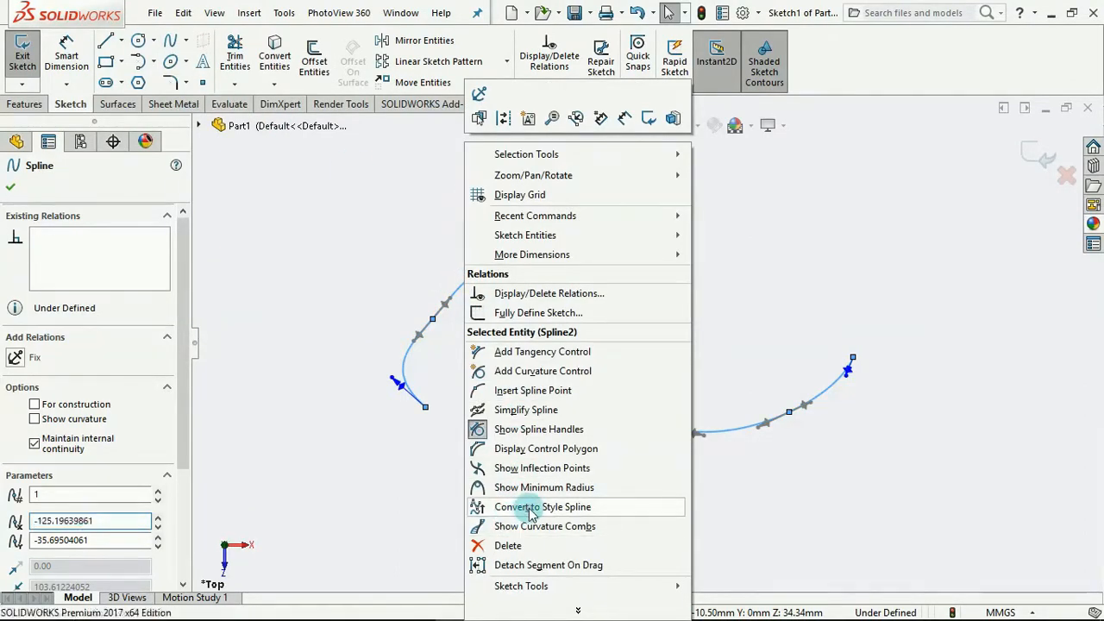
left_click(543, 507)
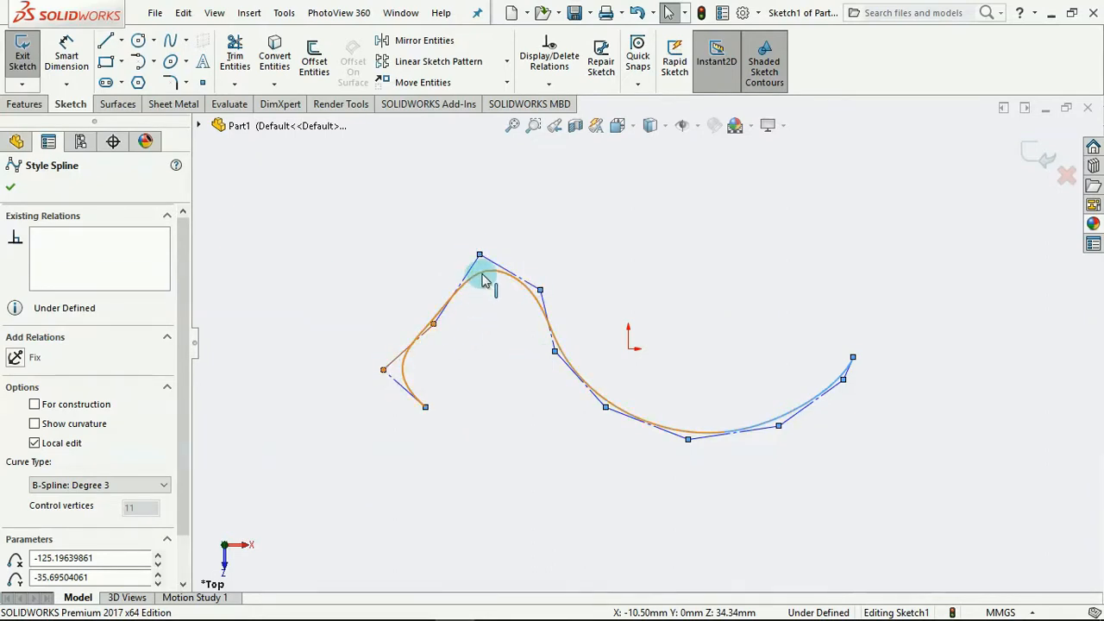
right_click(479, 273)
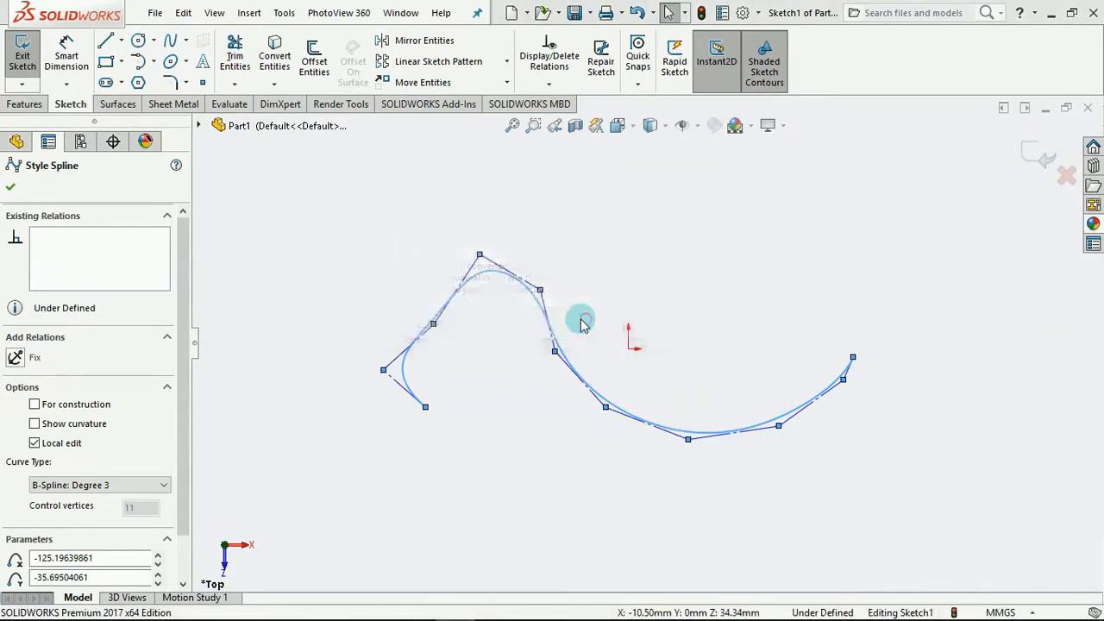
right_click(580, 326)
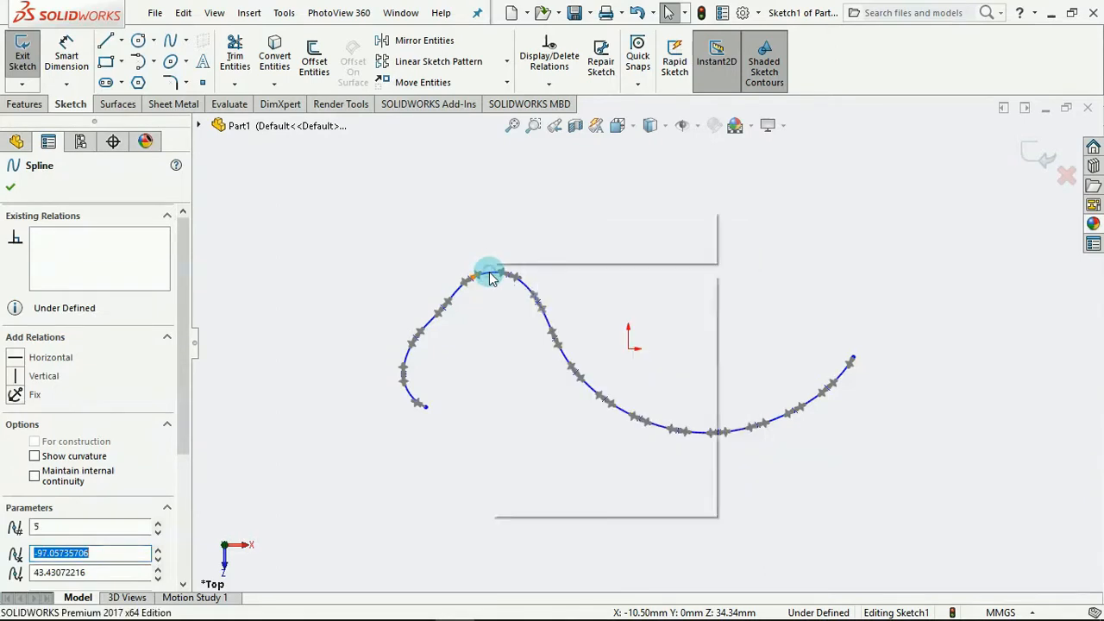
Display the control polygon of the wave spline via its shortcut menu
left_click_drag(490, 272, 457, 293)
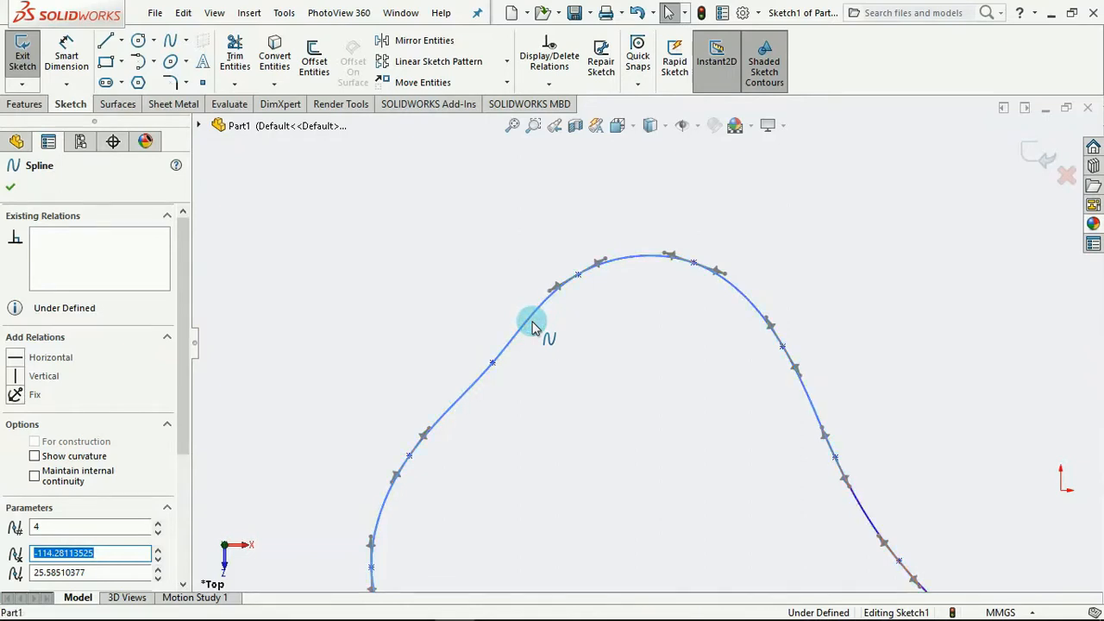
right_click(531, 324)
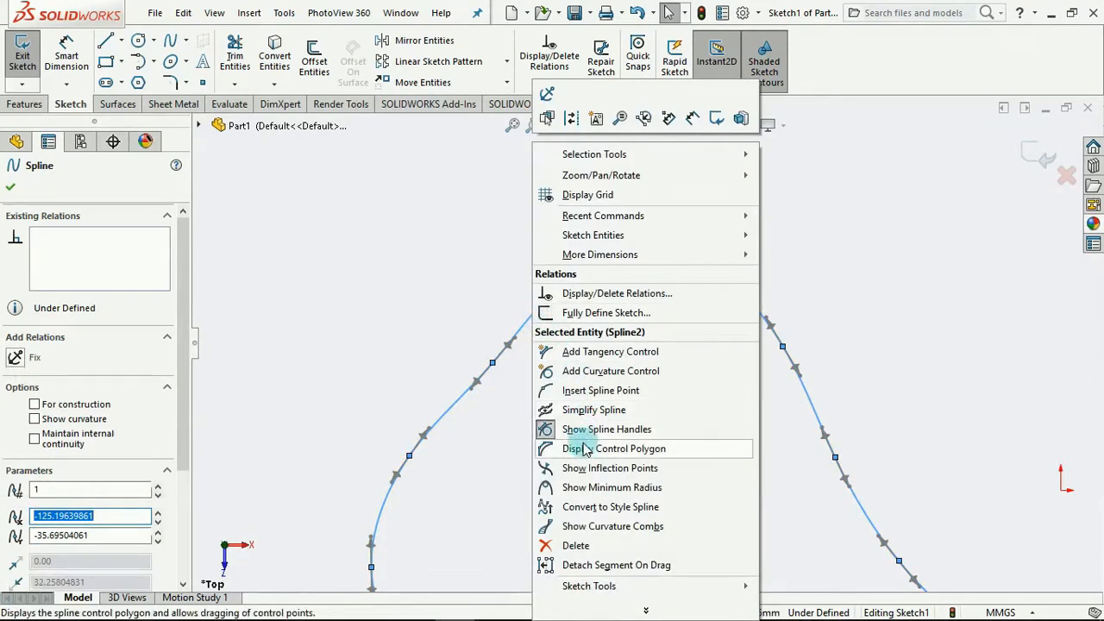
left_click(614, 448)
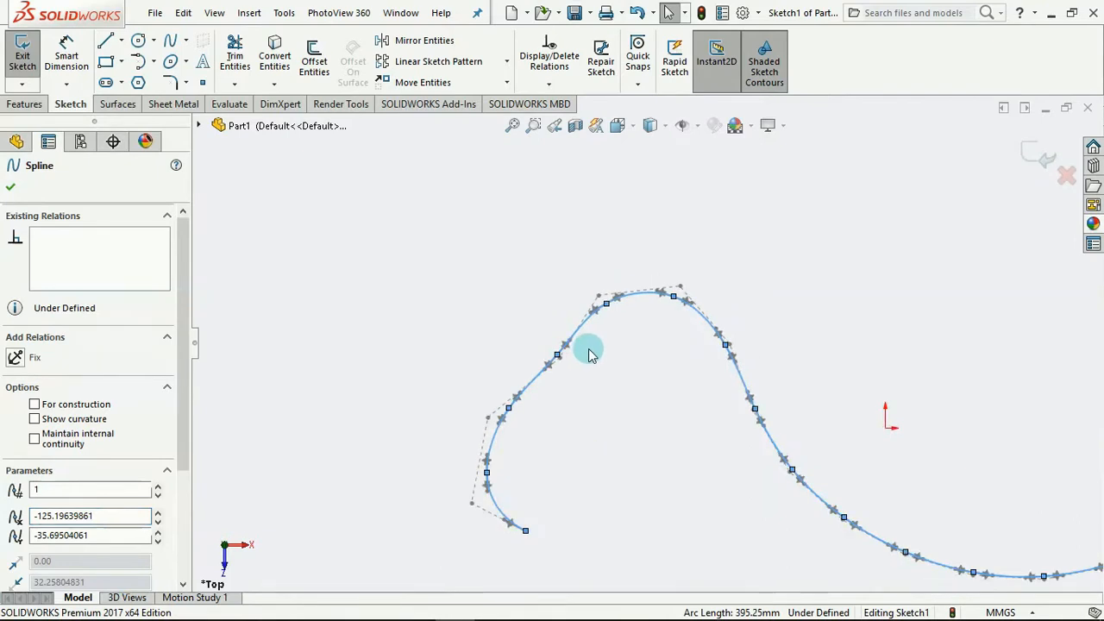
mouse_move(472, 507)
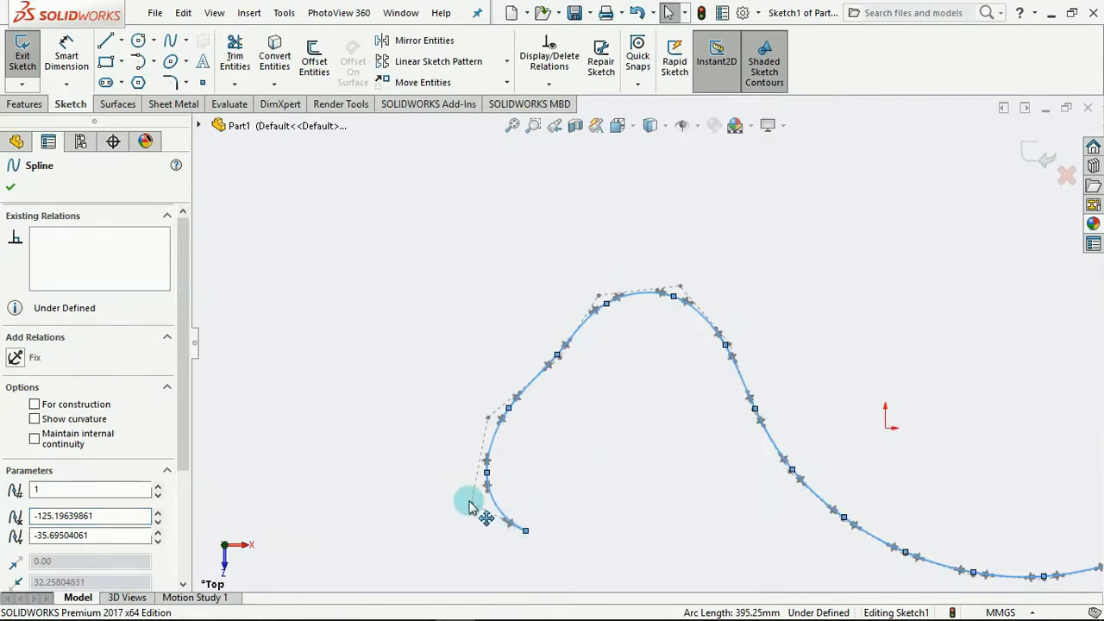
mouse_move(600, 302)
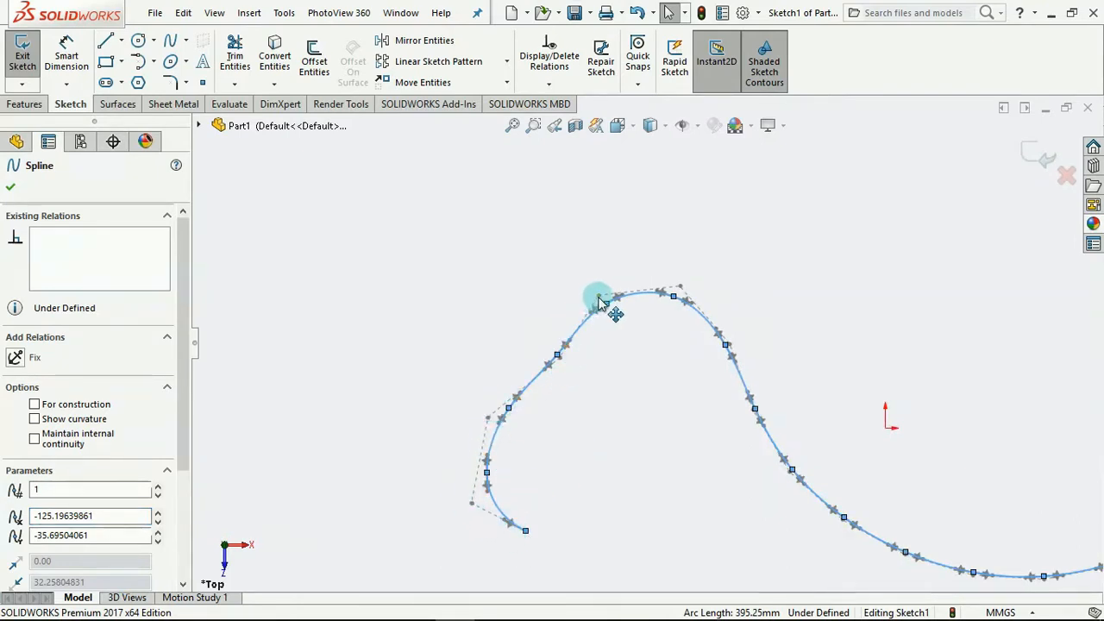
mouse_move(738, 283)
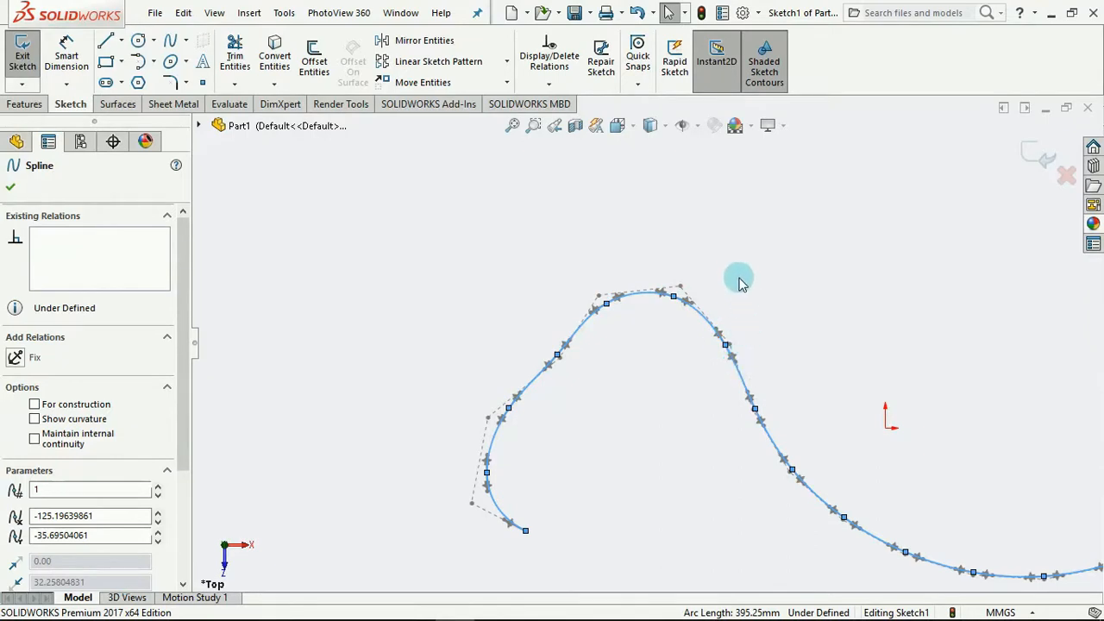
mouse_move(435, 450)
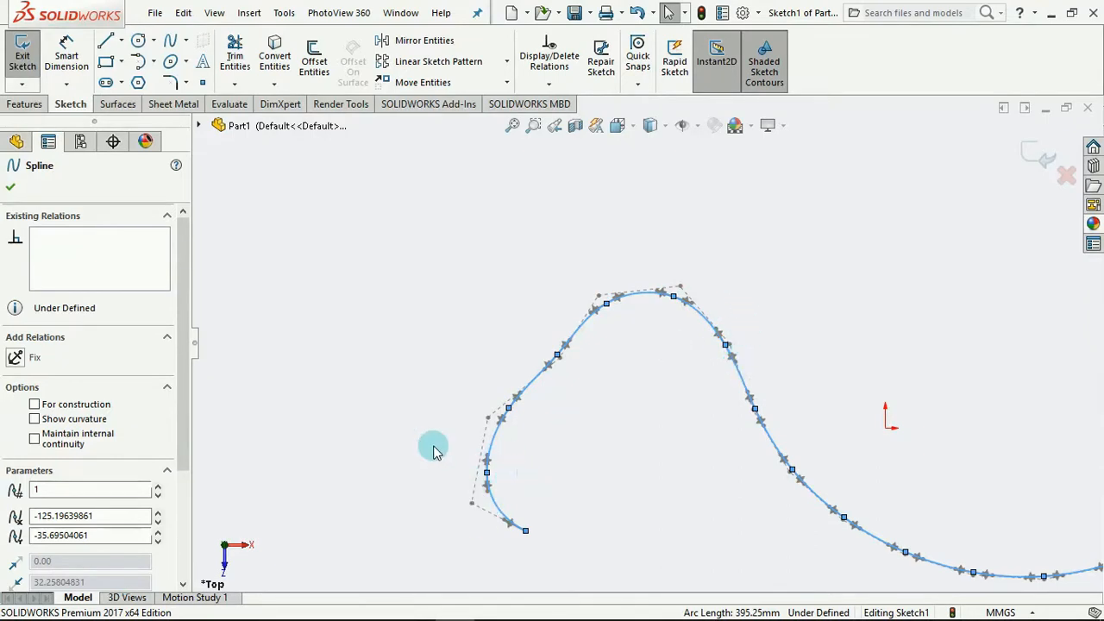
left_click(186, 41)
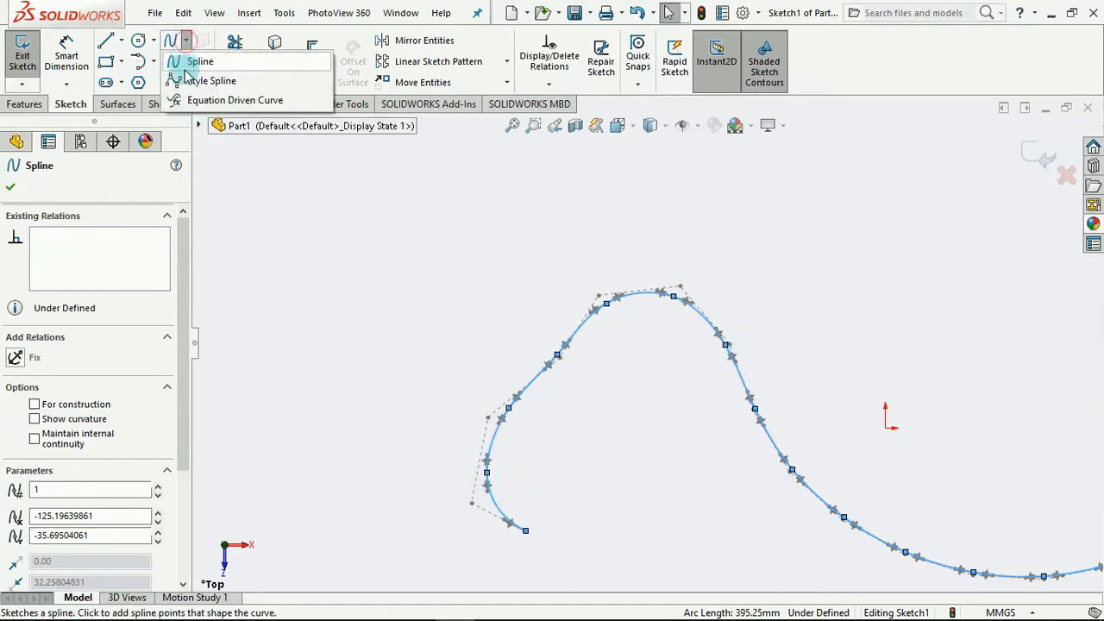
Start a Bezier style spline and place its vertices left of the wave curve
left_click(211, 81)
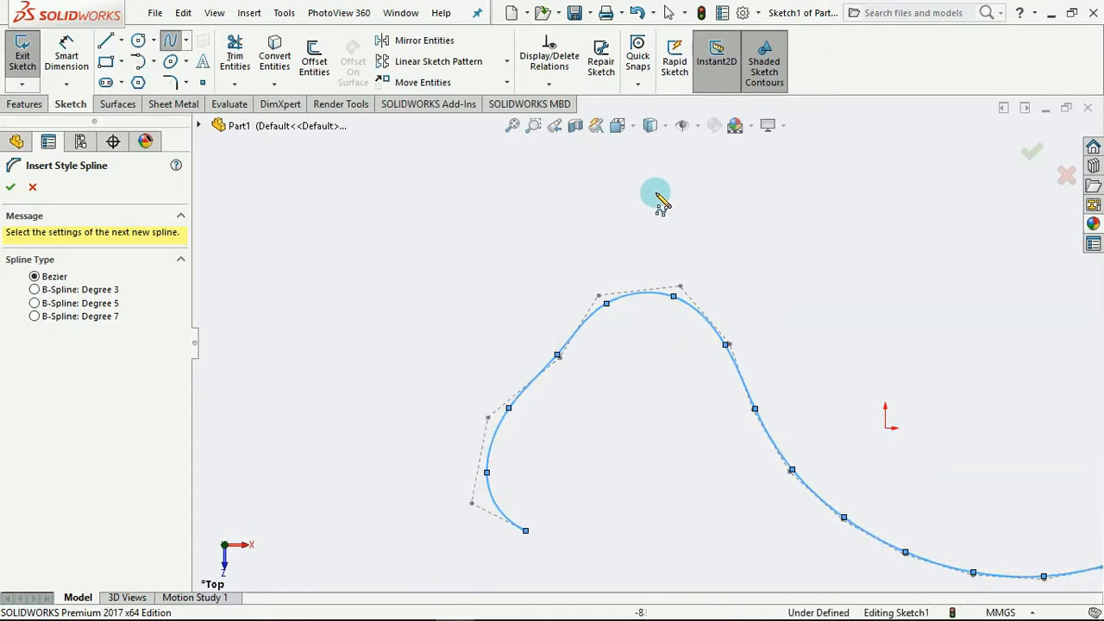
mouse_move(1014, 279)
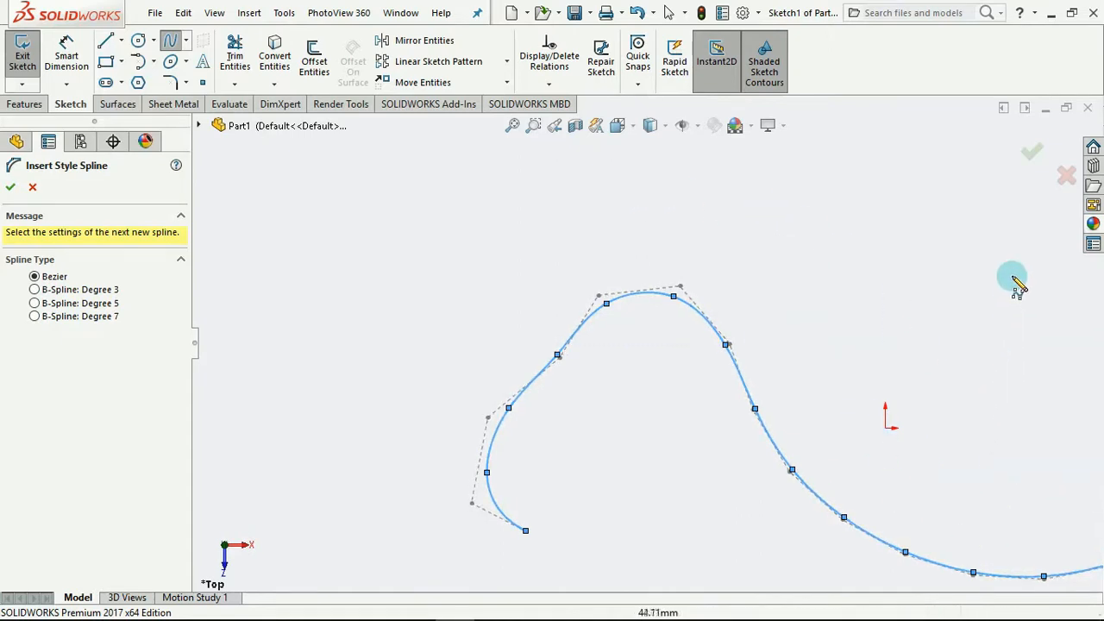
mouse_move(274, 362)
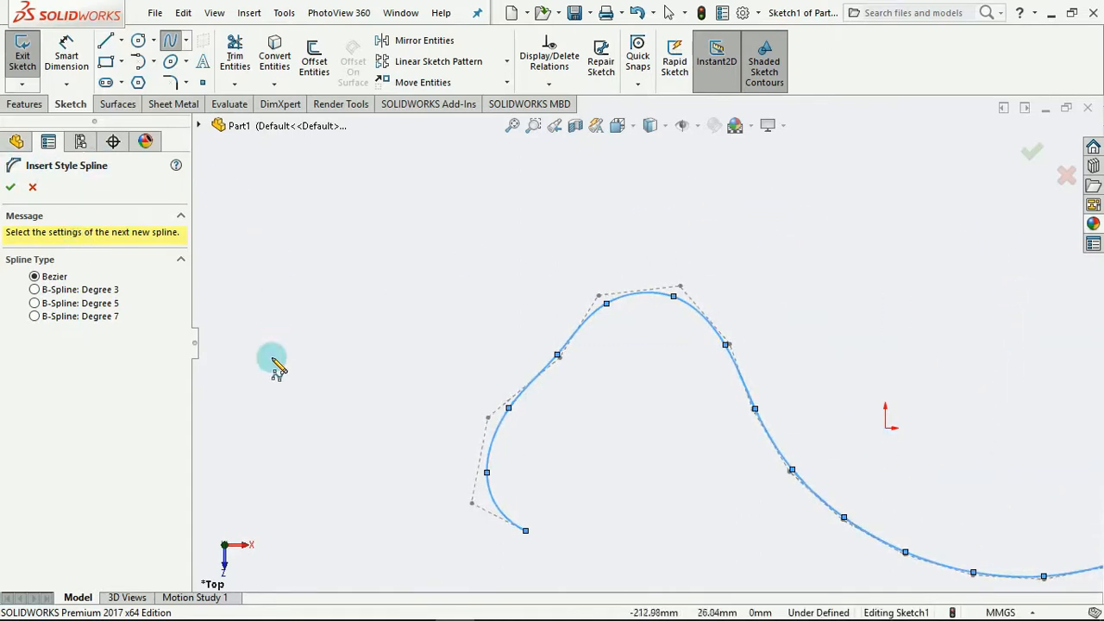
left_click(11, 186)
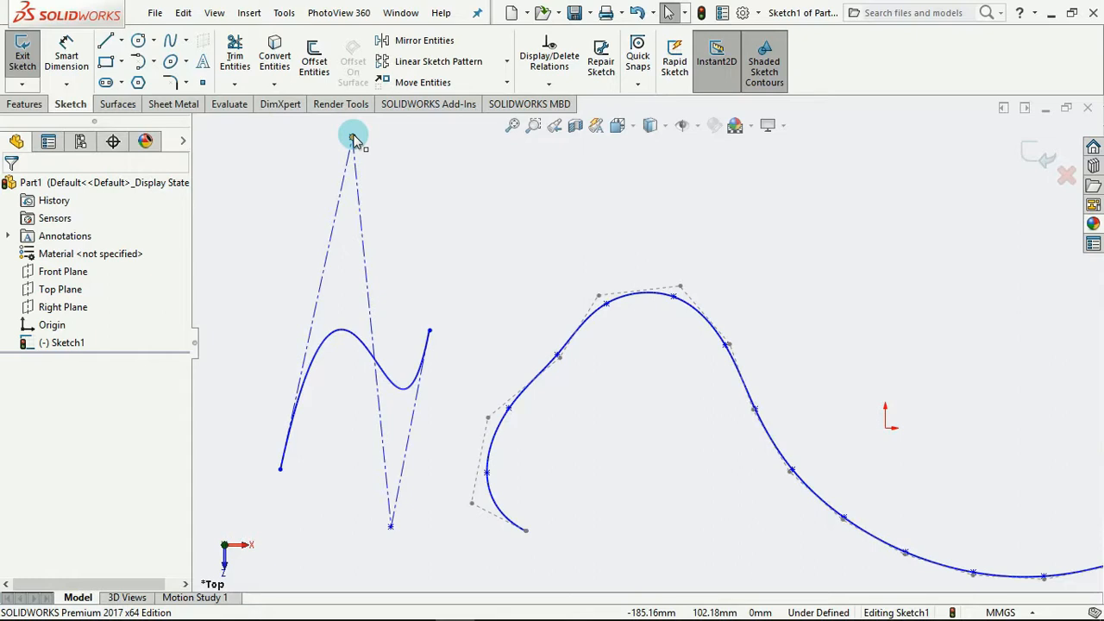
mouse_move(390, 528)
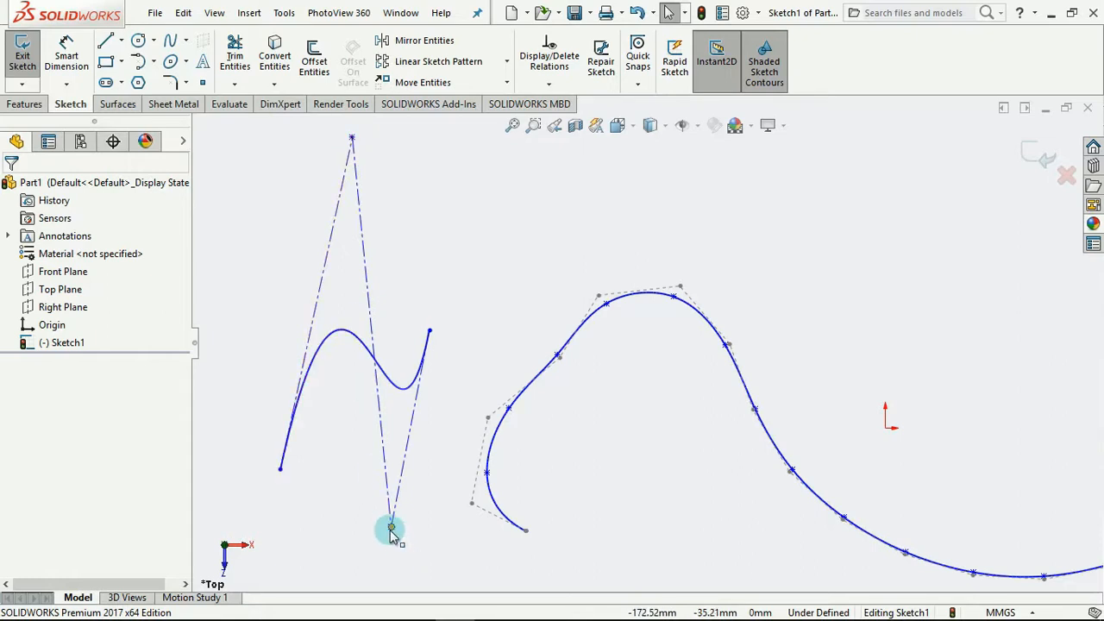
Drag the new spline's bottom vertex down and top vertex left, then clear the selection
left_click(390, 528)
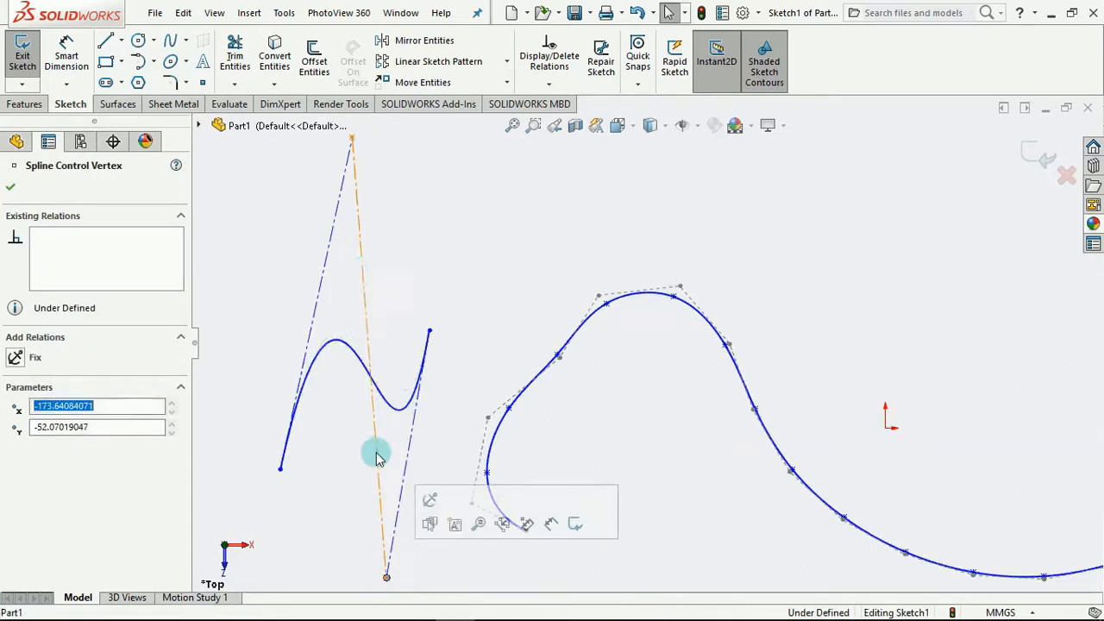
left_click_drag(376, 456, 337, 142)
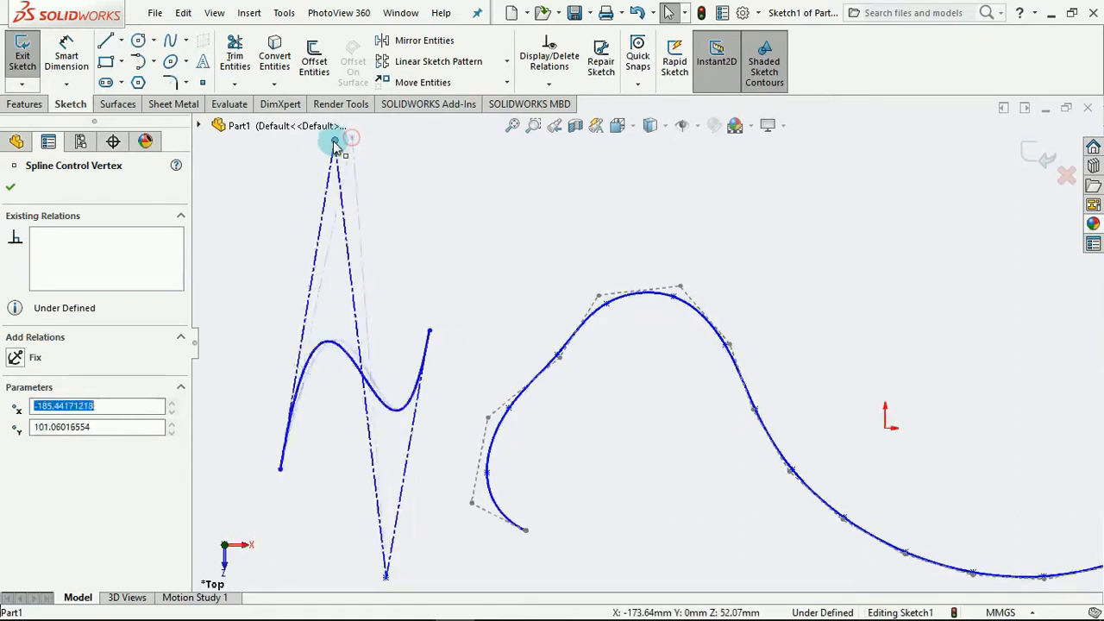
left_click_drag(335, 141, 508, 400)
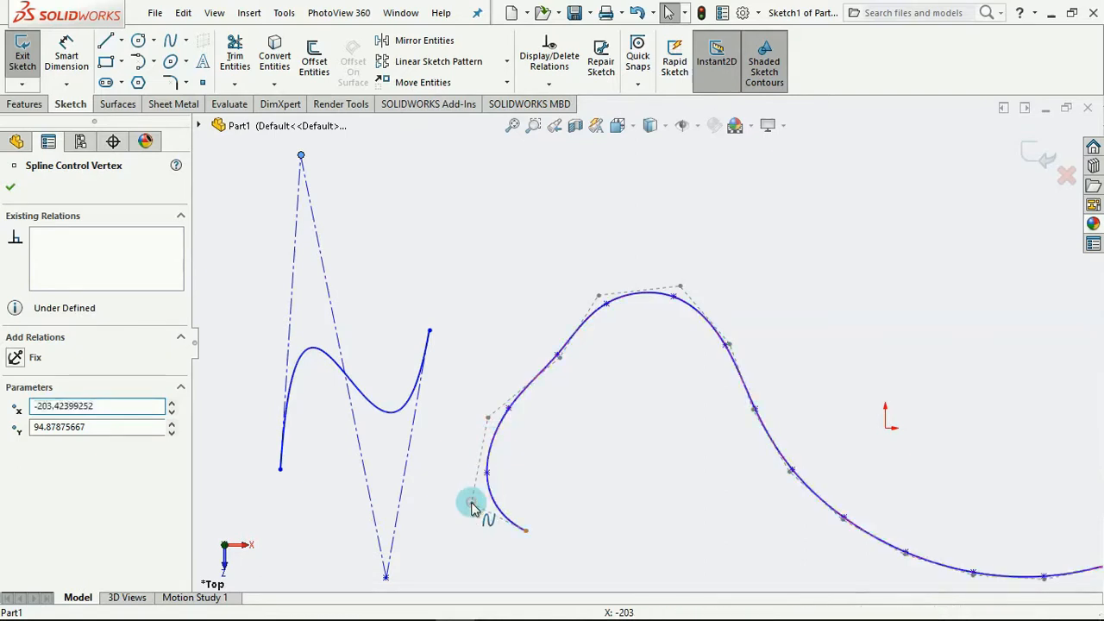
left_click(531, 379)
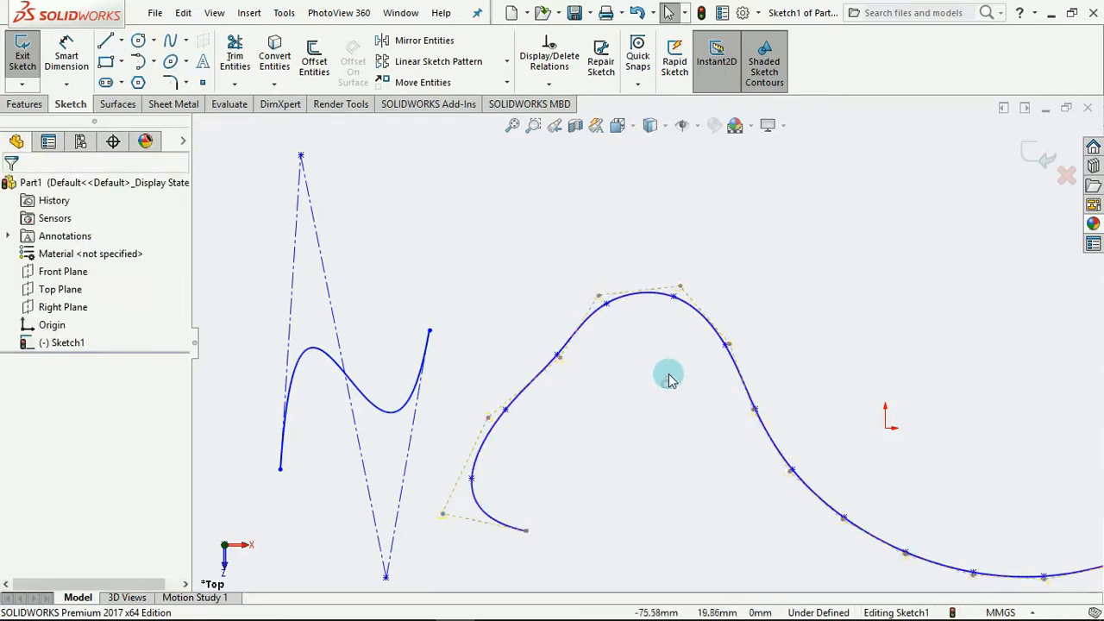
left_click(659, 297)
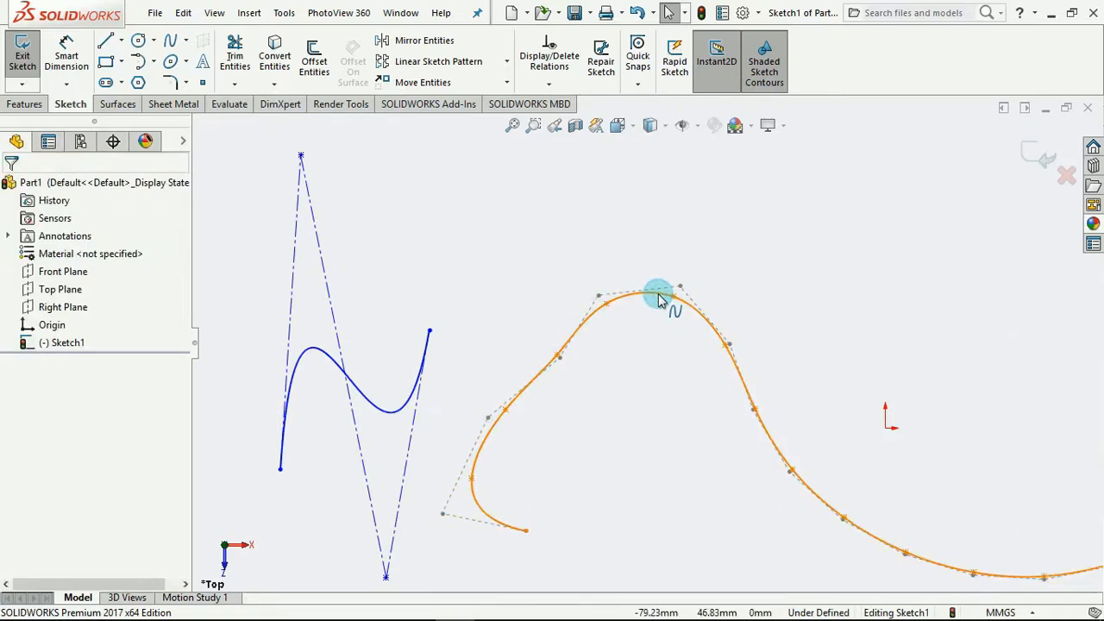
Convert the wave spline to a style spline and raise its peak vertex into a sharper point
right_click(659, 297)
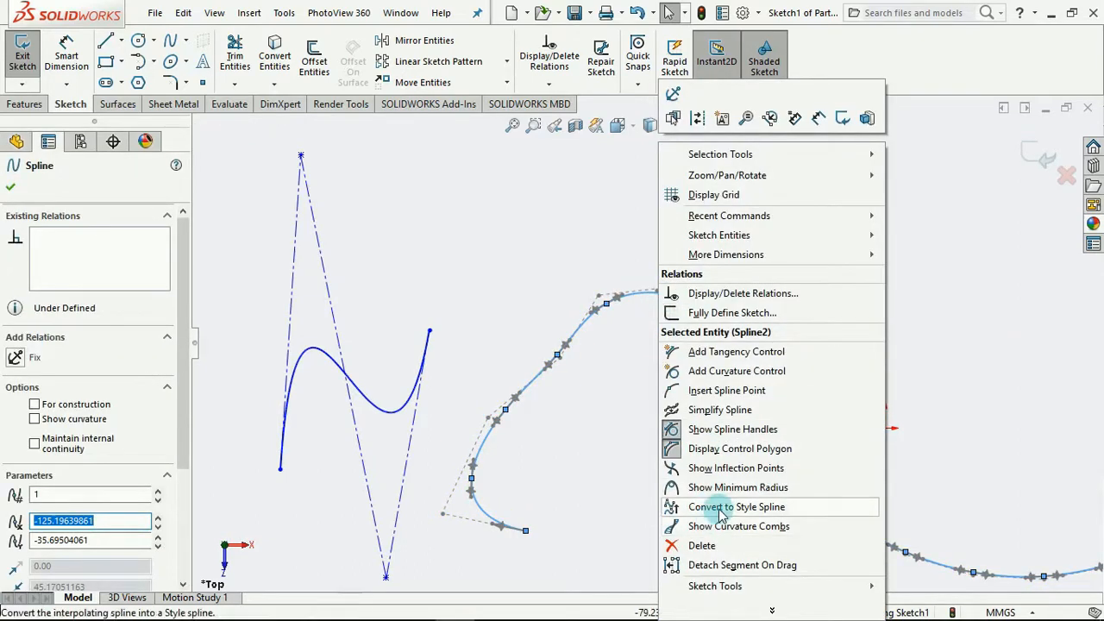
left_click(736, 507)
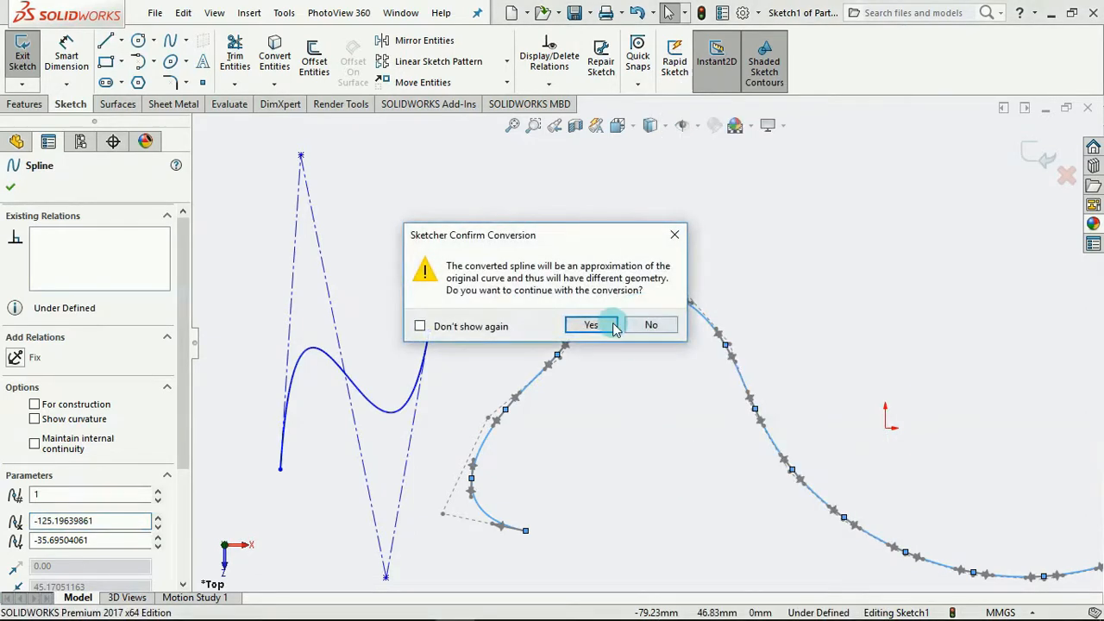
left_click(590, 324)
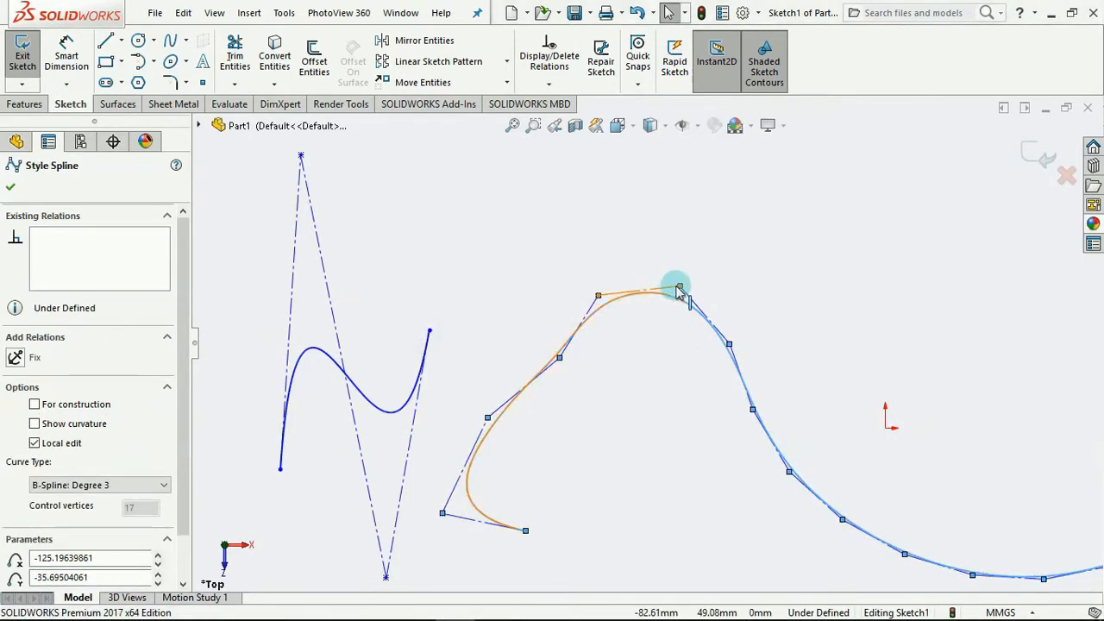
left_click_drag(676, 287, 699, 176)
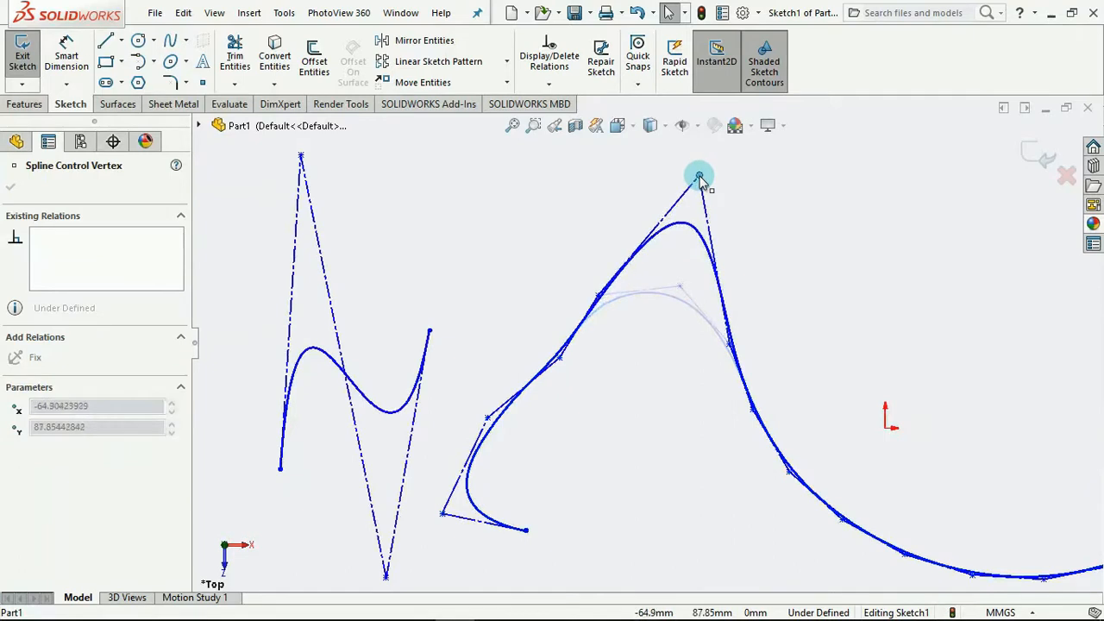
left_click(699, 176)
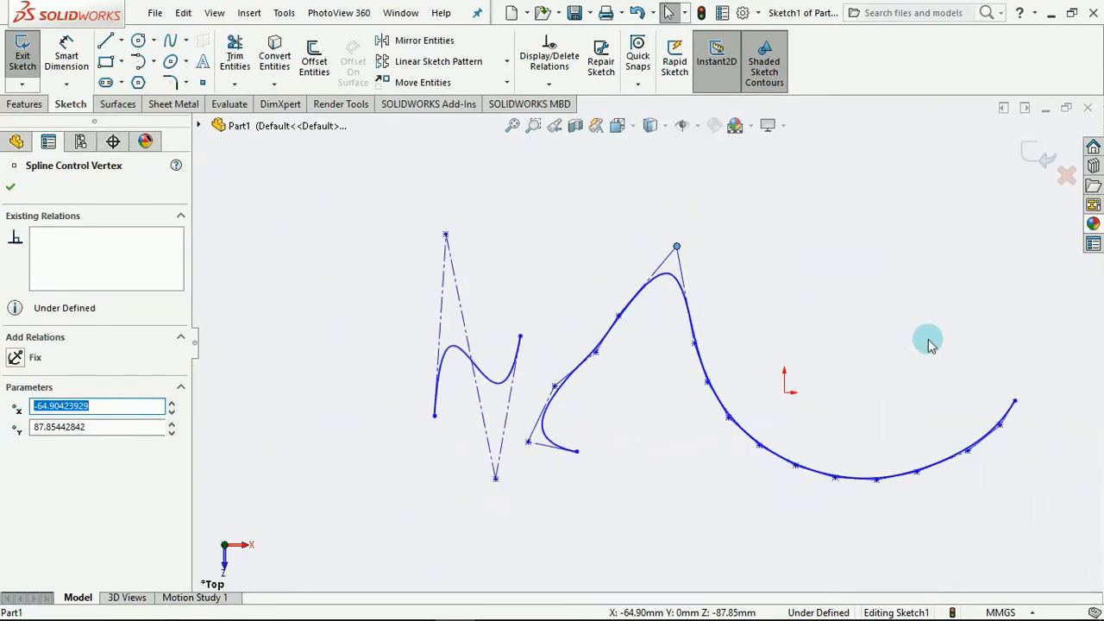
mouse_move(972, 318)
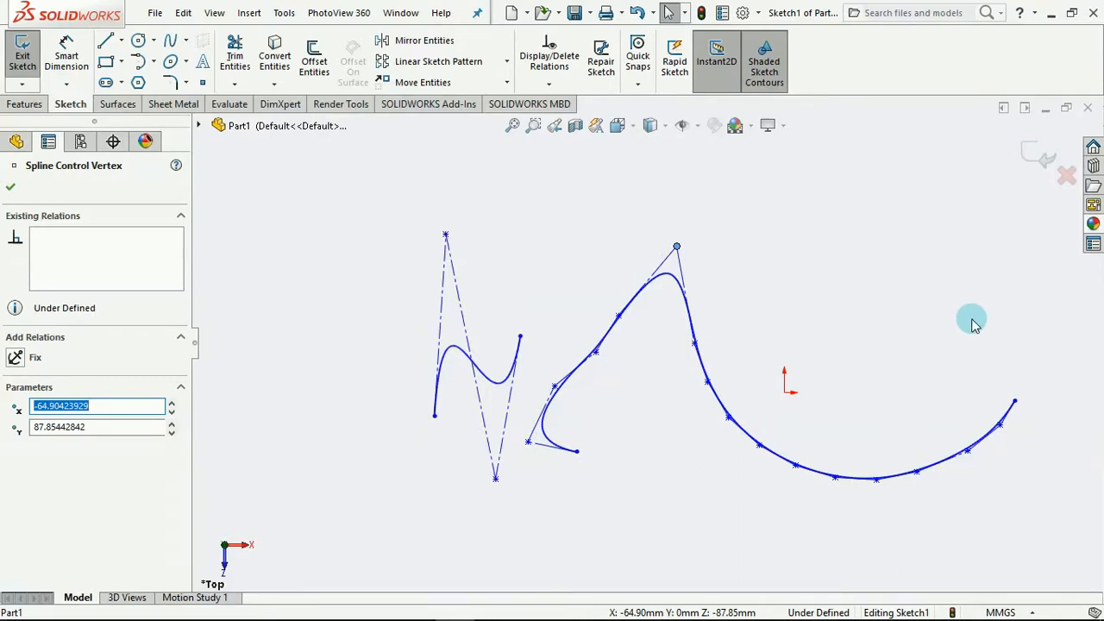
left_click(711, 376)
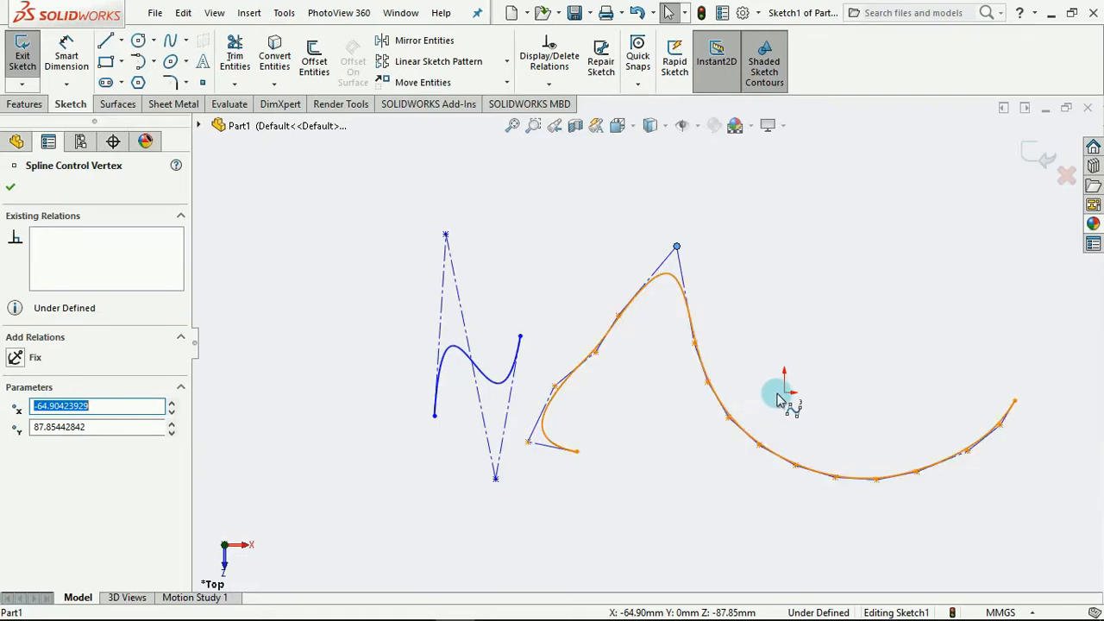
left_click(837, 294)
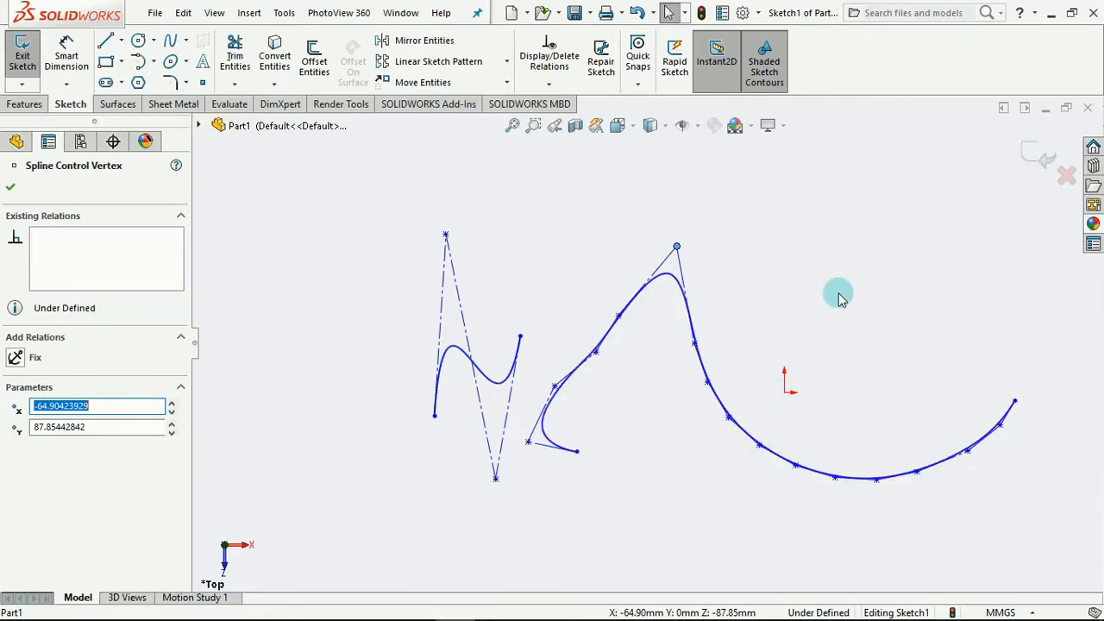